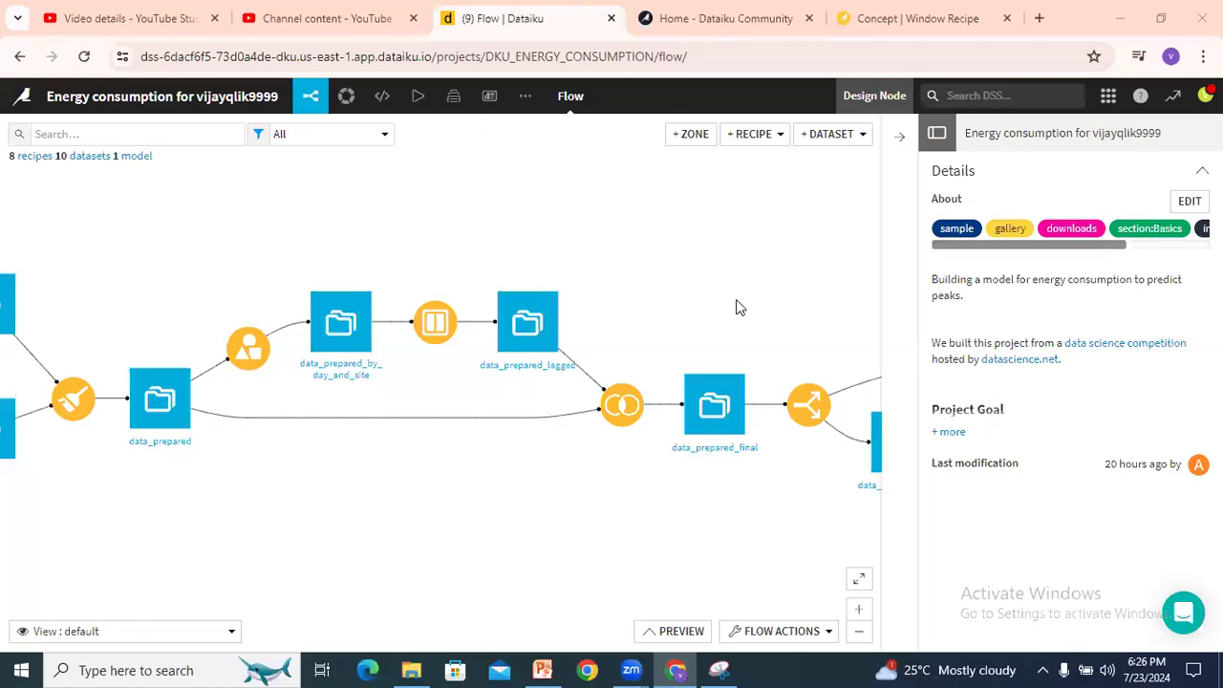
{"action": "mouse_move", "coordinate": [621, 369]}
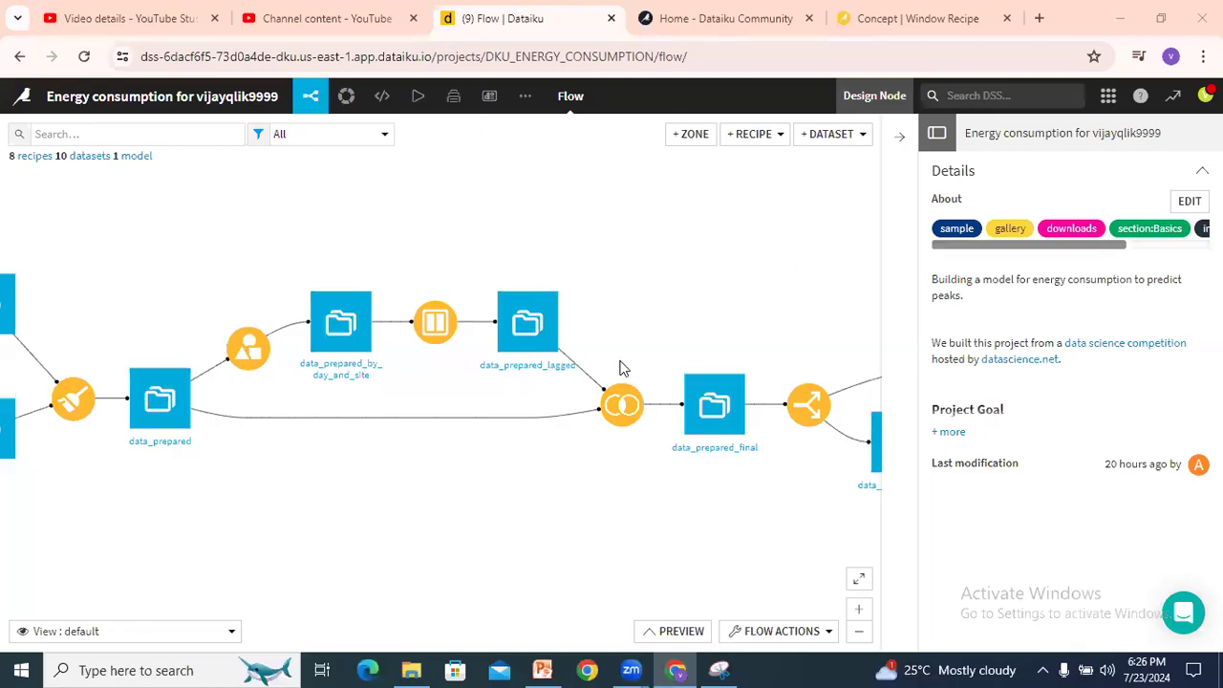
{"action": "mouse_move", "coordinate": [629, 371]}
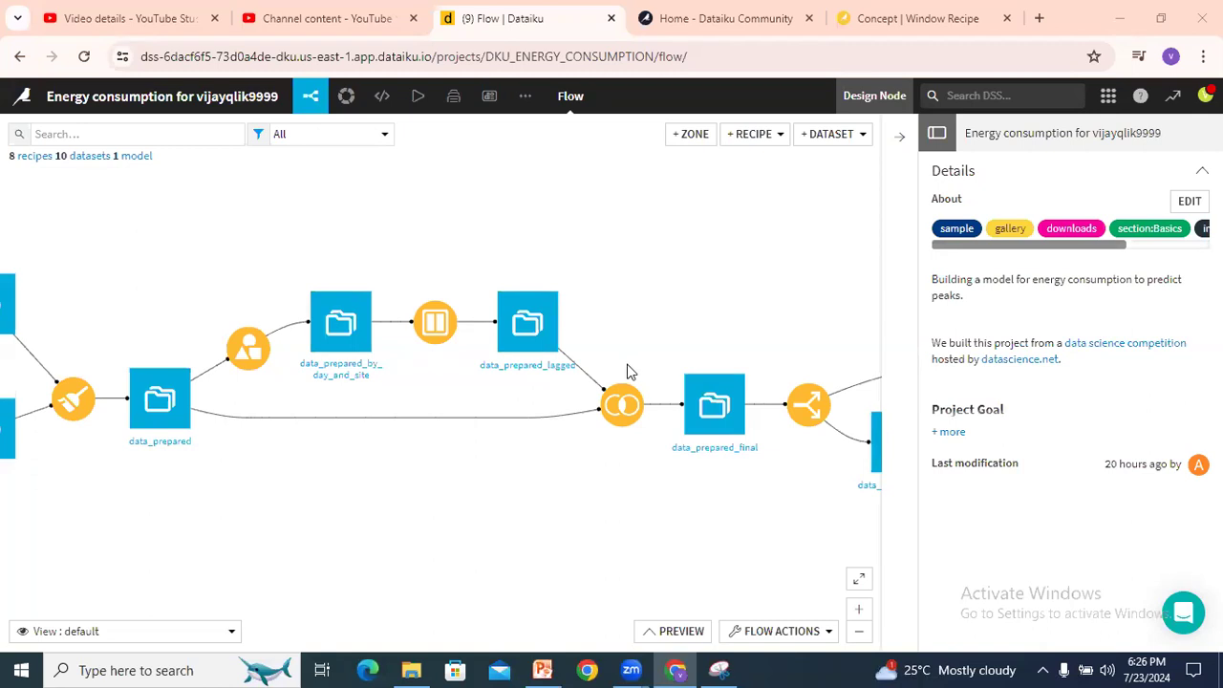
{"action": "mouse_move", "coordinate": [602, 353]}
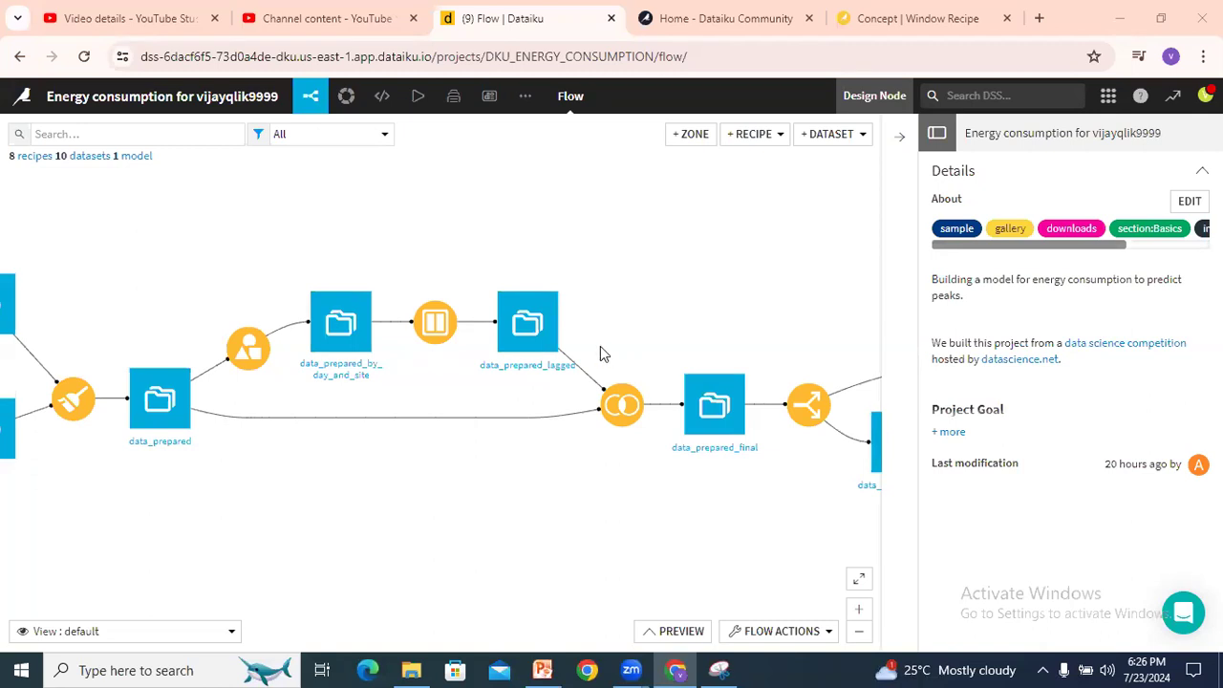
{"action": "mouse_move", "coordinate": [436, 321]}
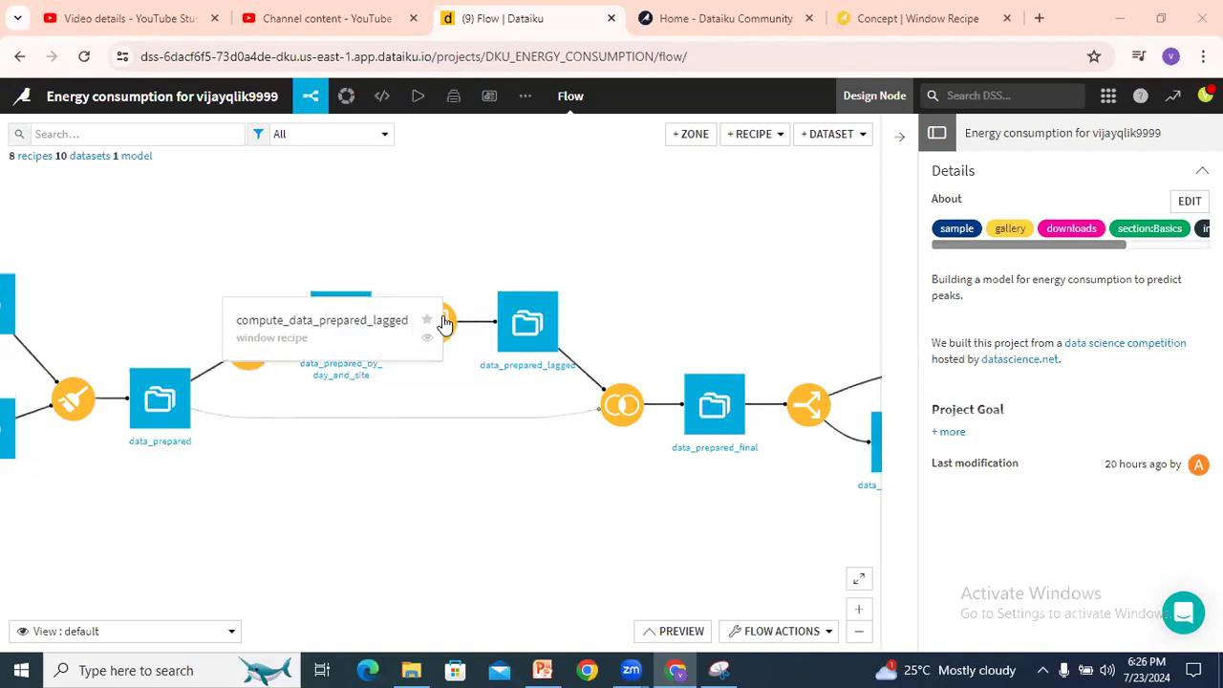
{"action": "mouse_move", "coordinate": [336, 325]}
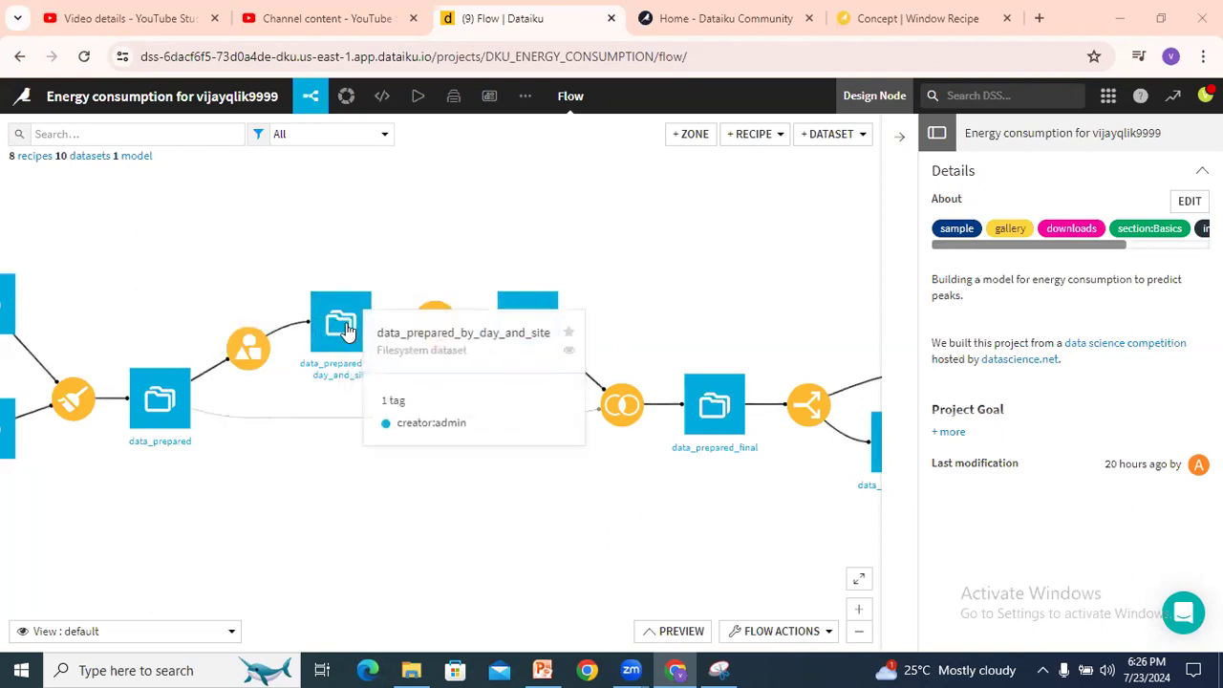
Open the data_prepared_by_day_and_site dataset in Explore view
{"action": "double_click", "coordinate": [341, 325]}
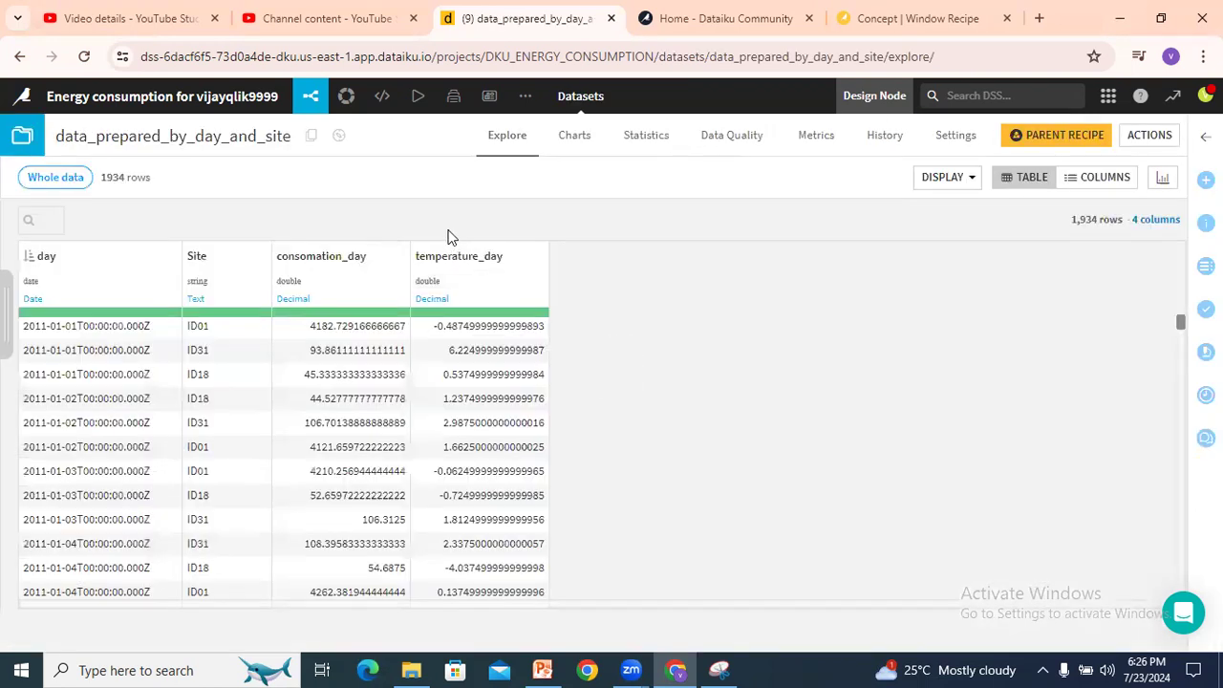
{"action": "mouse_move", "coordinate": [49, 275]}
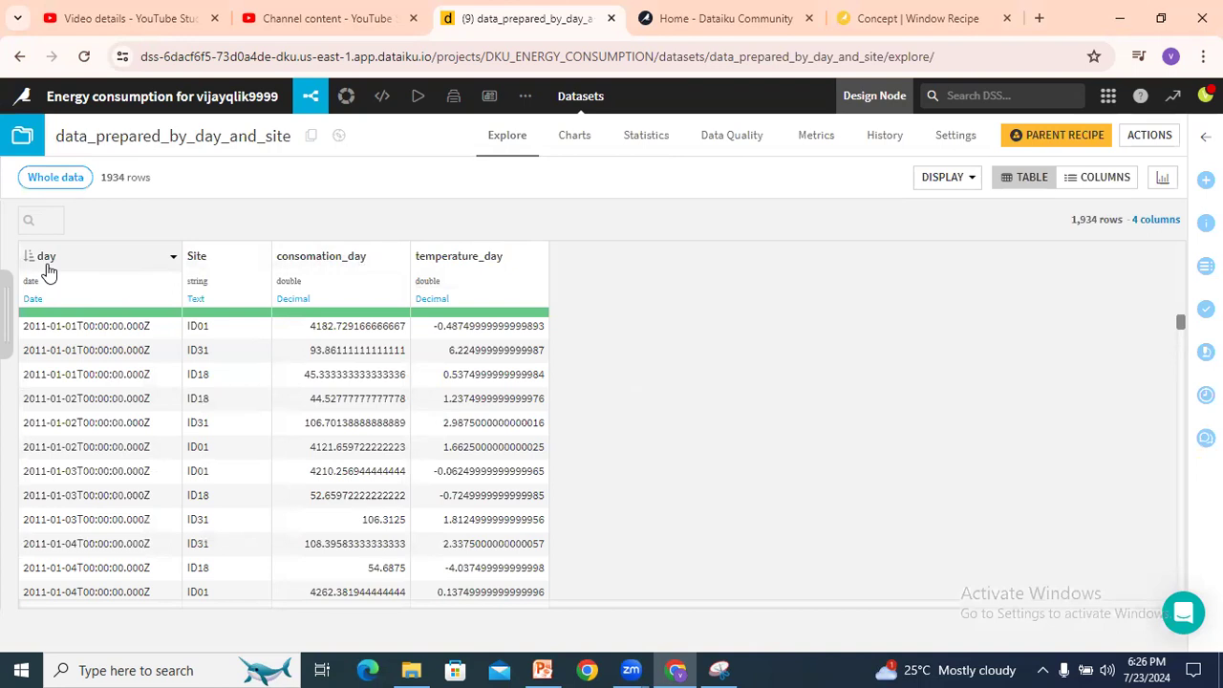
{"action": "mouse_move", "coordinate": [342, 268]}
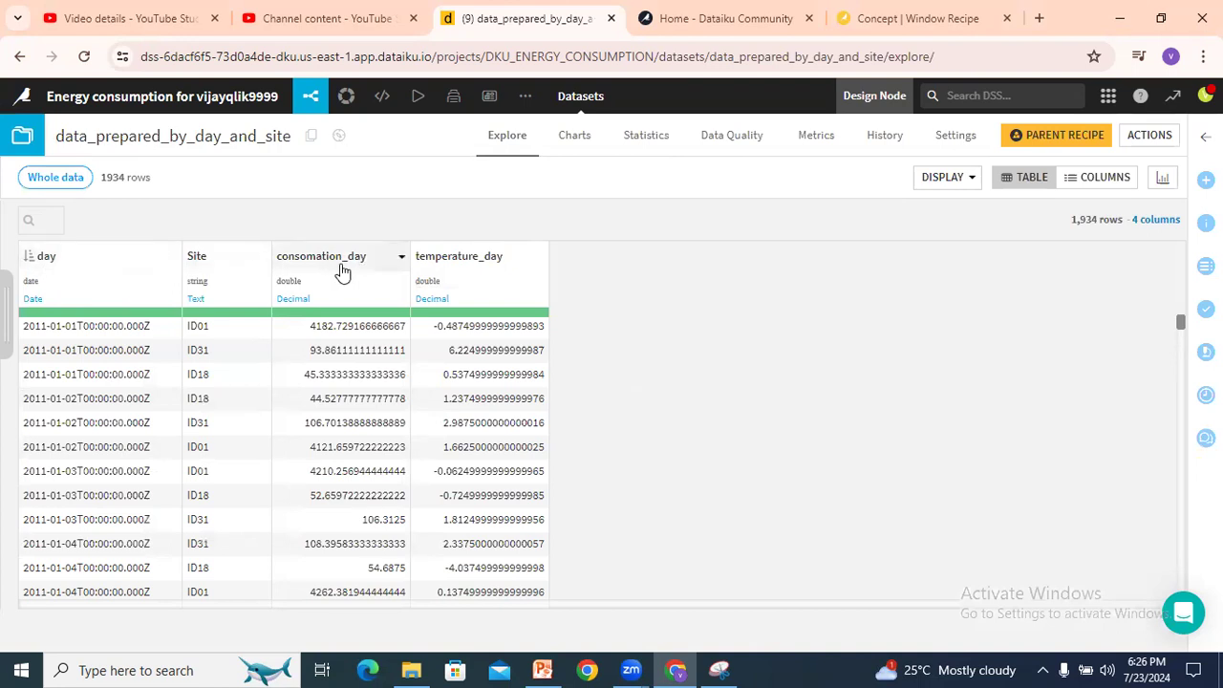
{"action": "mouse_move", "coordinate": [516, 256]}
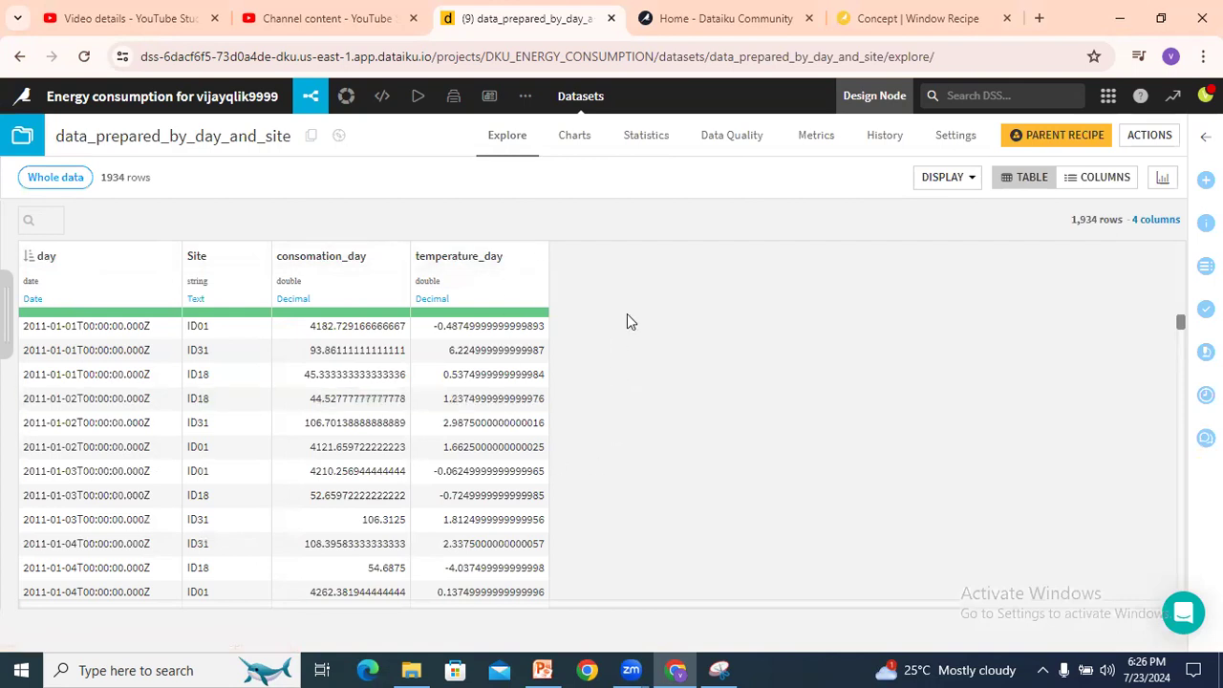
{"action": "mouse_move", "coordinate": [639, 325]}
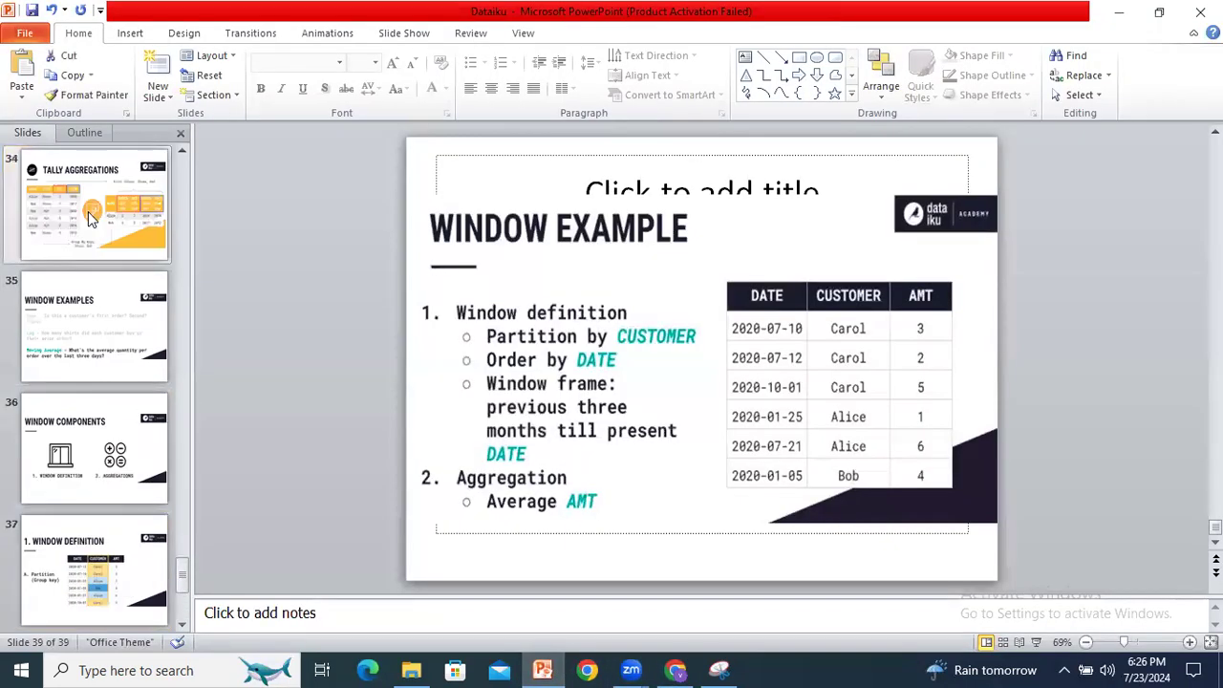
Show the Window Examples slides on Rank, Lag and Moving Average
{"action": "left_click", "coordinate": [93, 325]}
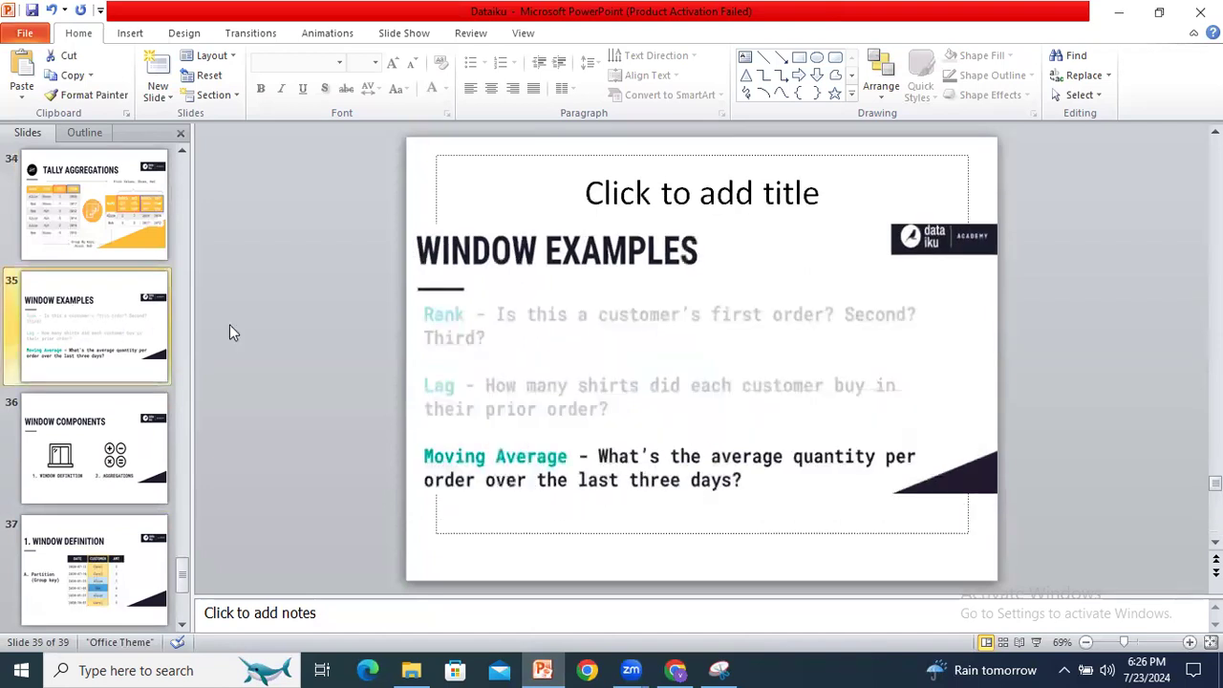
{"action": "mouse_move", "coordinate": [73, 460]}
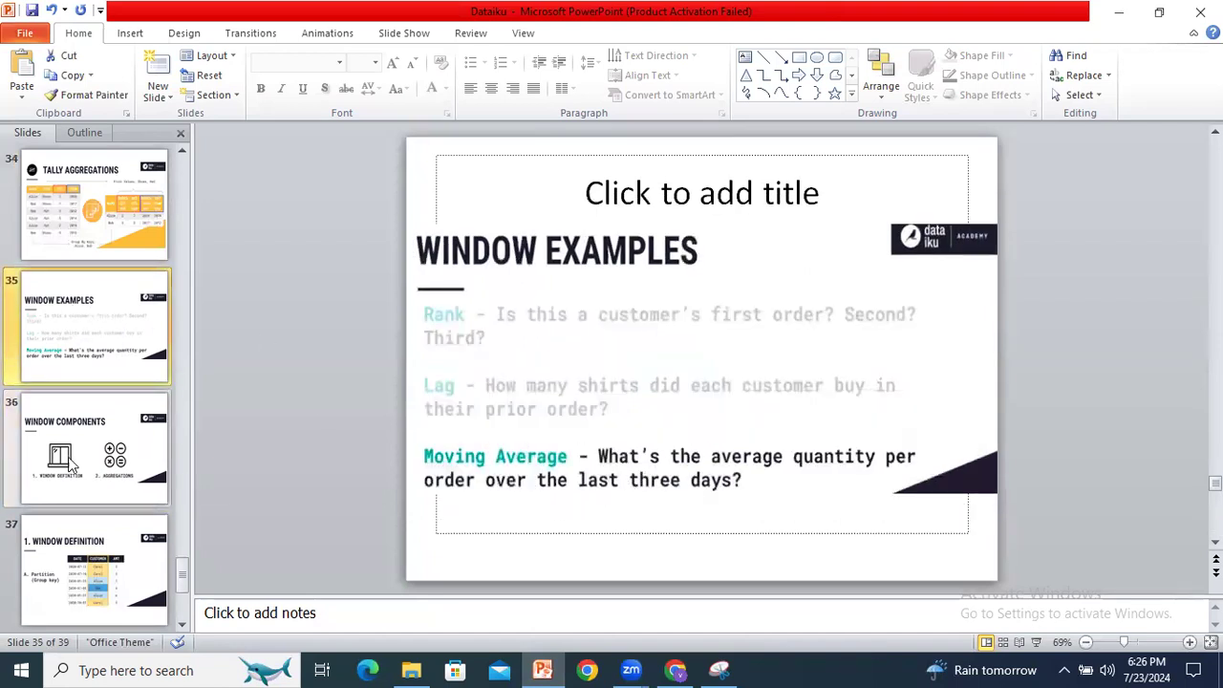
{"action": "left_click", "coordinate": [94, 447]}
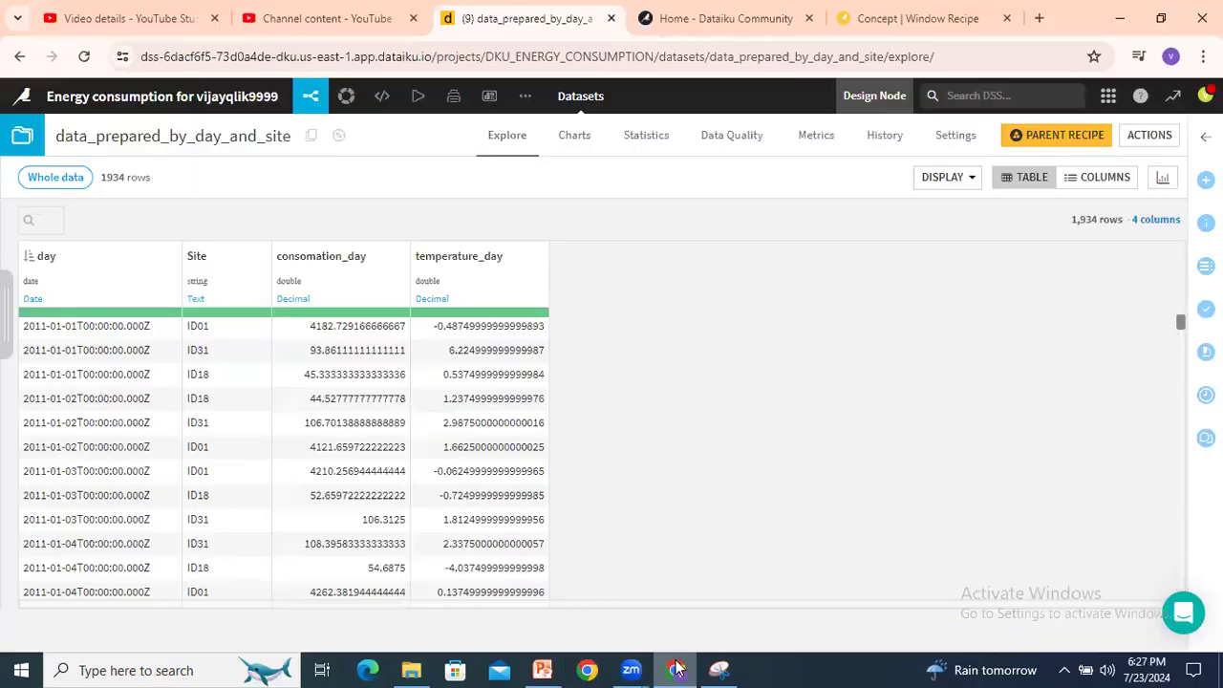
{"action": "mouse_move", "coordinate": [279, 214]}
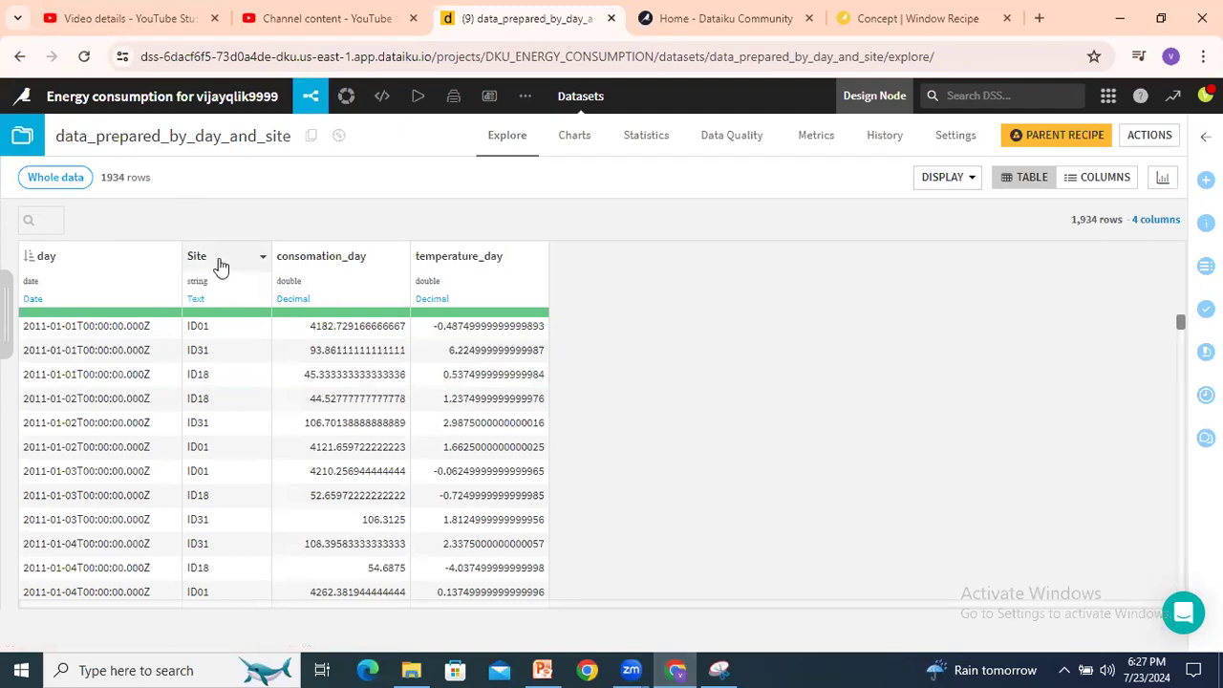
{"action": "mouse_move", "coordinate": [218, 267]}
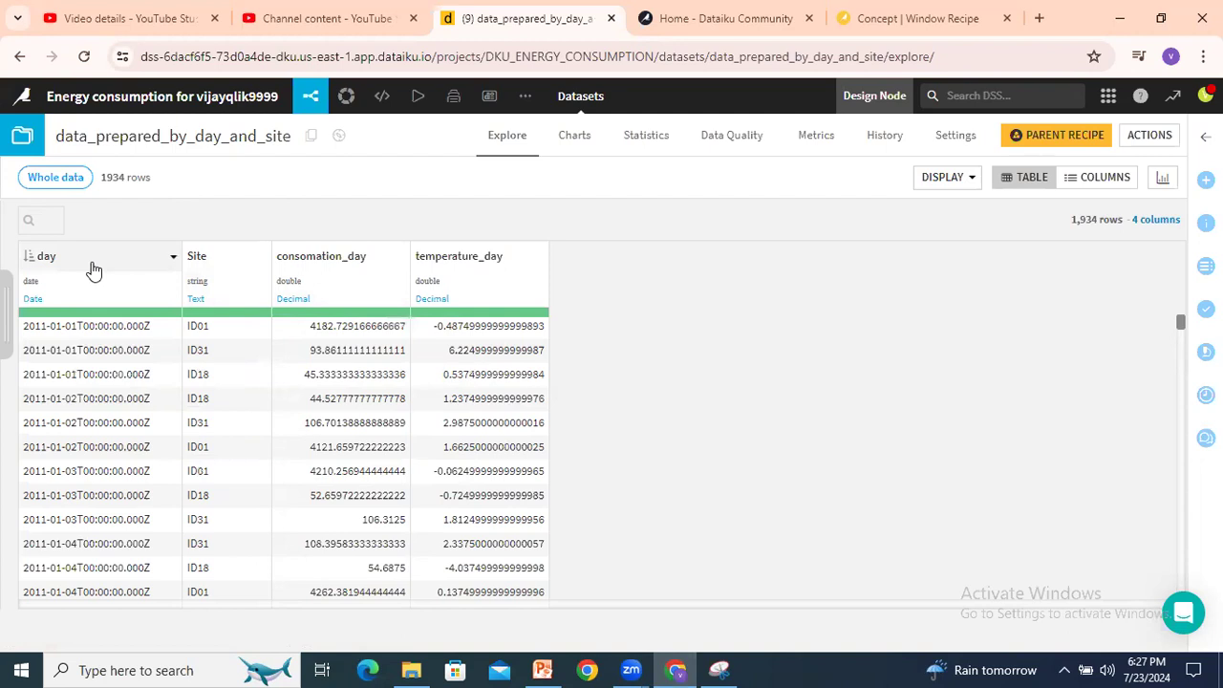
{"action": "mouse_move", "coordinate": [340, 256]}
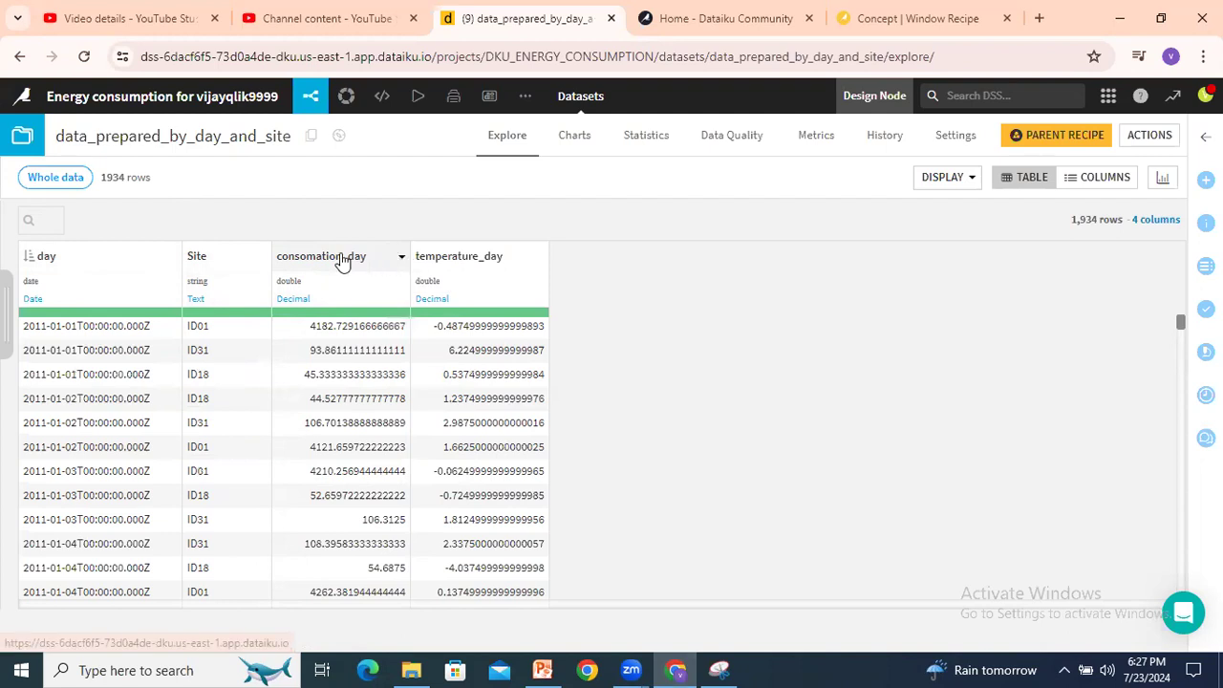
{"action": "mouse_move", "coordinate": [341, 257]}
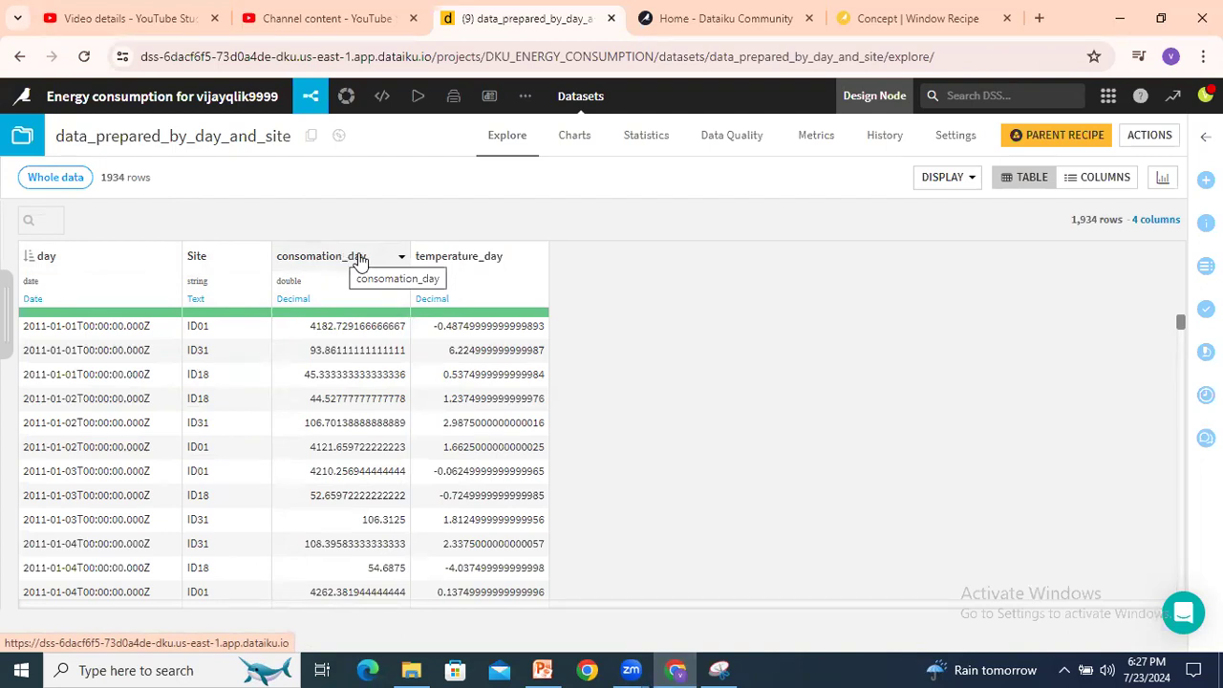
{"action": "mouse_move", "coordinate": [654, 277]}
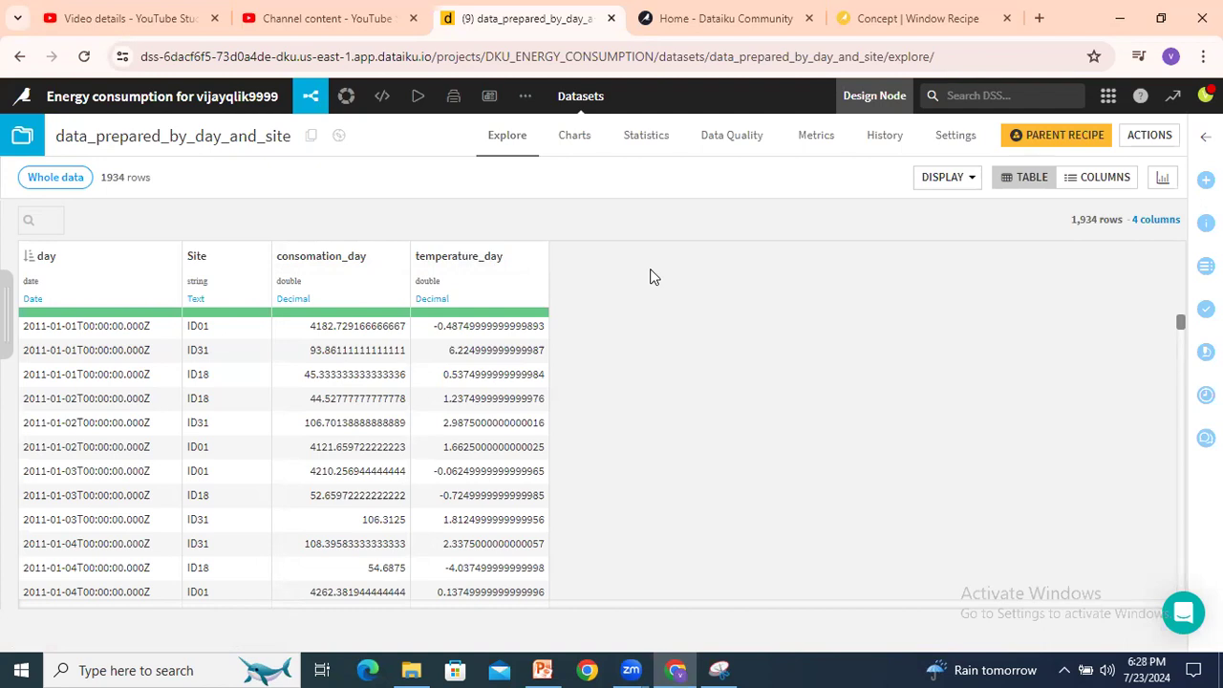
{"action": "mouse_move", "coordinate": [373, 202]}
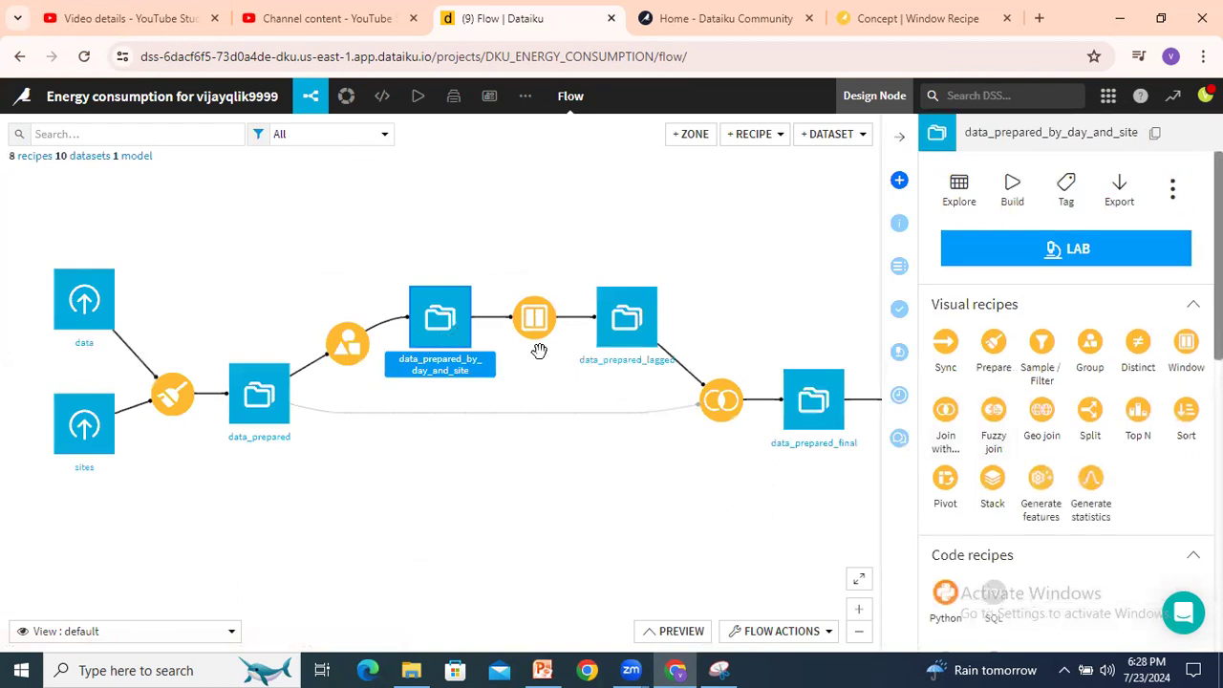
{"action": "mouse_move", "coordinate": [1017, 478]}
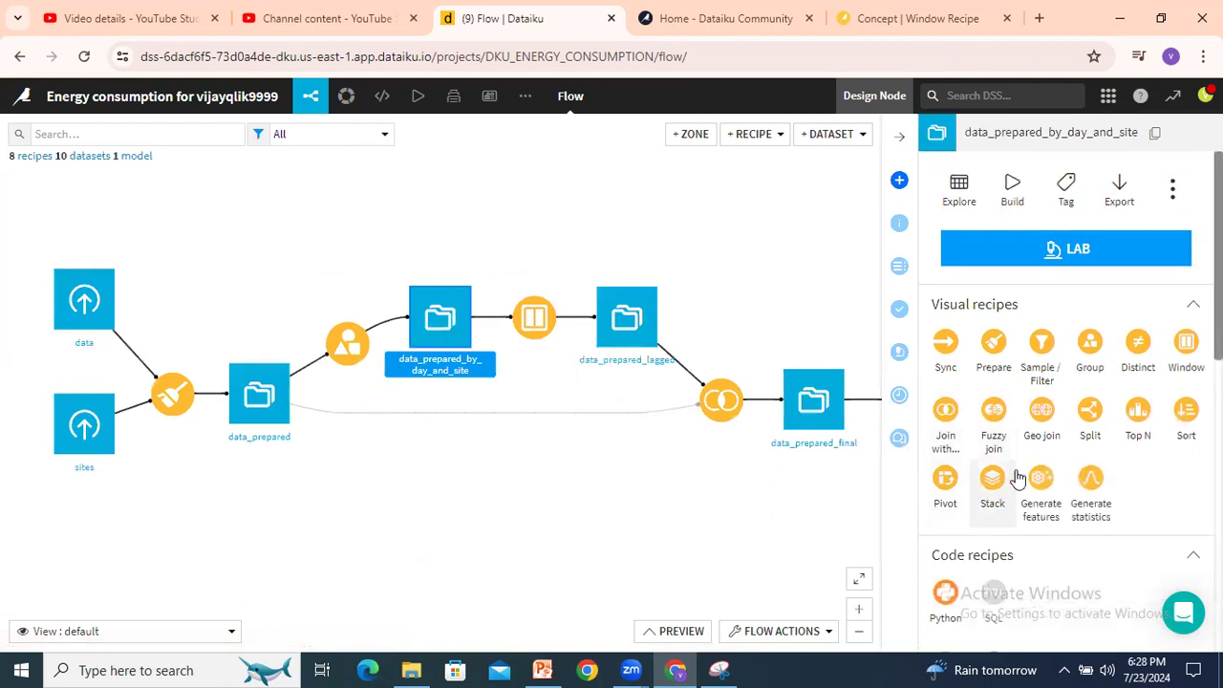
{"action": "mouse_move", "coordinate": [1184, 353]}
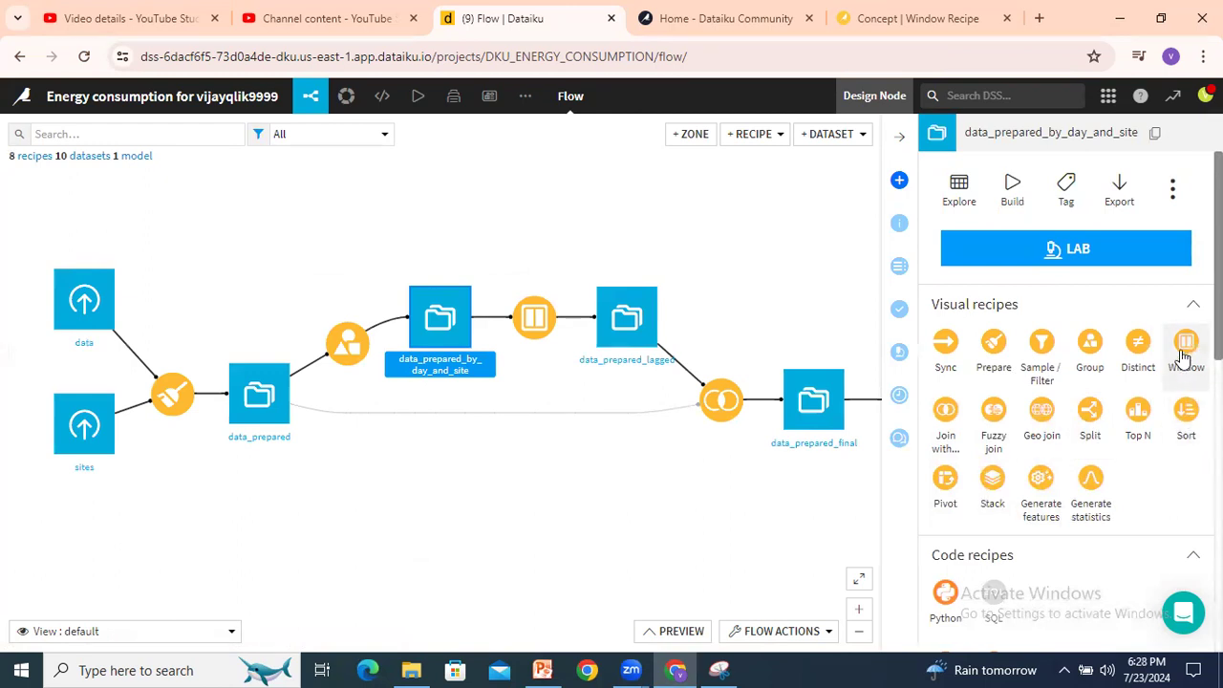
{"action": "mouse_move", "coordinate": [1185, 341]}
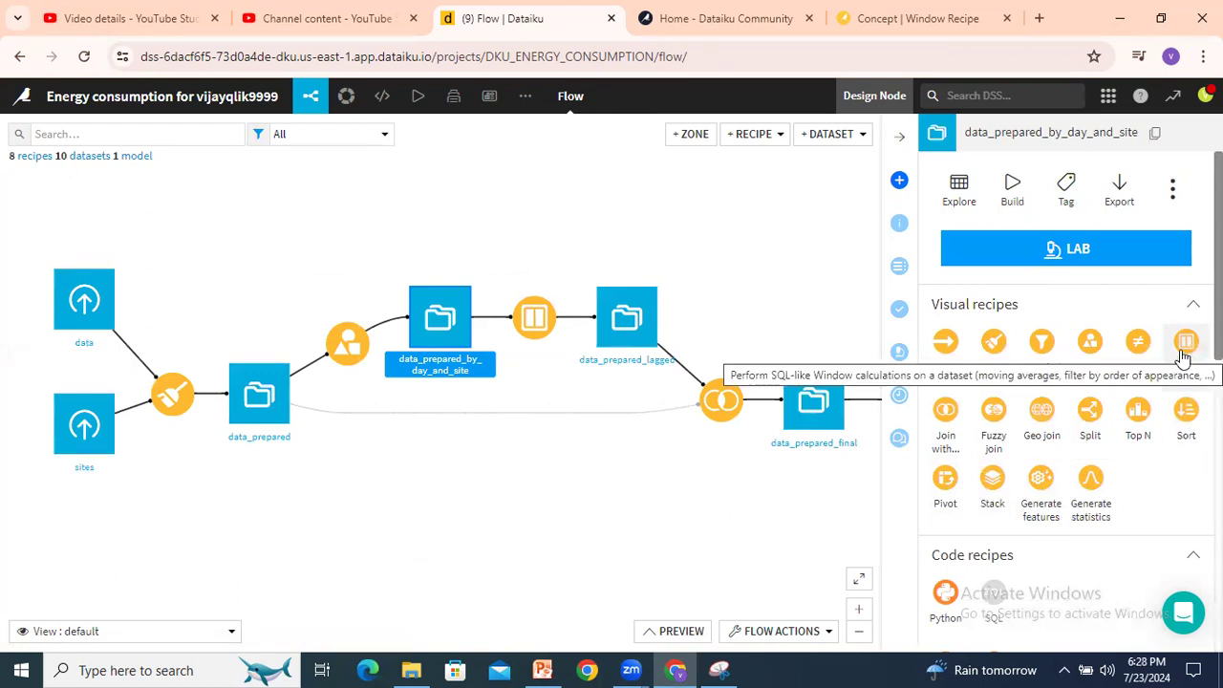
{"action": "mouse_move", "coordinate": [764, 329]}
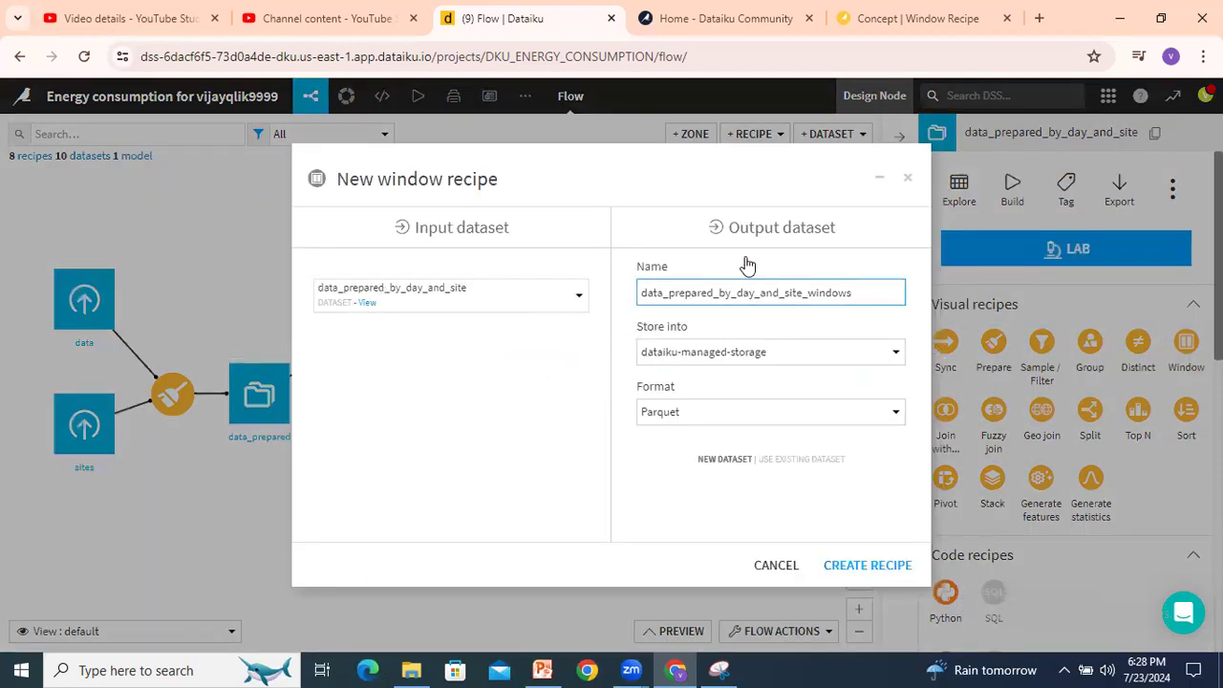
Create the window recipe with output data_prepared_by_day_and_site_windows
{"action": "left_click", "coordinate": [868, 566]}
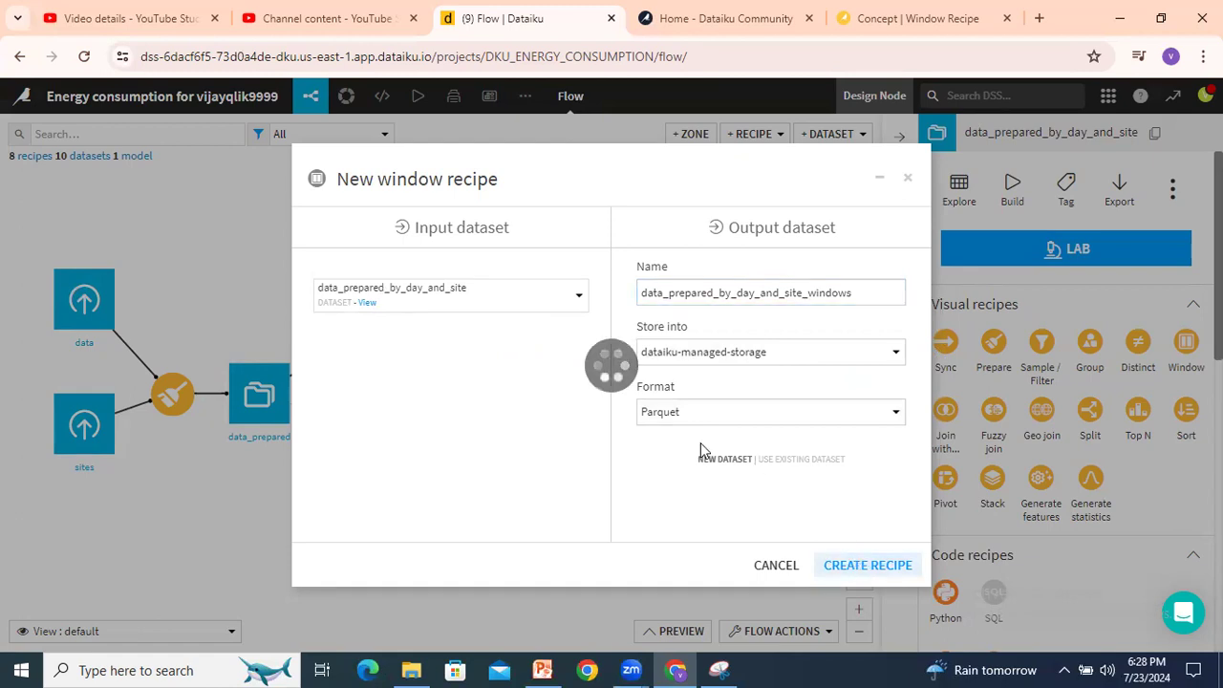
{"action": "left_click", "coordinate": [867, 565]}
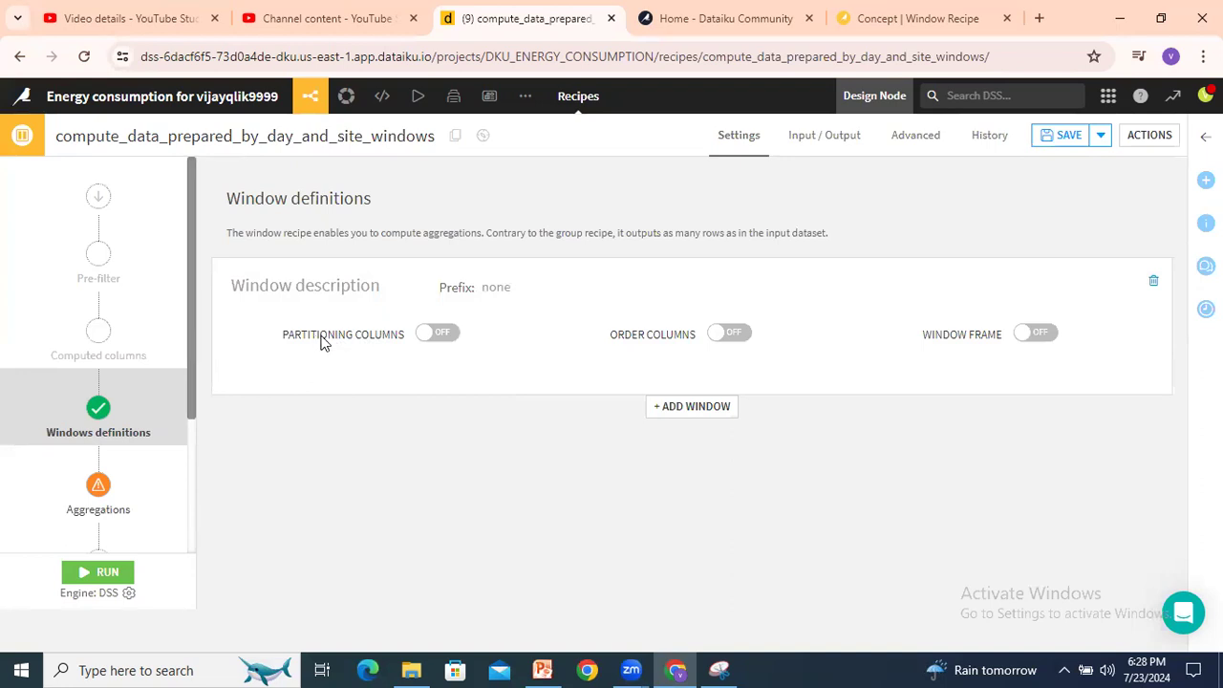
Partition the window by Site and order rows within it by day
{"action": "left_click", "coordinate": [436, 333]}
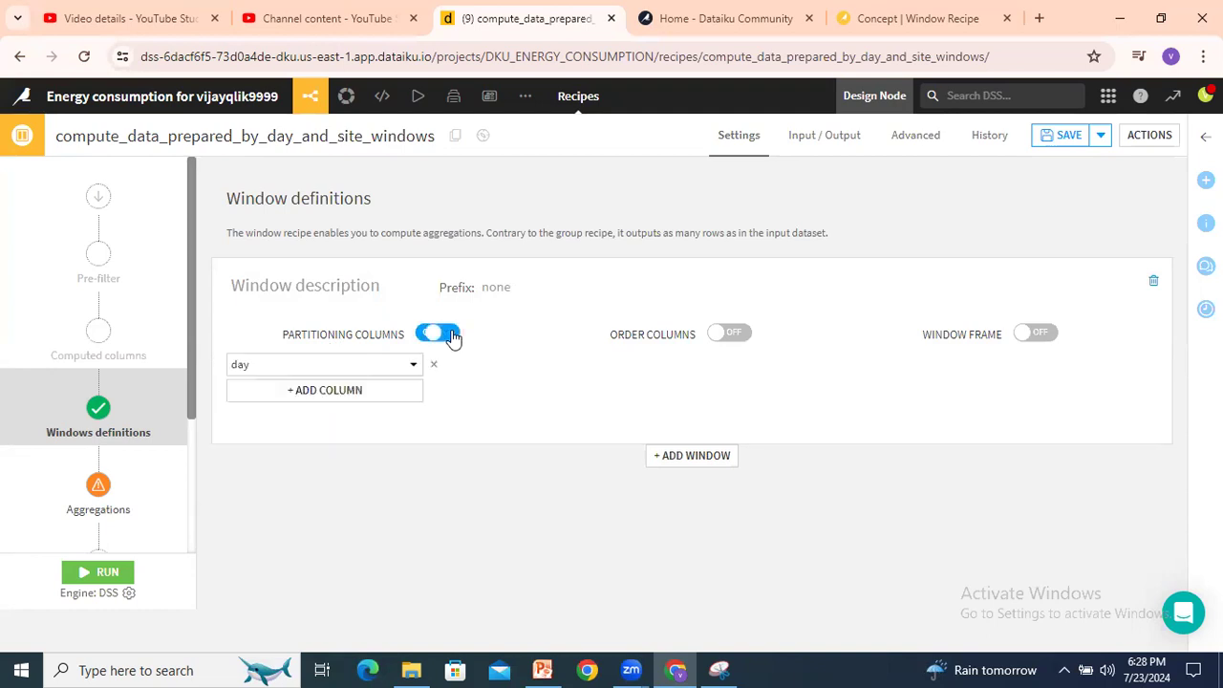
{"action": "left_click", "coordinate": [321, 363]}
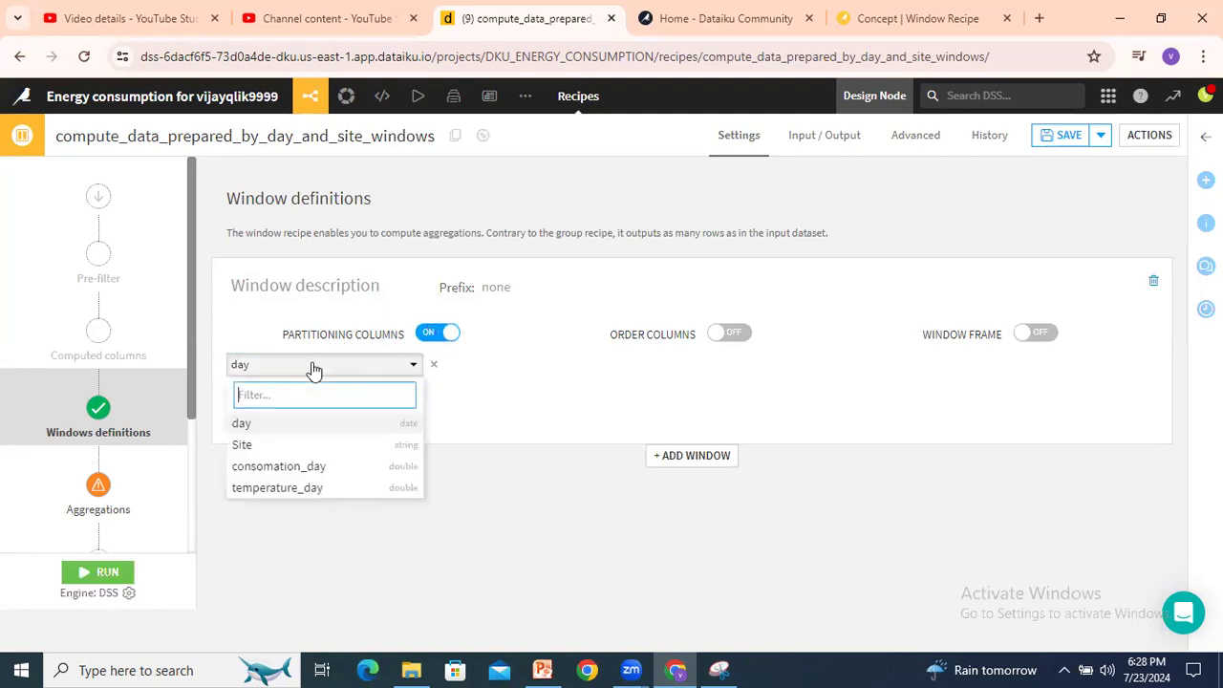
{"action": "left_click", "coordinate": [241, 443]}
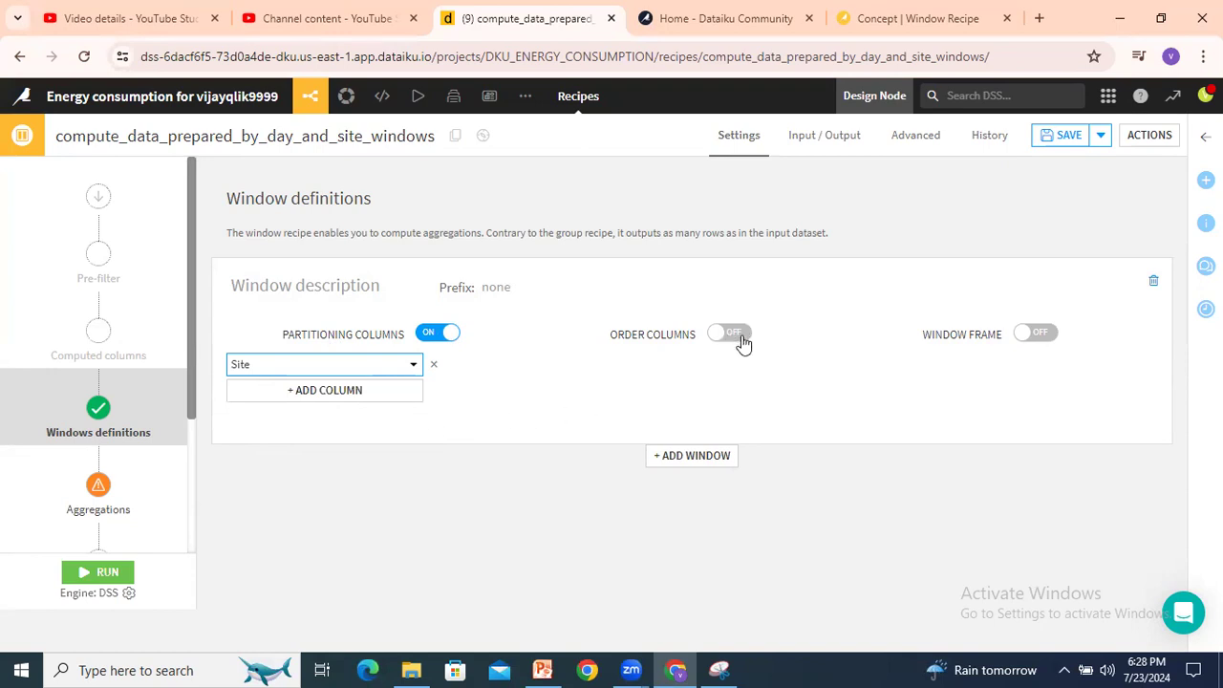
{"action": "mouse_move", "coordinate": [695, 340]}
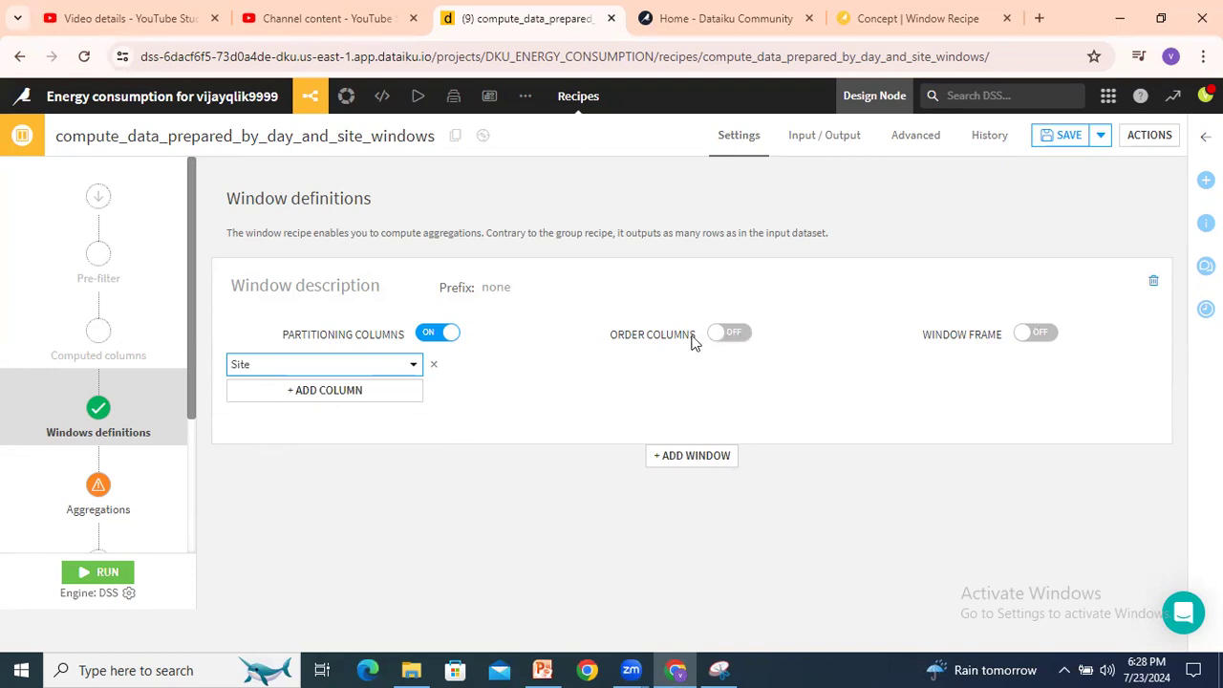
{"action": "mouse_move", "coordinate": [692, 342]}
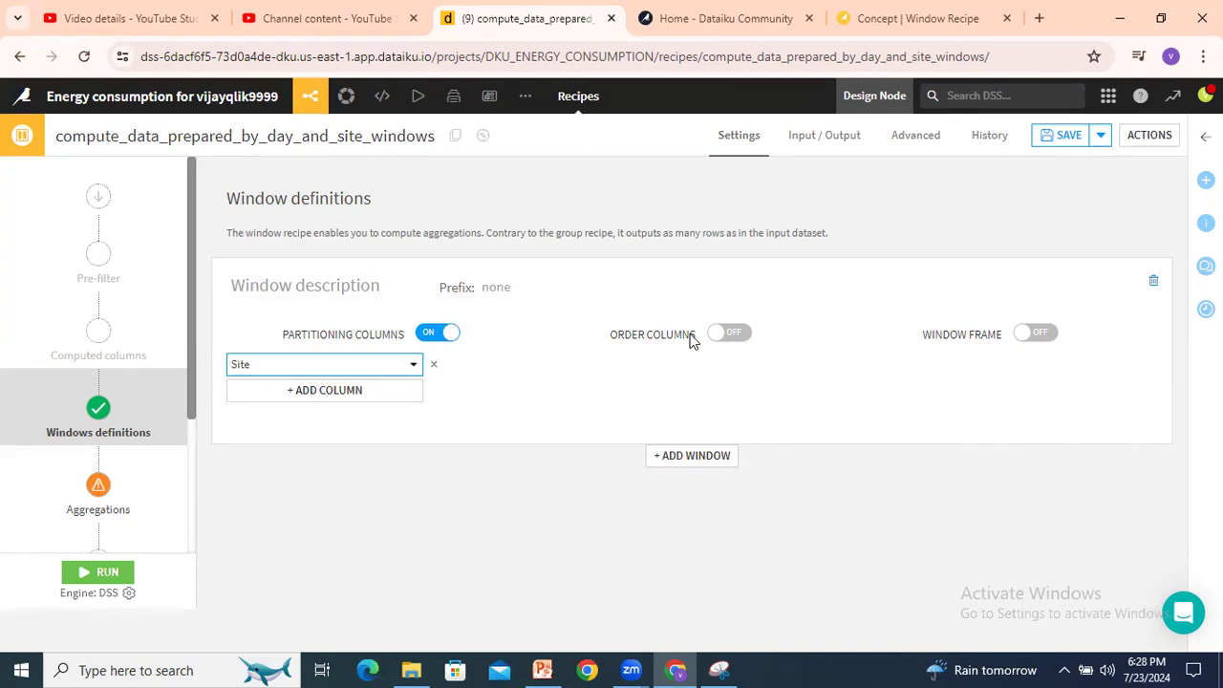
{"action": "left_click", "coordinate": [728, 333]}
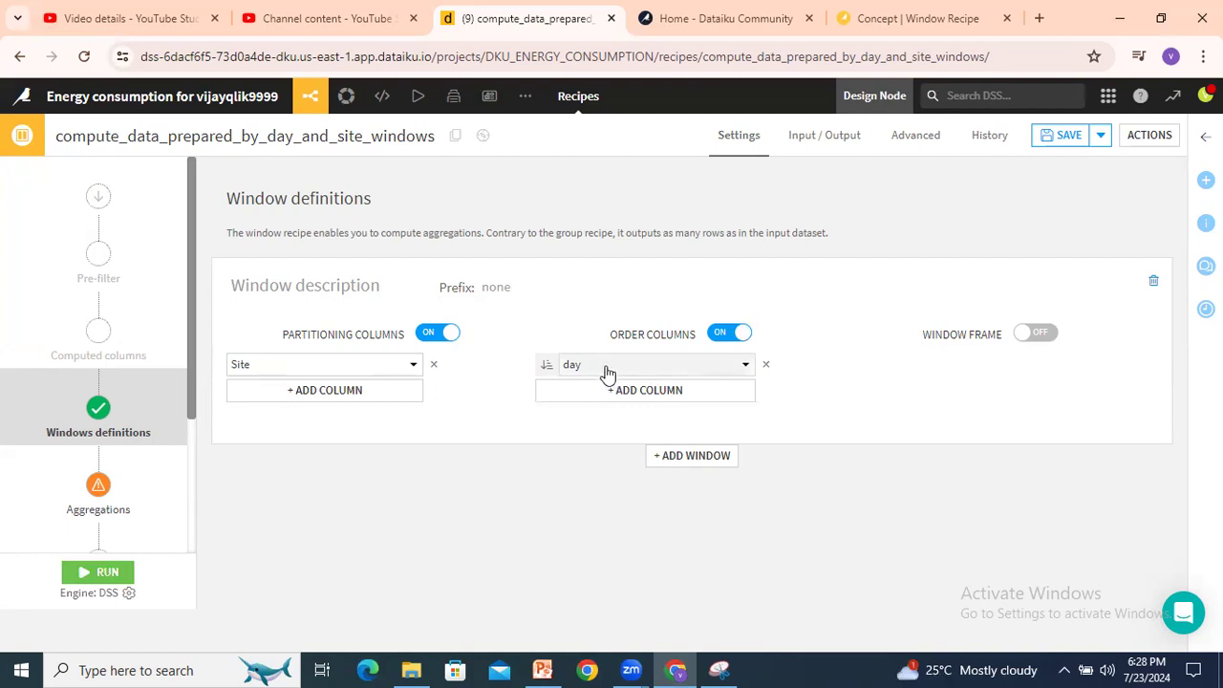
{"action": "mouse_move", "coordinate": [546, 363]}
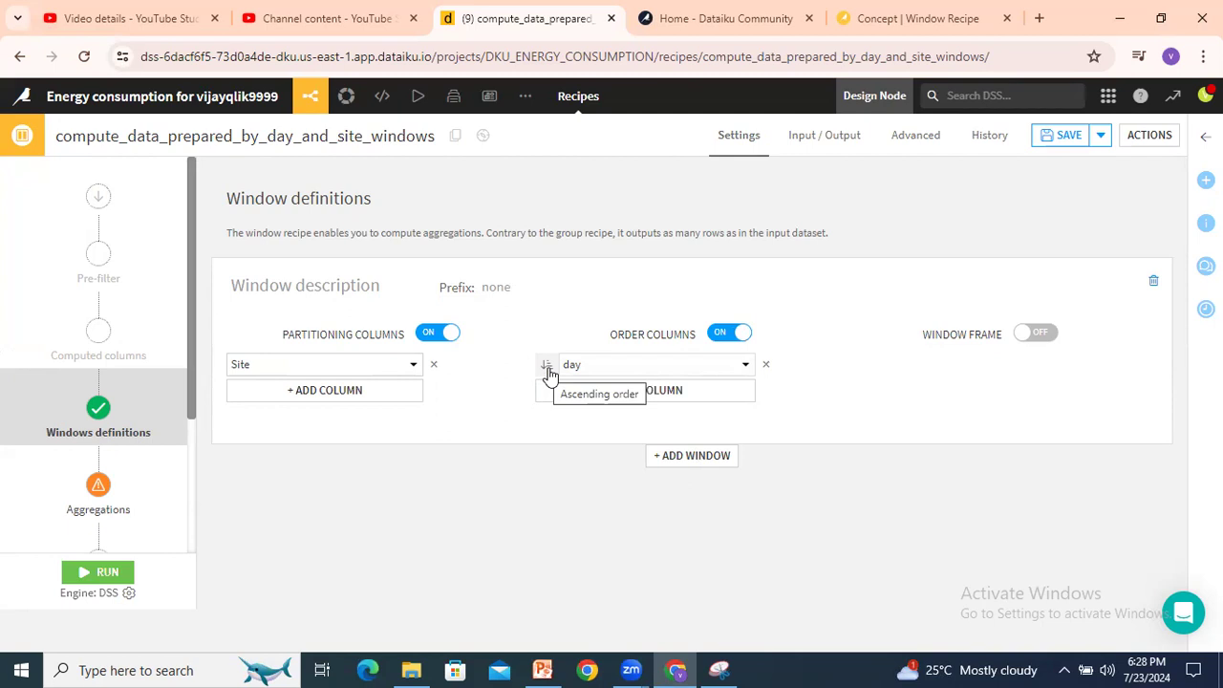
{"action": "mouse_move", "coordinate": [1055, 354]}
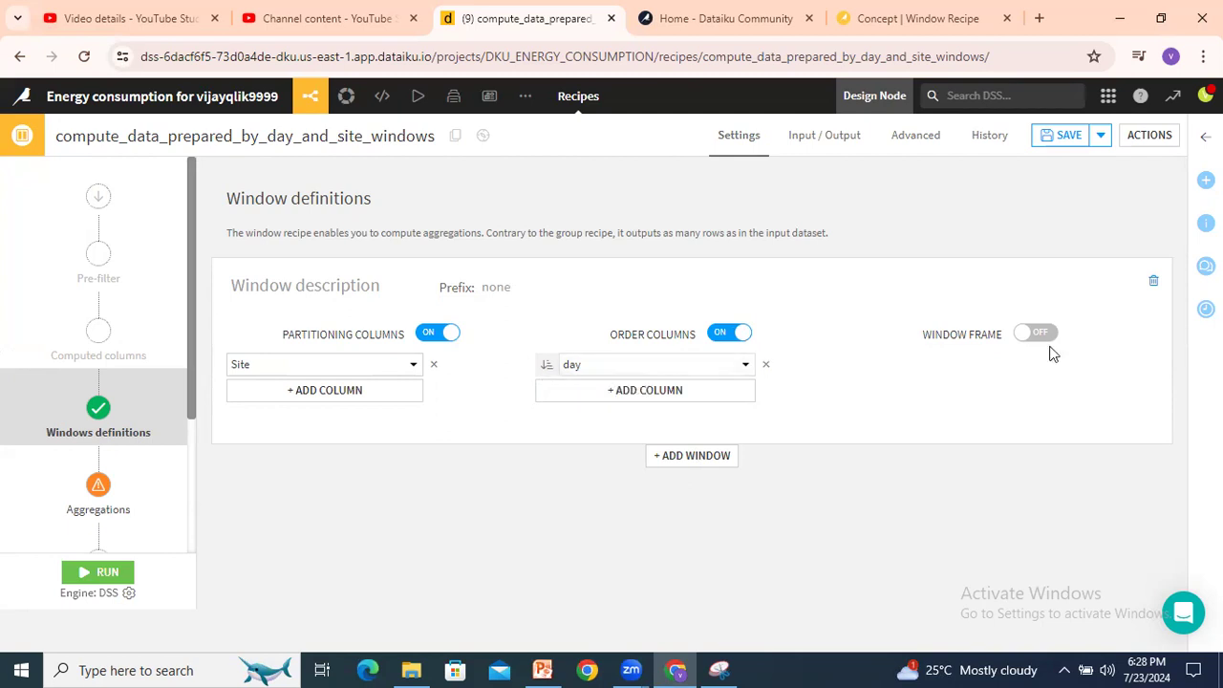
Enable a window frame limited to a day value range with lower bound 3 and upper bound 0
{"action": "left_click", "coordinate": [1036, 333]}
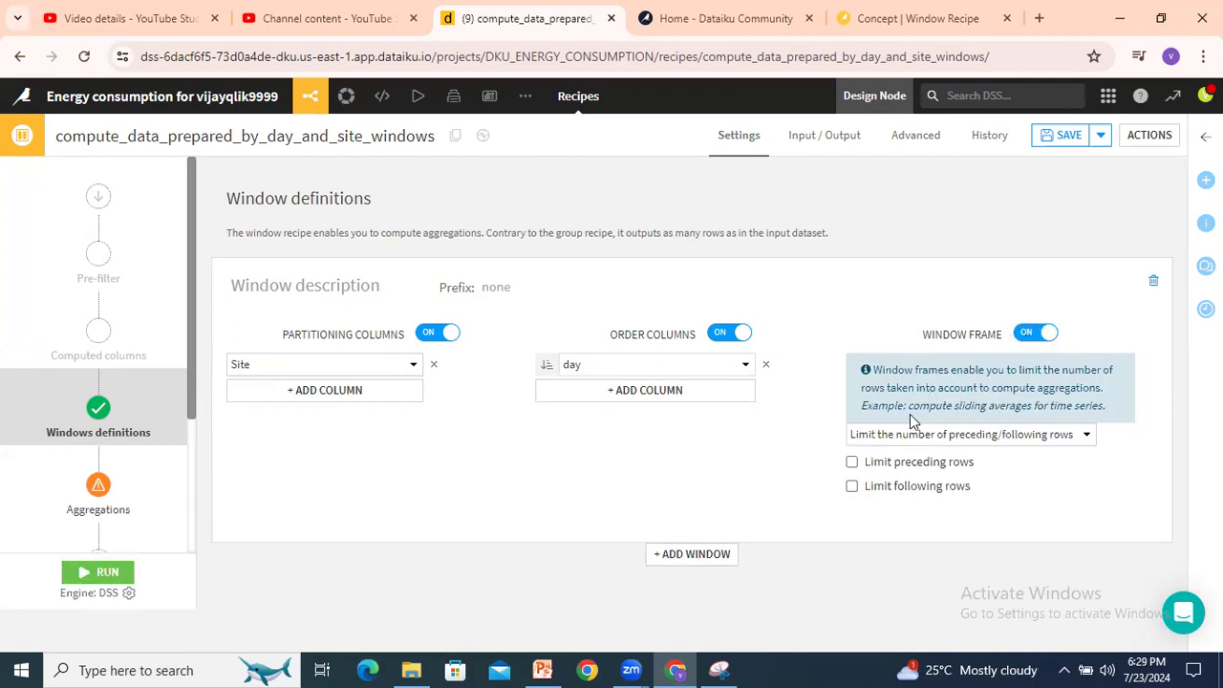
{"action": "mouse_move", "coordinate": [936, 371]}
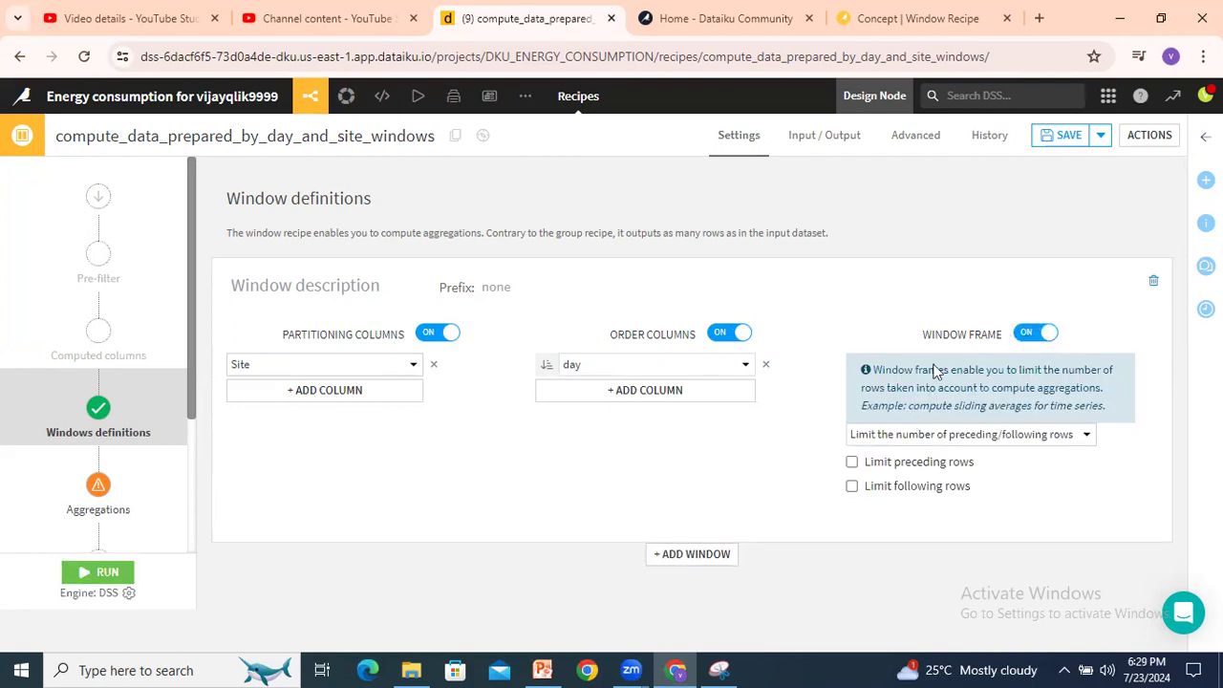
{"action": "left_click", "coordinate": [971, 434]}
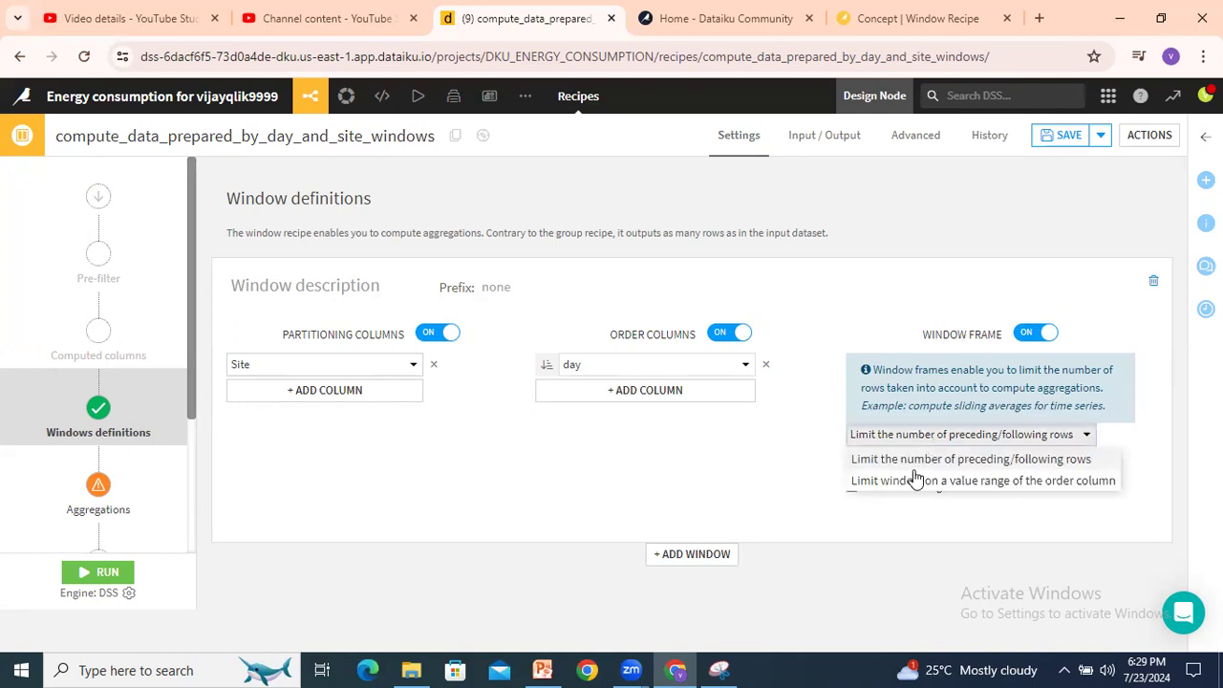
{"action": "mouse_move", "coordinate": [914, 489]}
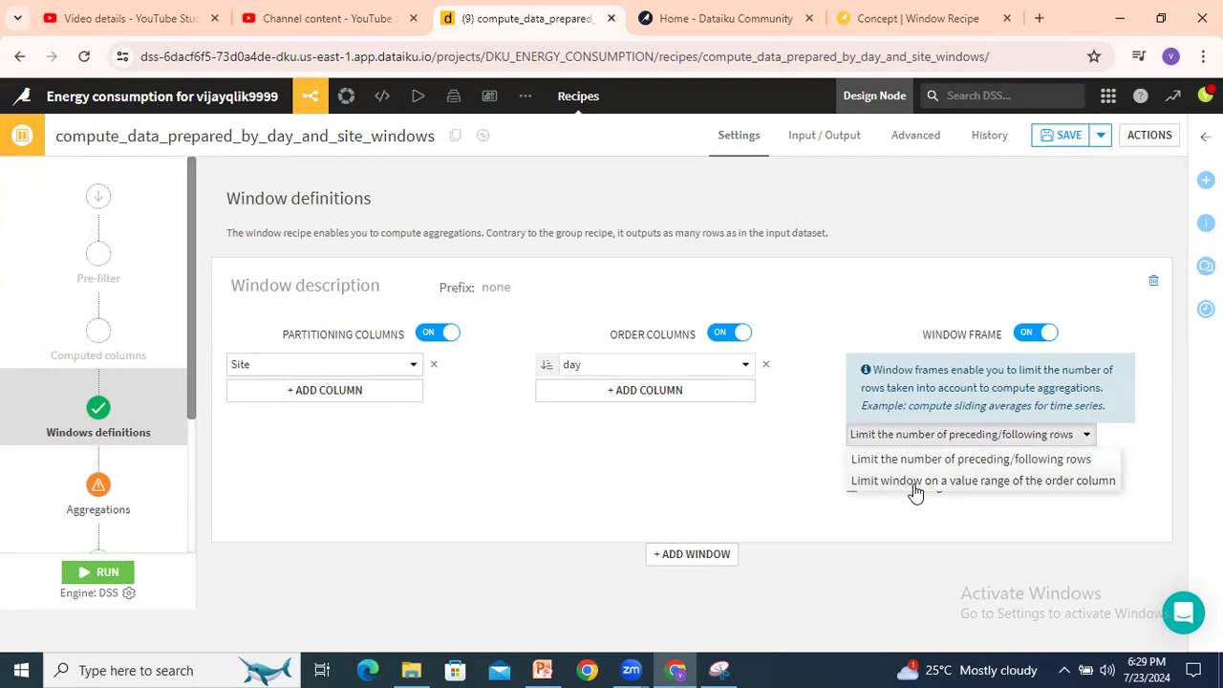
{"action": "left_click", "coordinate": [982, 480]}
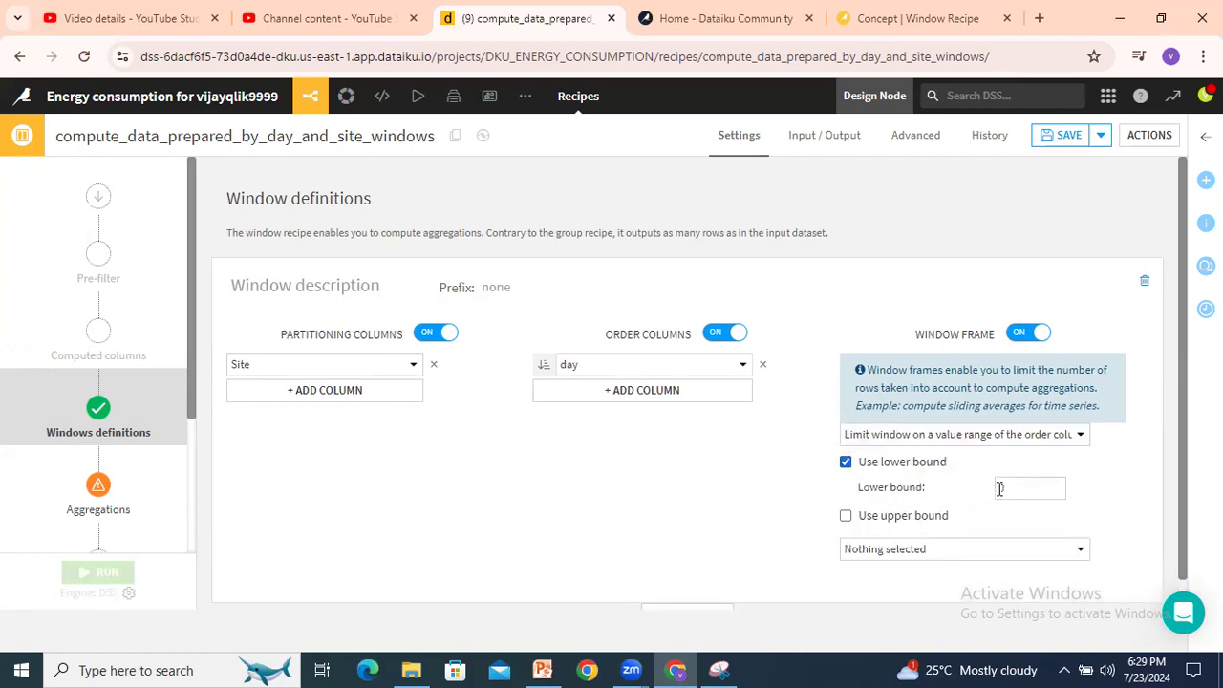
{"action": "type", "text": "3"}
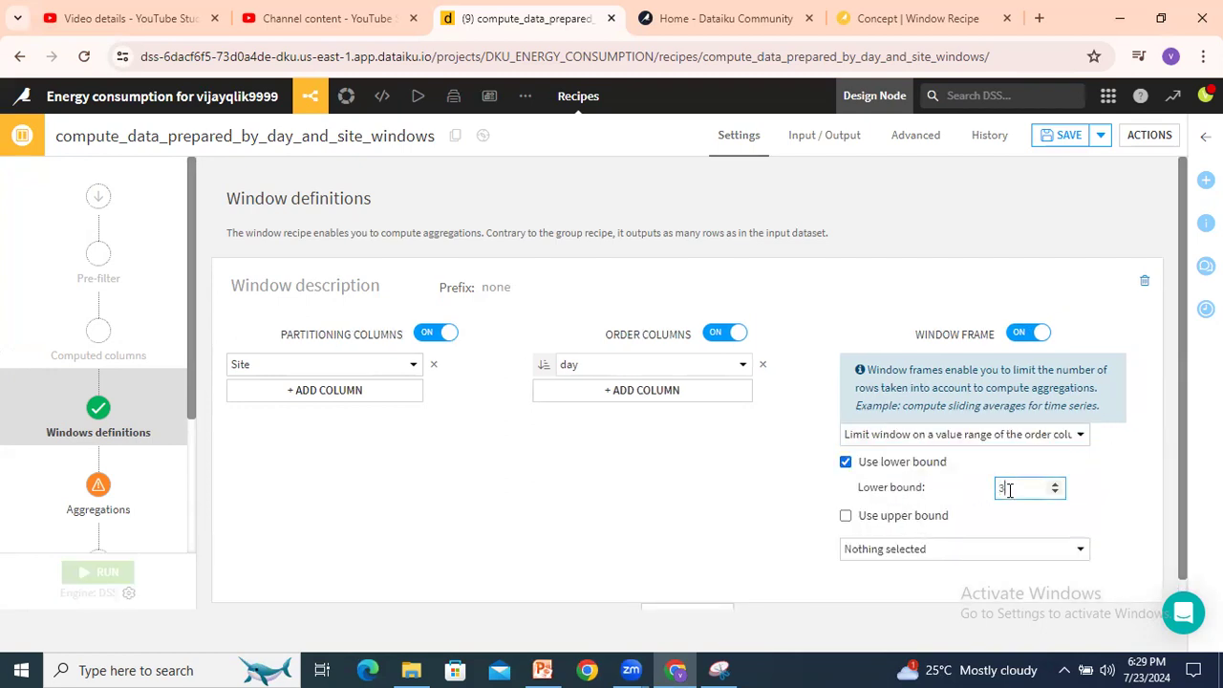
{"action": "left_click", "coordinate": [844, 516]}
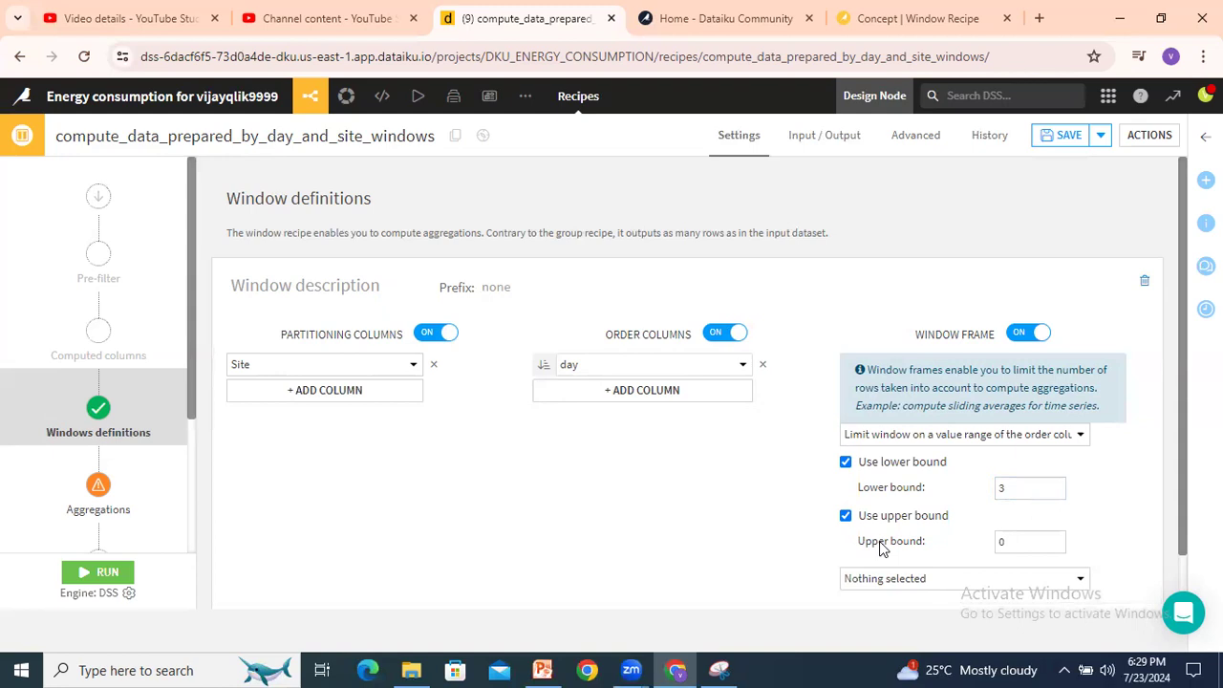
{"action": "mouse_move", "coordinate": [100, 486]}
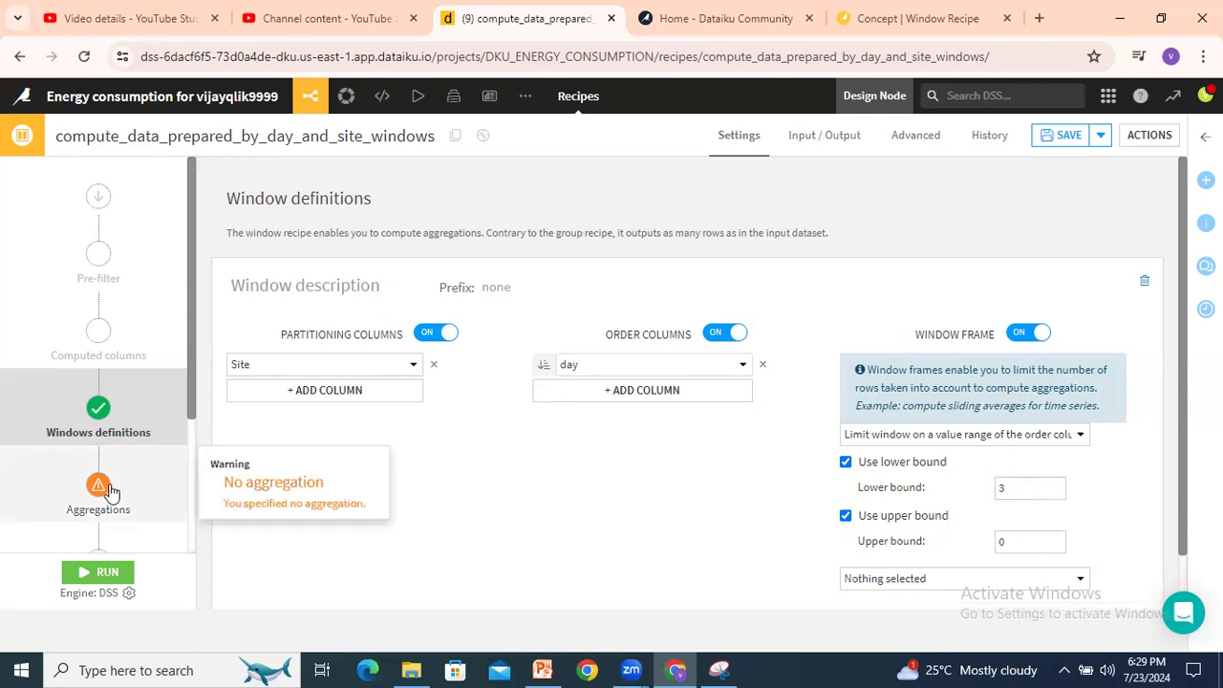
Add a Sum aggregation on consomation_day in the recipe's aggregations
{"action": "left_click", "coordinate": [97, 488]}
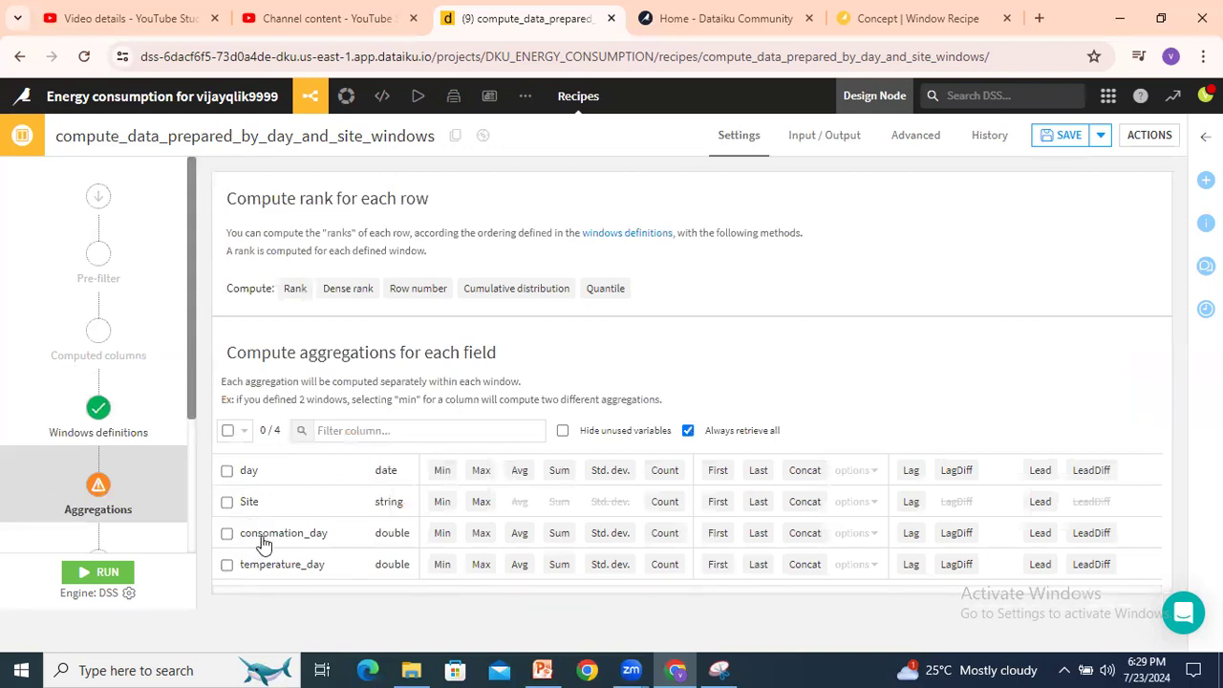
{"action": "left_click", "coordinate": [558, 531]}
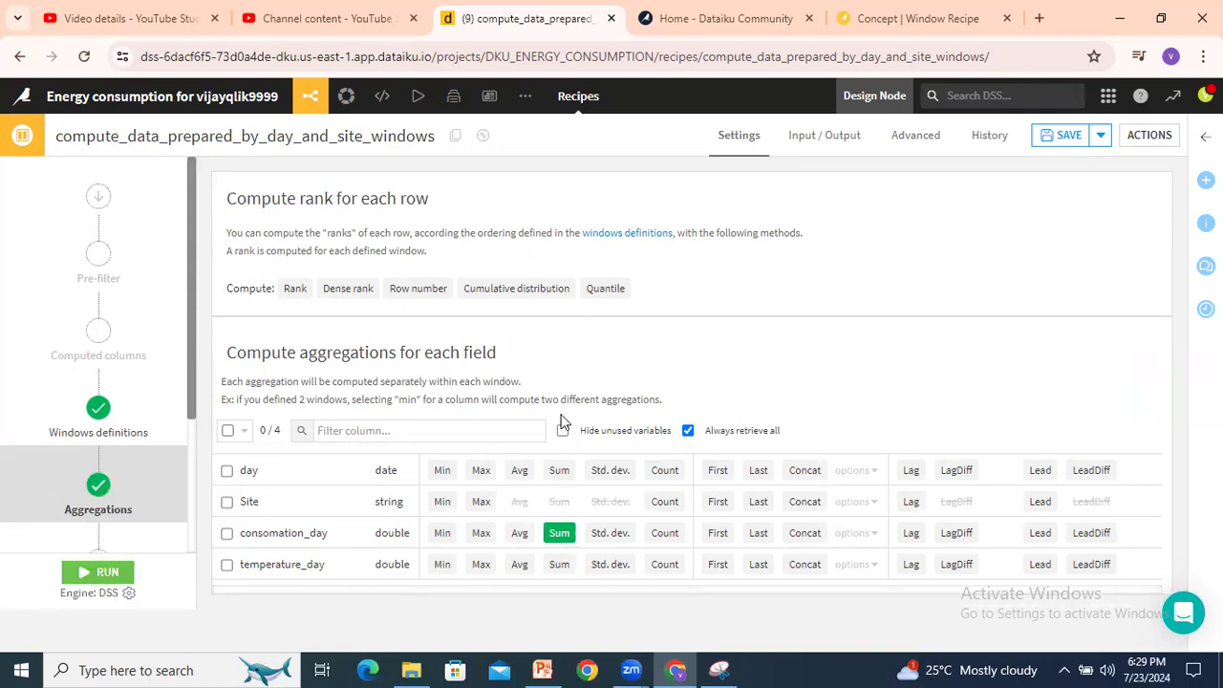
{"action": "left_click", "coordinate": [612, 564]}
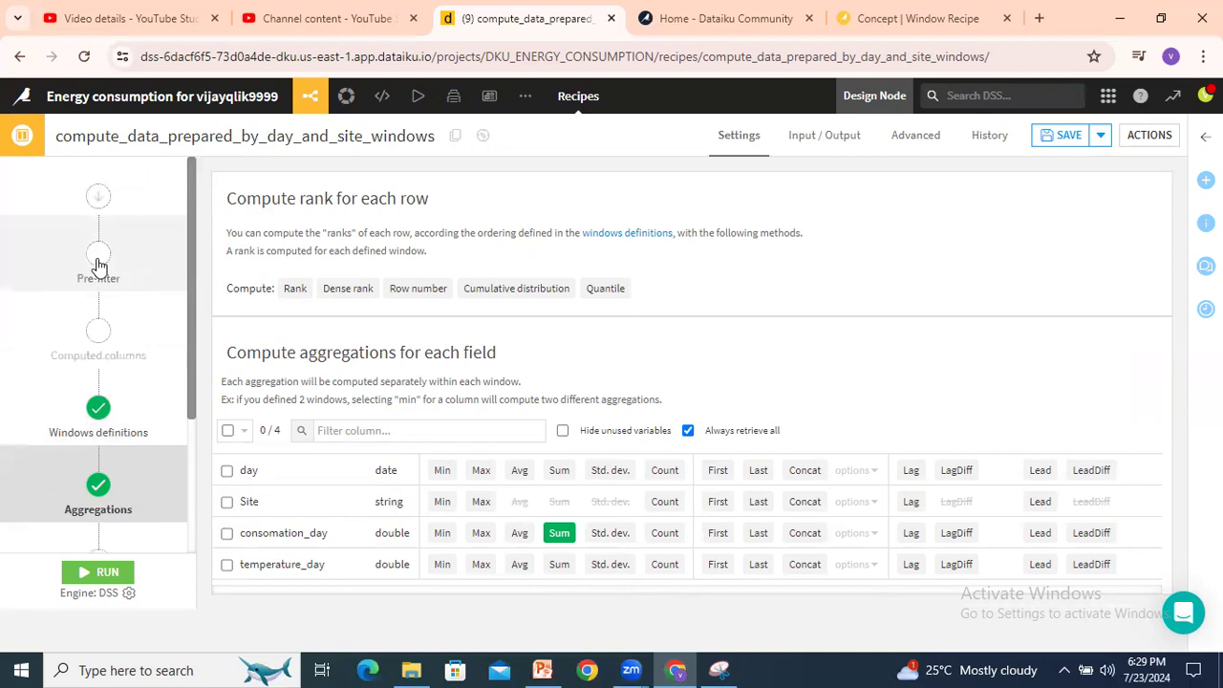
Review the post-filter, window definitions and output column names including consomation_day_sum
{"action": "left_click", "coordinate": [98, 333]}
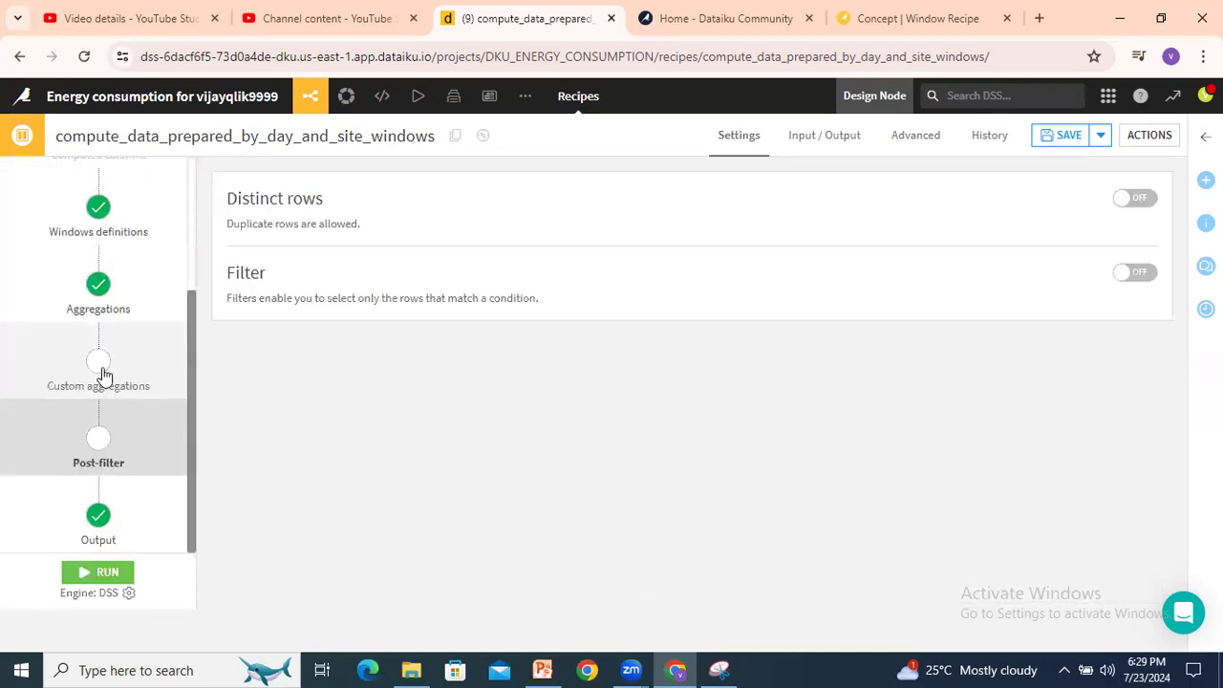
{"action": "left_click", "coordinate": [98, 373]}
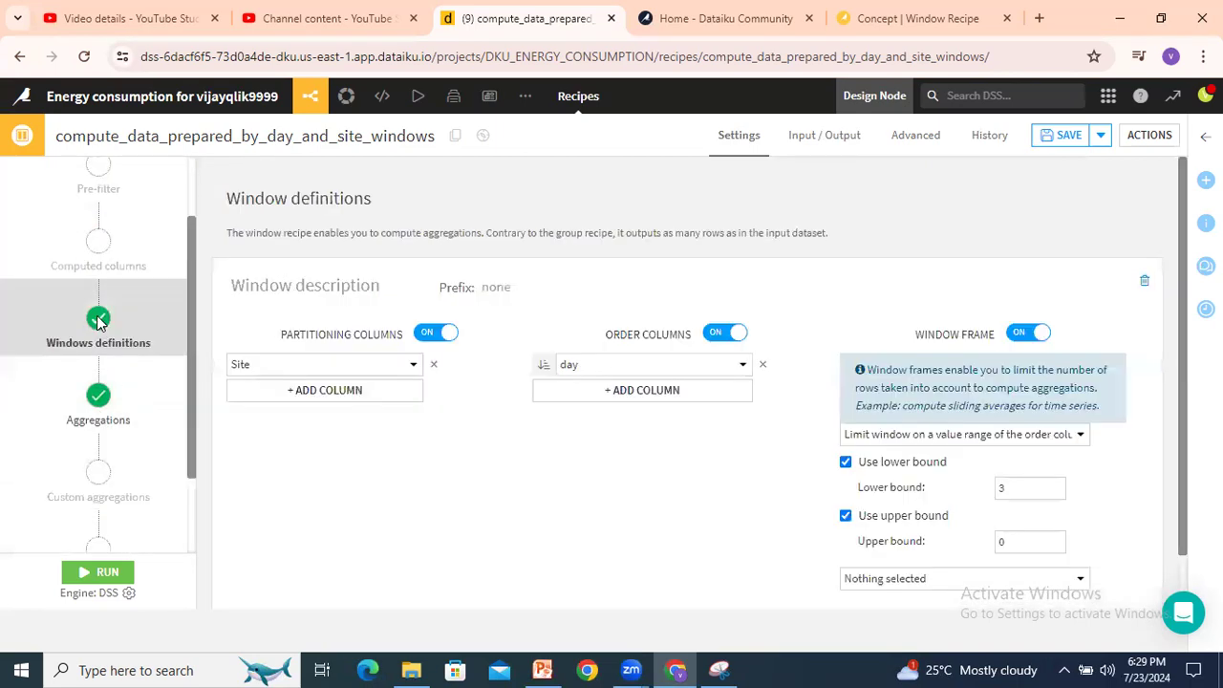
{"action": "left_click", "coordinate": [98, 401]}
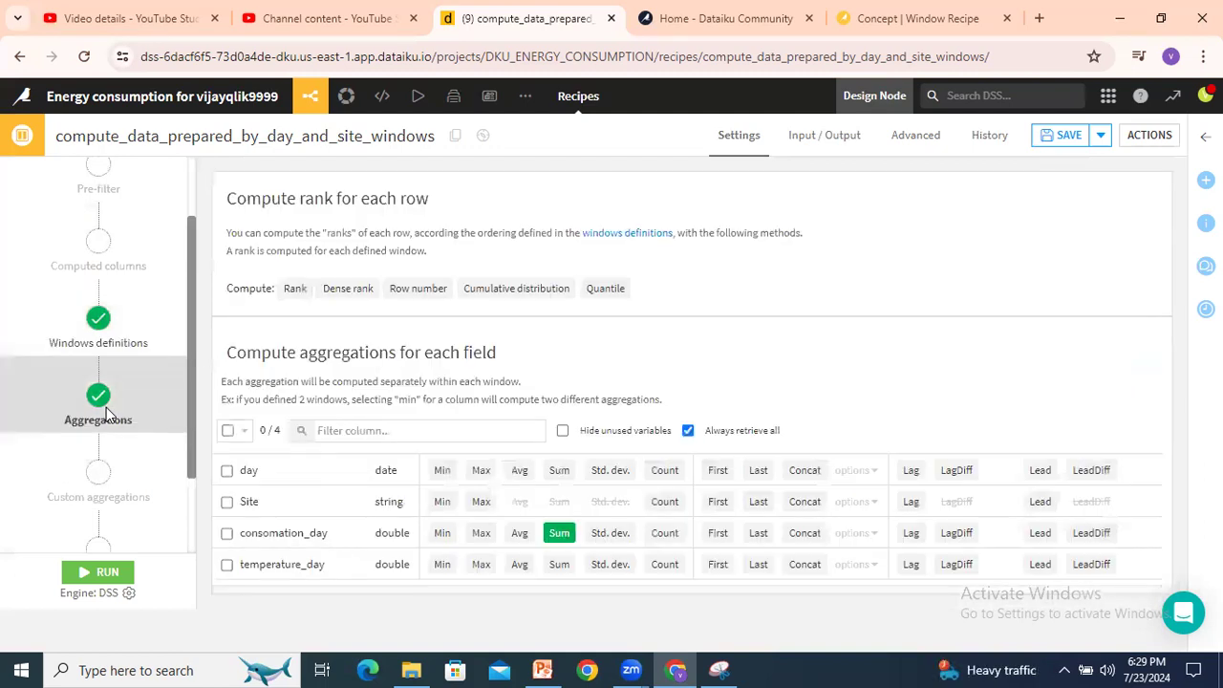
{"action": "left_click", "coordinate": [97, 571]}
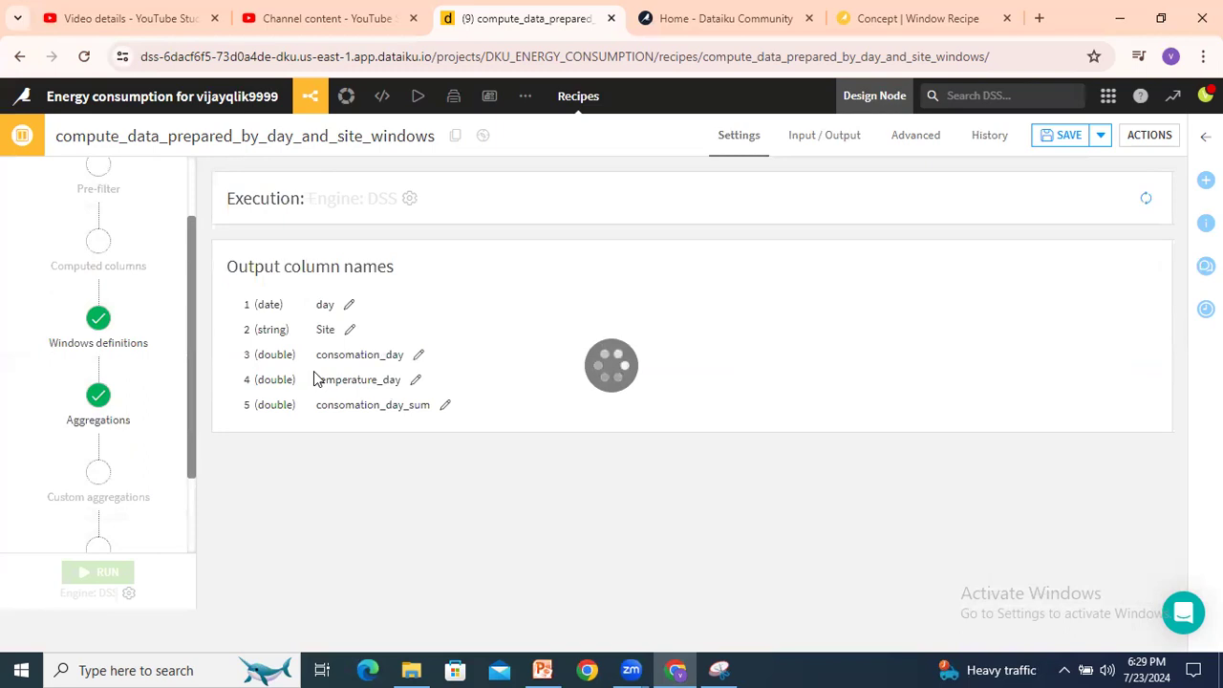
Run the recipe and open the built data_prepared_by_day_and_site_windows dataset
{"action": "left_click", "coordinate": [97, 572]}
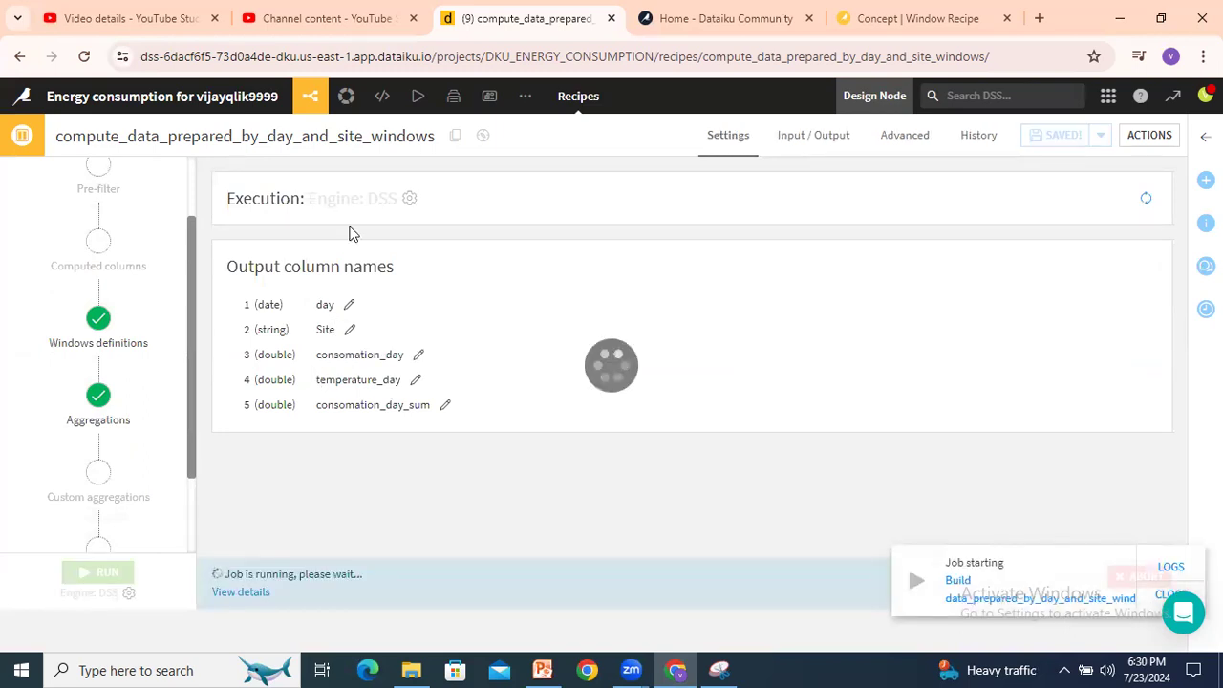
{"action": "left_click", "coordinate": [309, 95]}
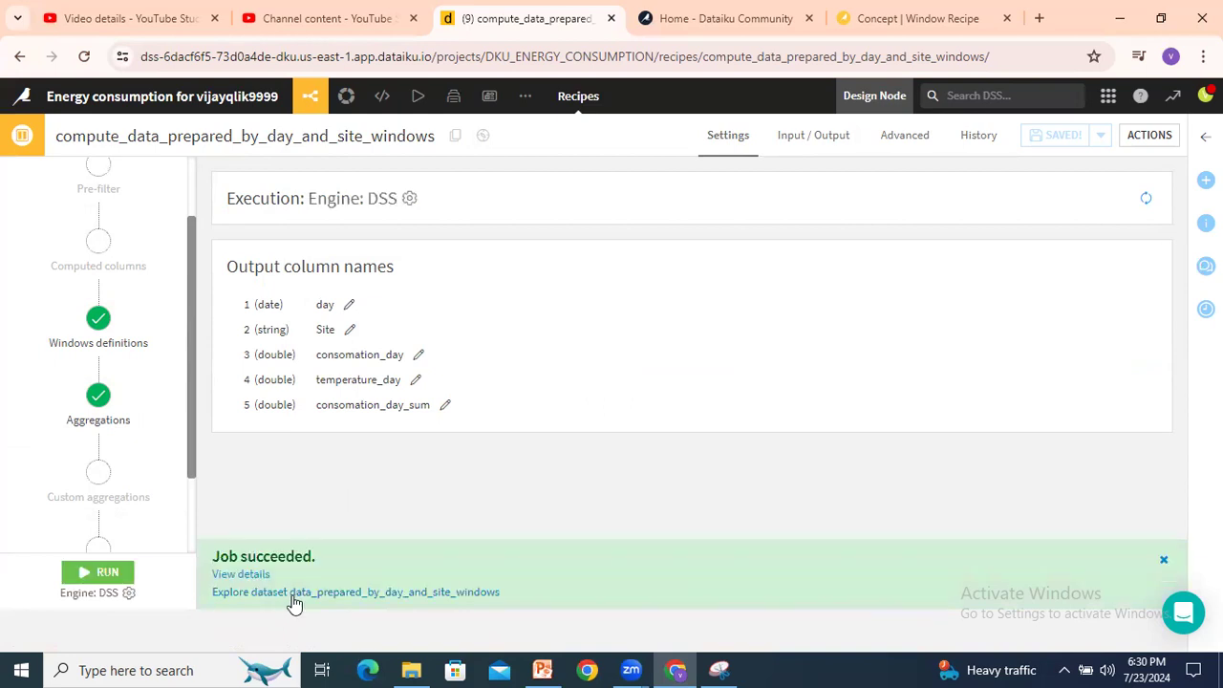
{"action": "left_click", "coordinate": [355, 592]}
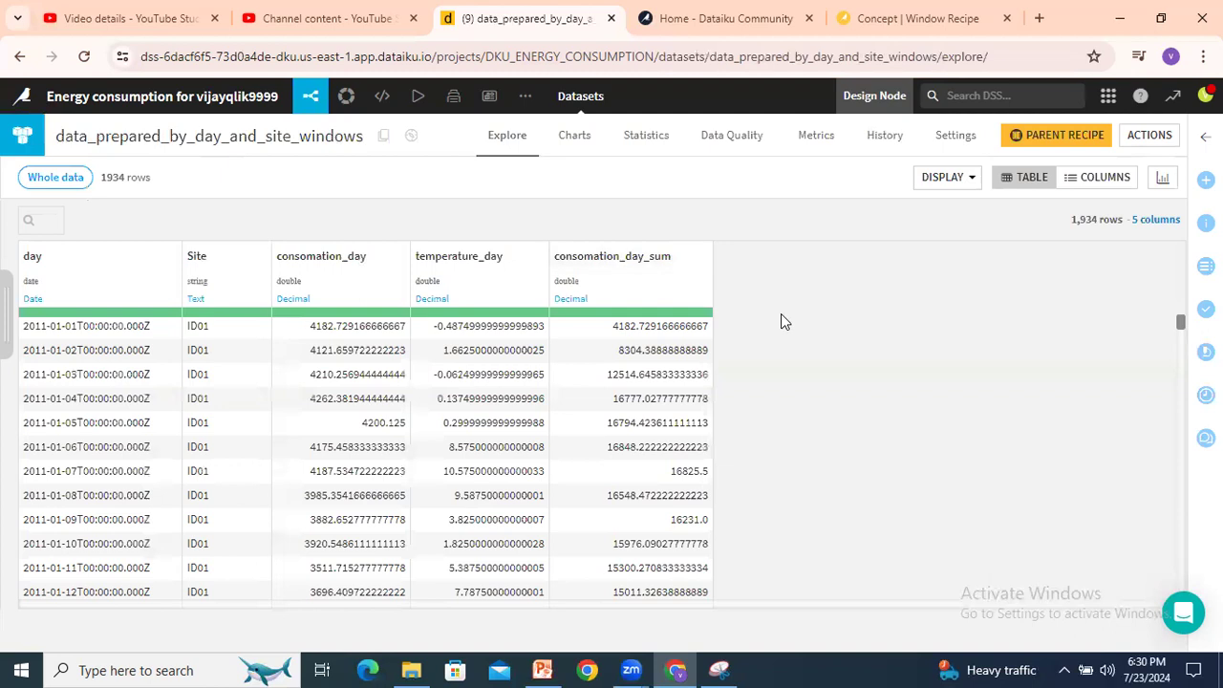
{"action": "mouse_move", "coordinate": [654, 256]}
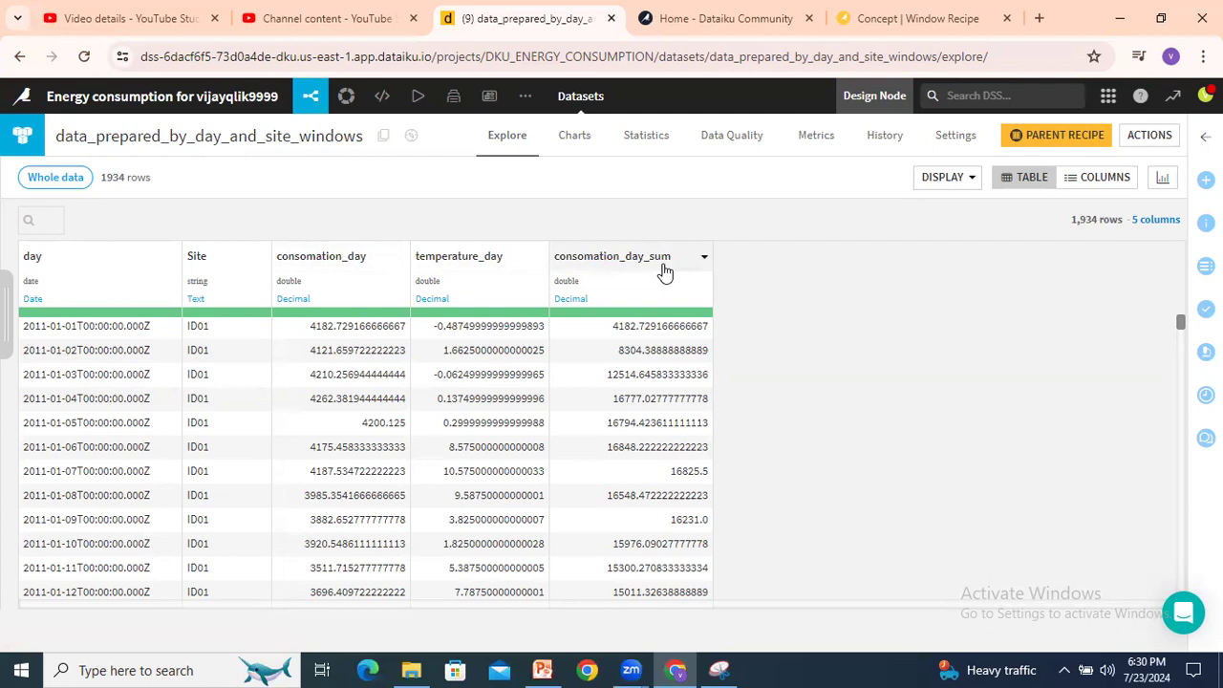
Filter the windowed dataset to rows for Site ID18 to check its running sums
{"action": "left_click", "coordinate": [198, 373]}
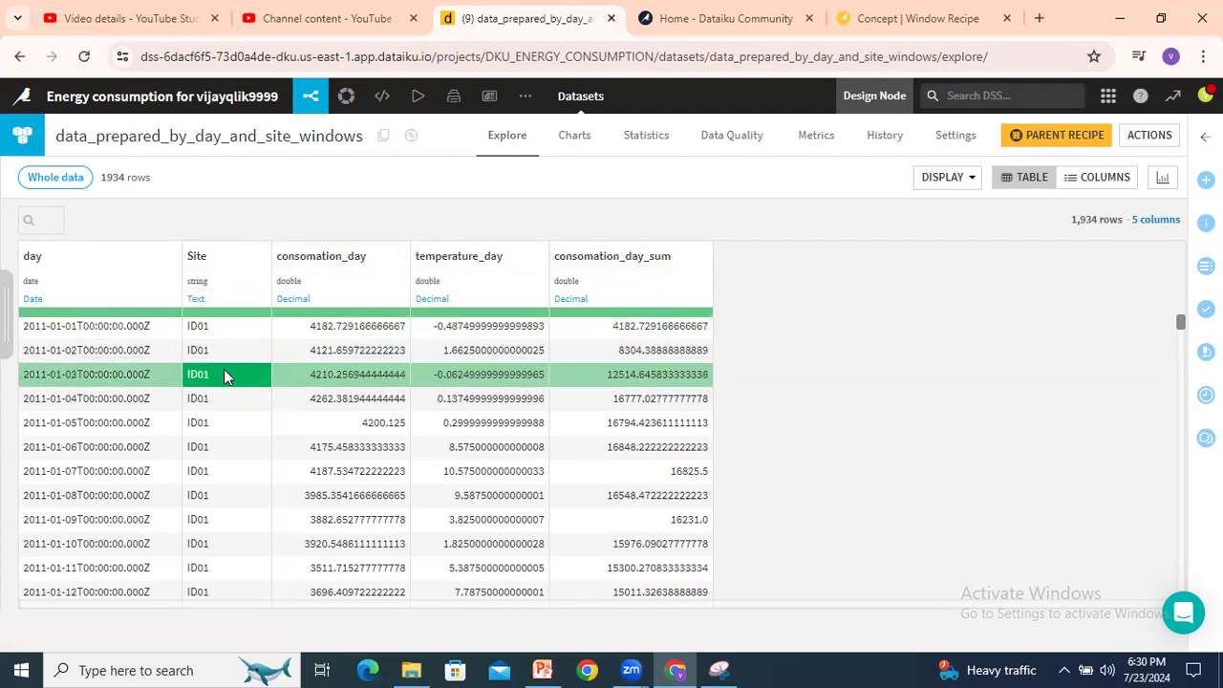
{"action": "left_click", "coordinate": [262, 256]}
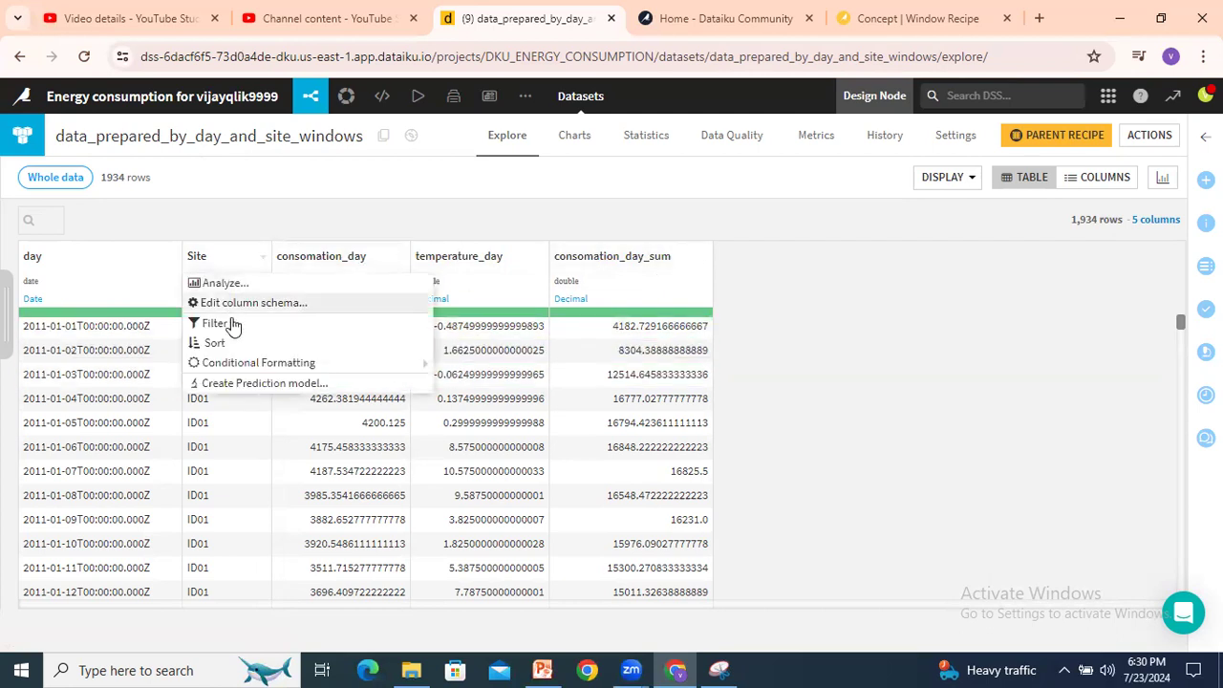
{"action": "left_click", "coordinate": [214, 323]}
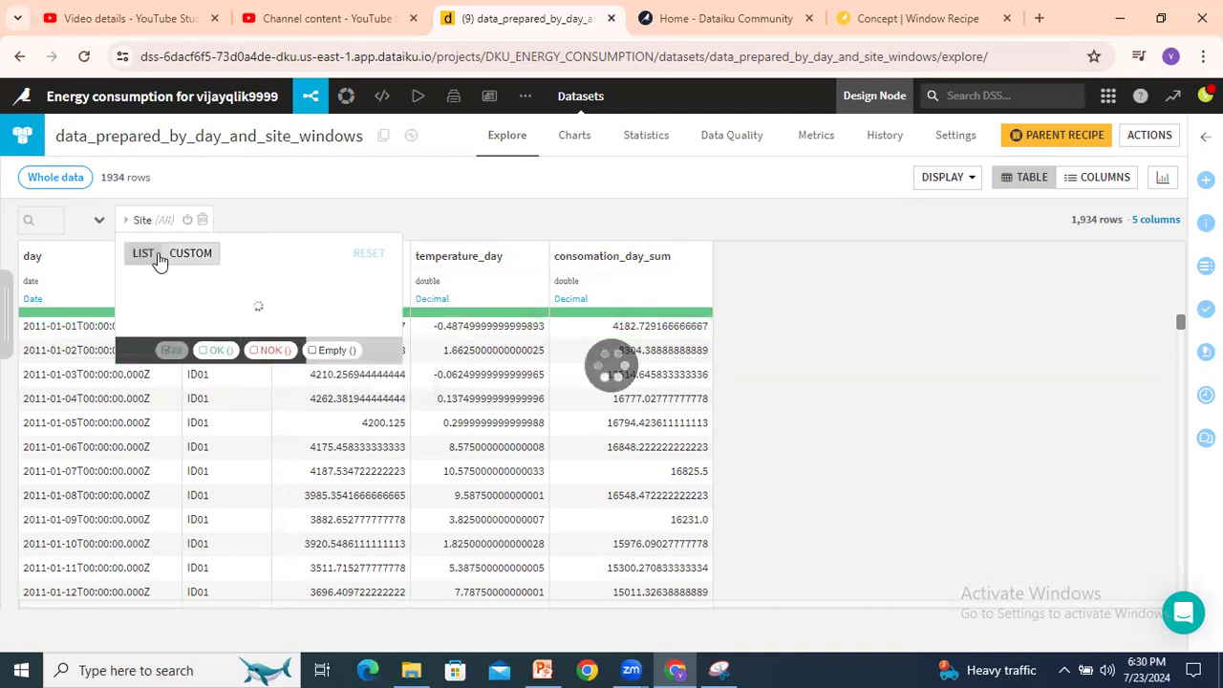
{"action": "left_click", "coordinate": [142, 253]}
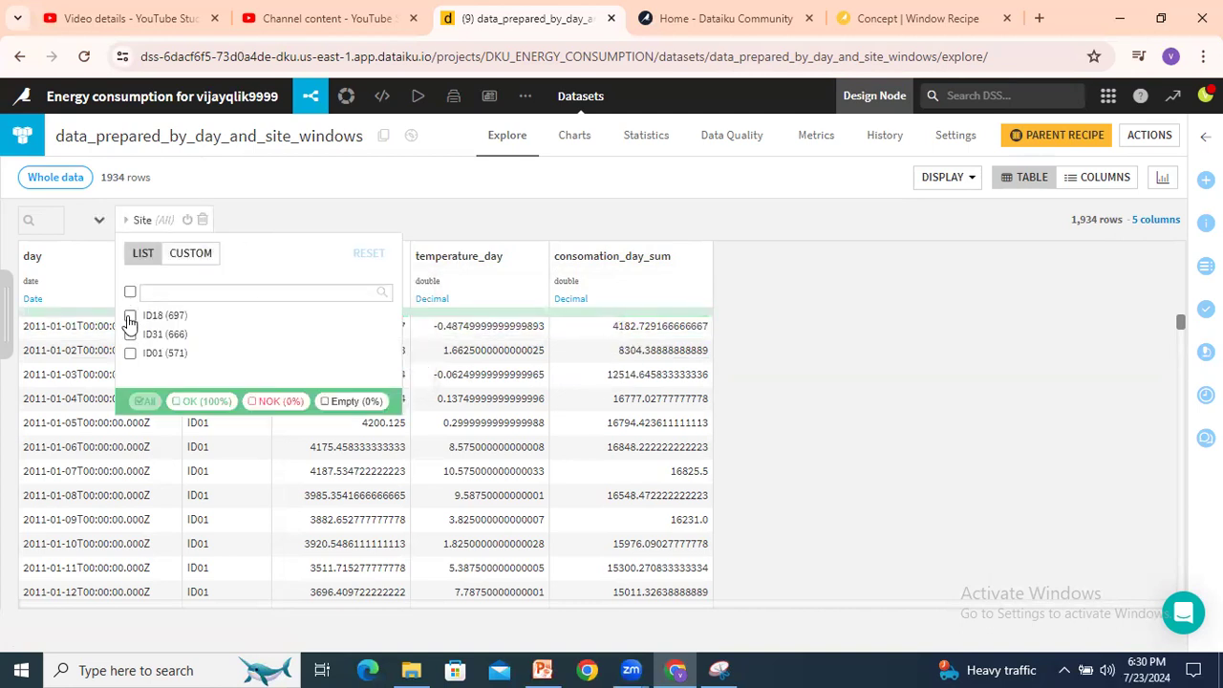
{"action": "left_click", "coordinate": [130, 315]}
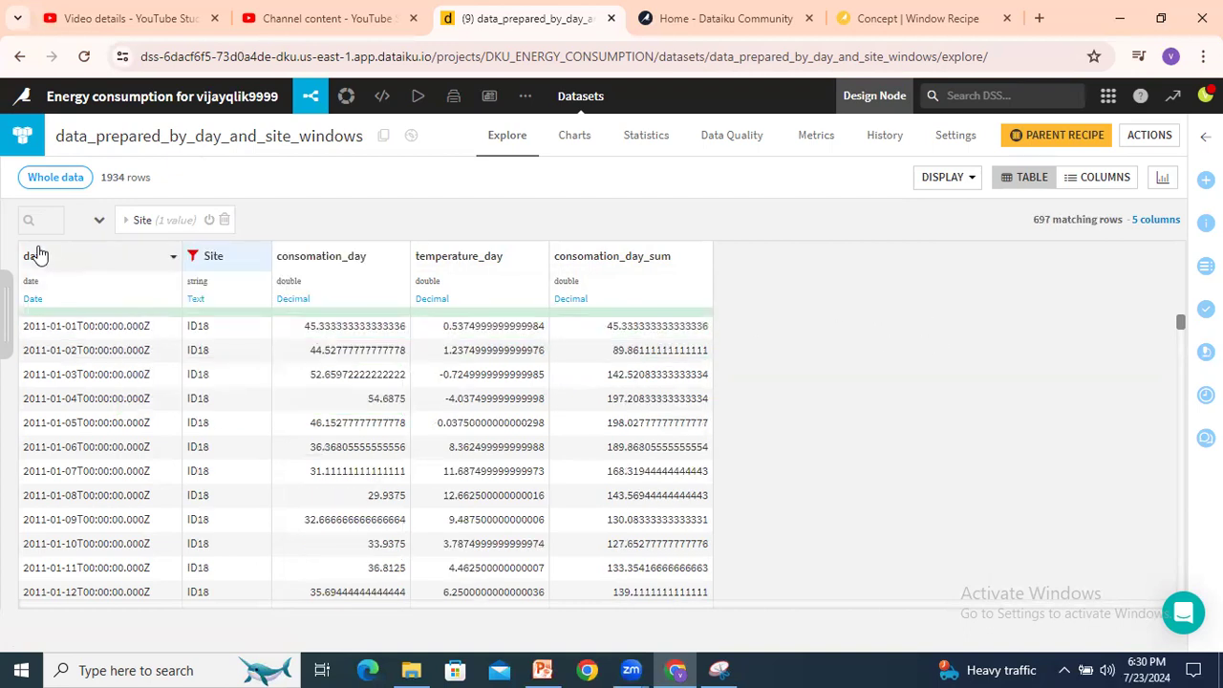
Try a day filter set to Today, then reset so all 1,934 rows show again
{"action": "left_click", "coordinate": [36, 256]}
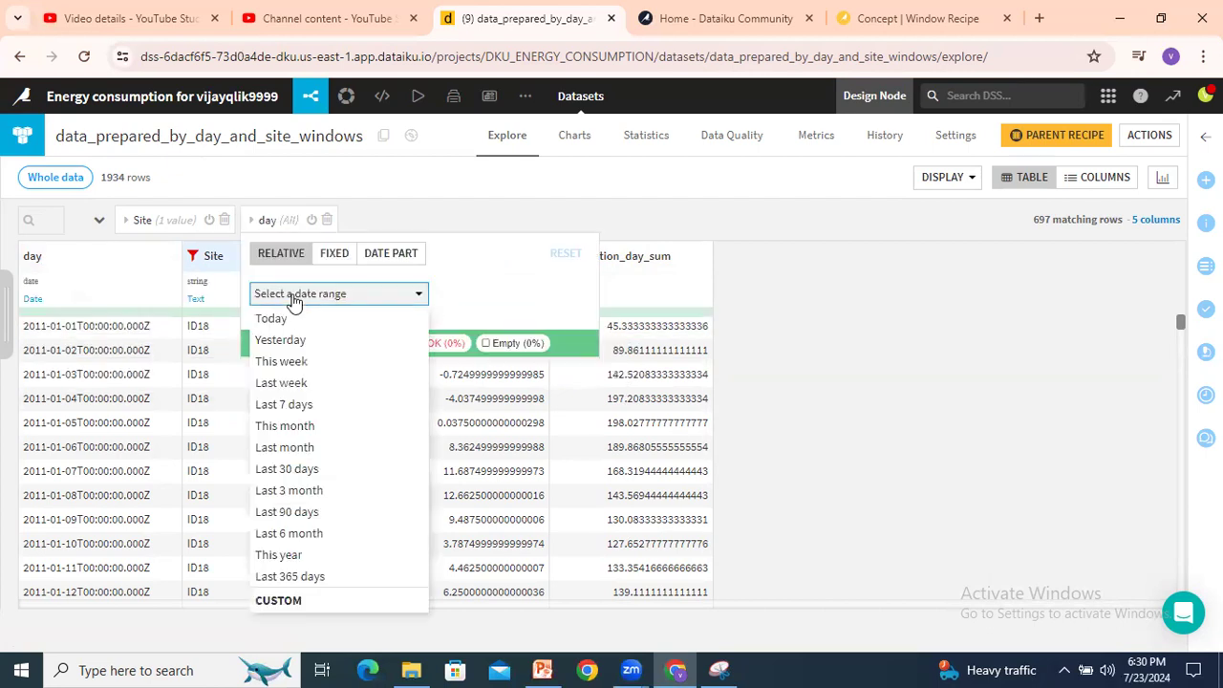
{"action": "left_click", "coordinate": [271, 317]}
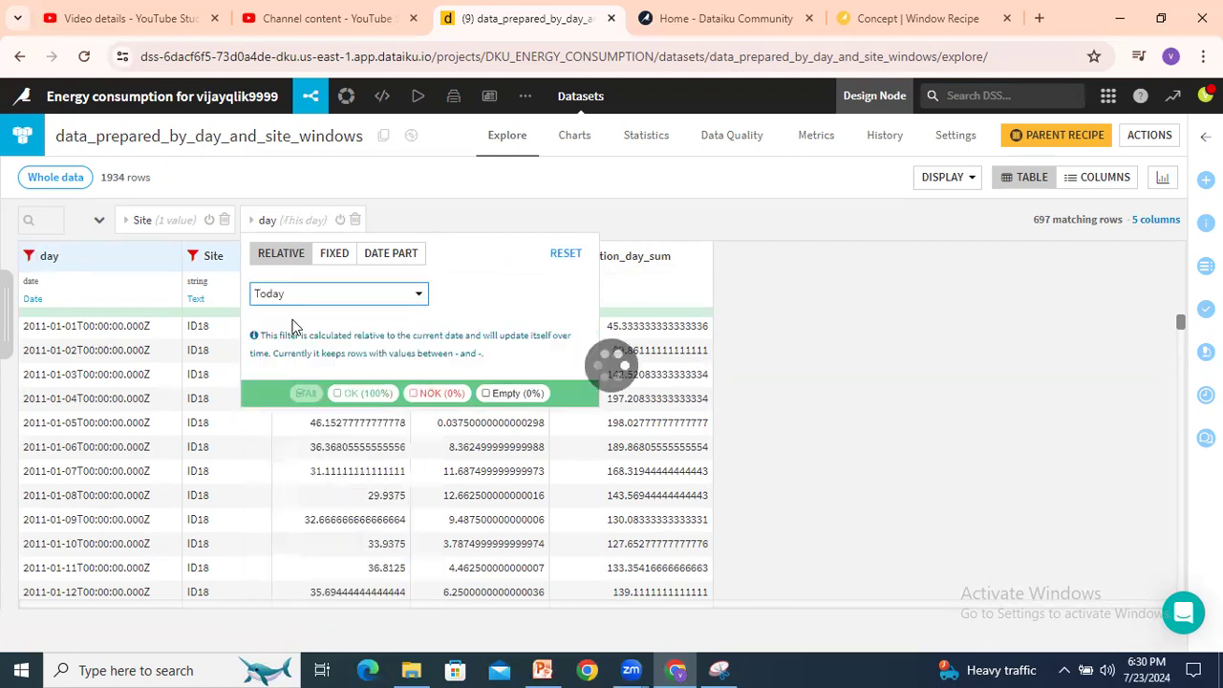
{"action": "left_click", "coordinate": [355, 411]}
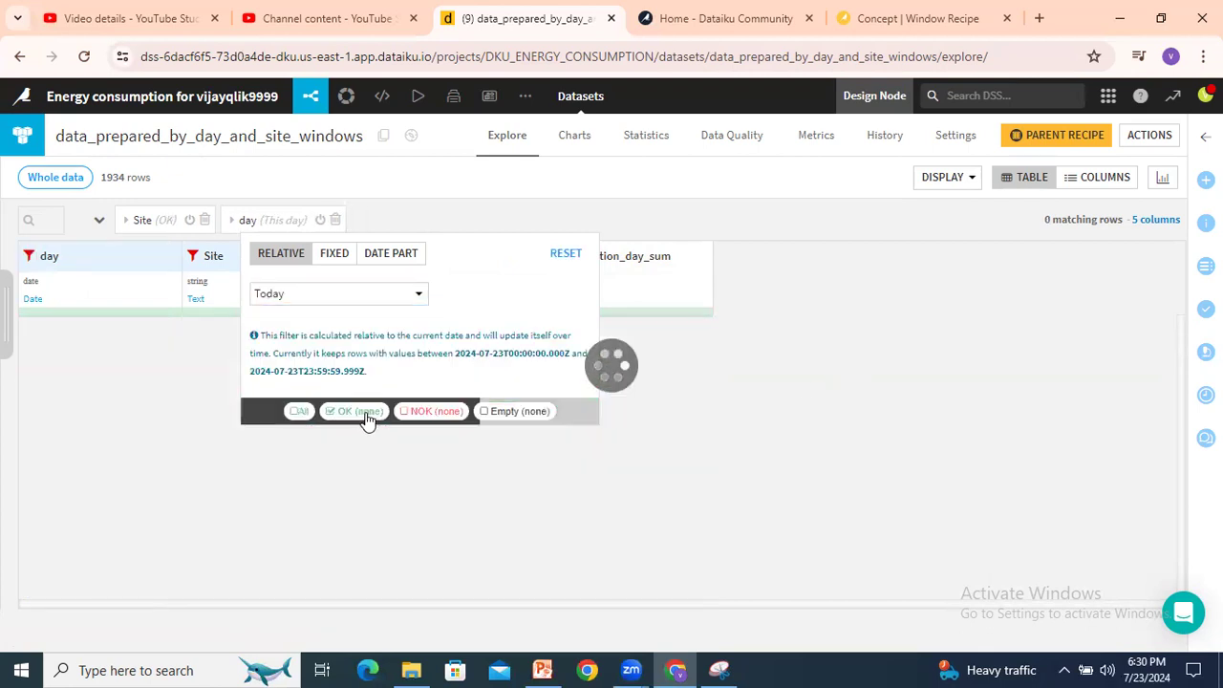
{"action": "left_click", "coordinate": [337, 294]}
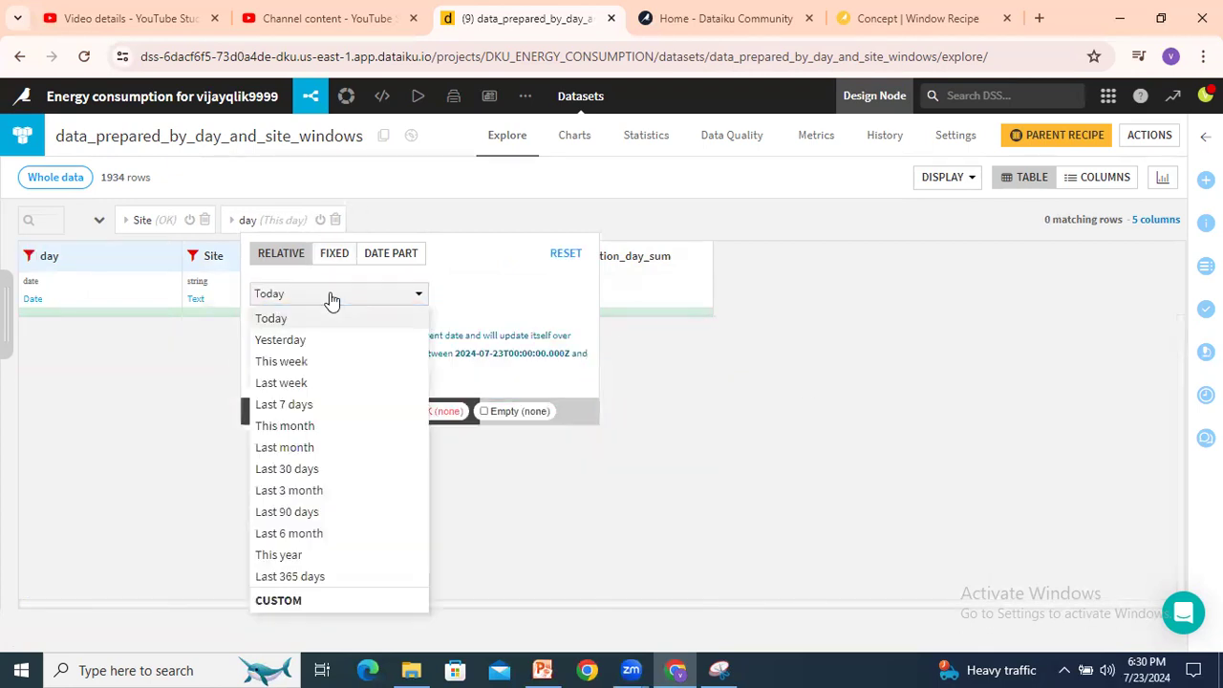
{"action": "left_click", "coordinate": [271, 317]}
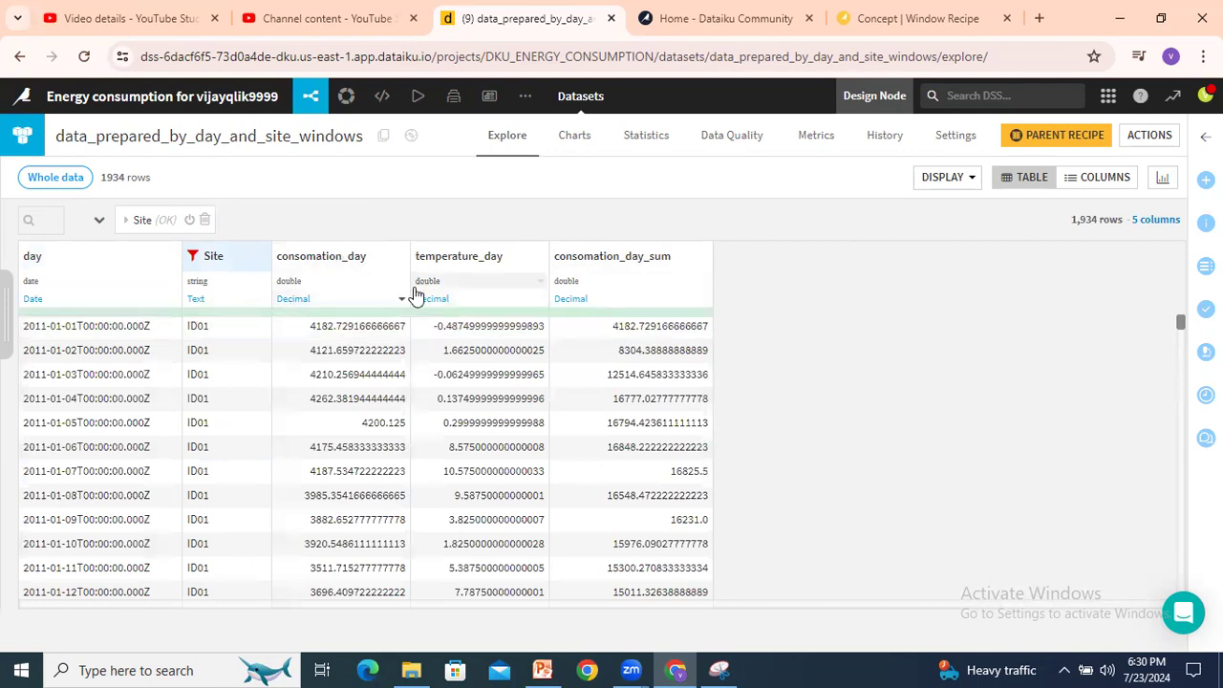
{"action": "mouse_move", "coordinate": [487, 256]}
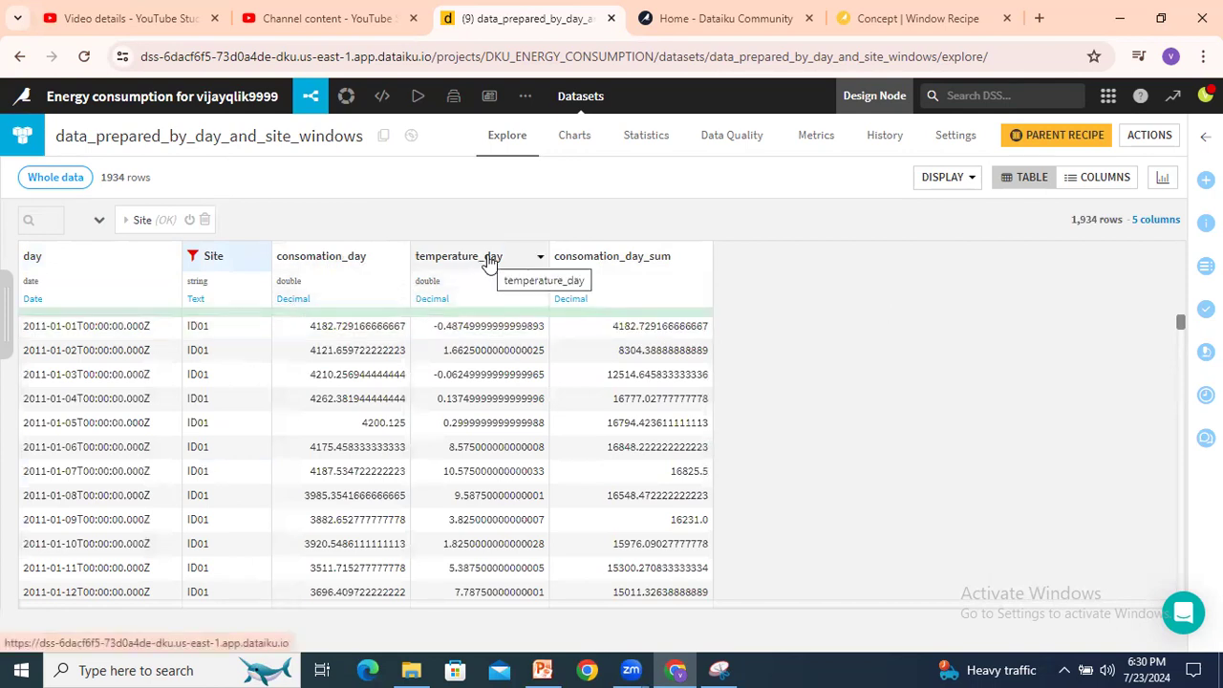
{"action": "left_click", "coordinate": [539, 256]}
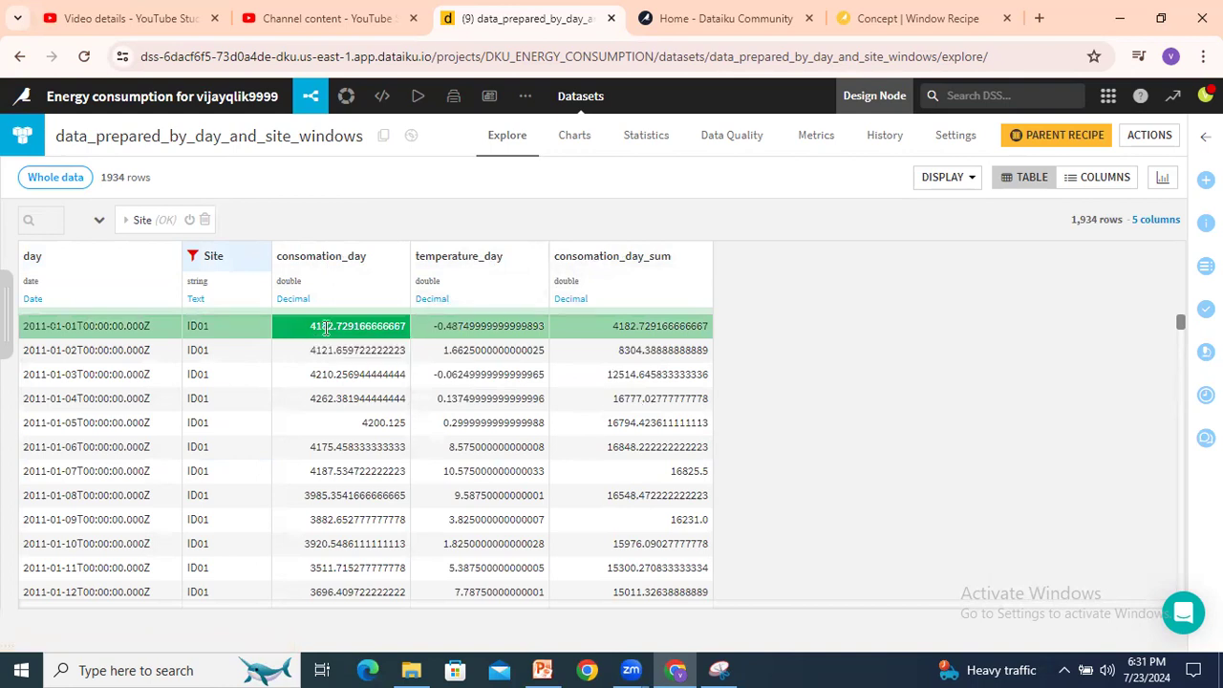
{"action": "left_click", "coordinate": [355, 350]}
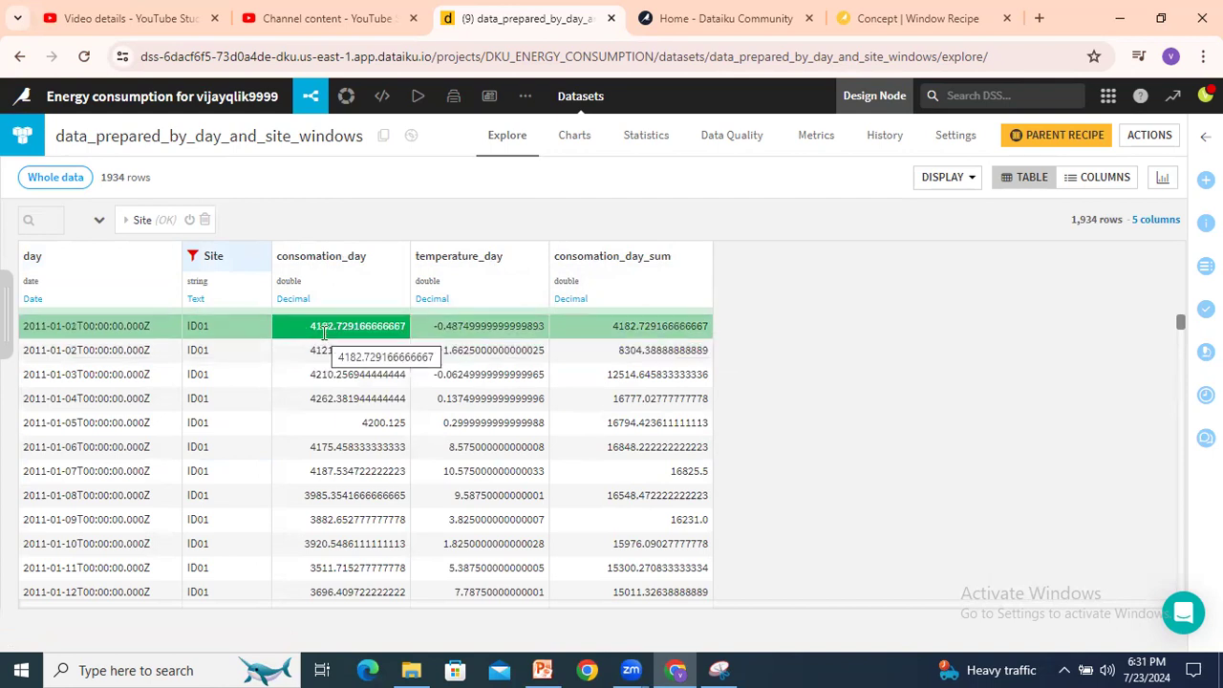
{"action": "left_click", "coordinate": [340, 350]}
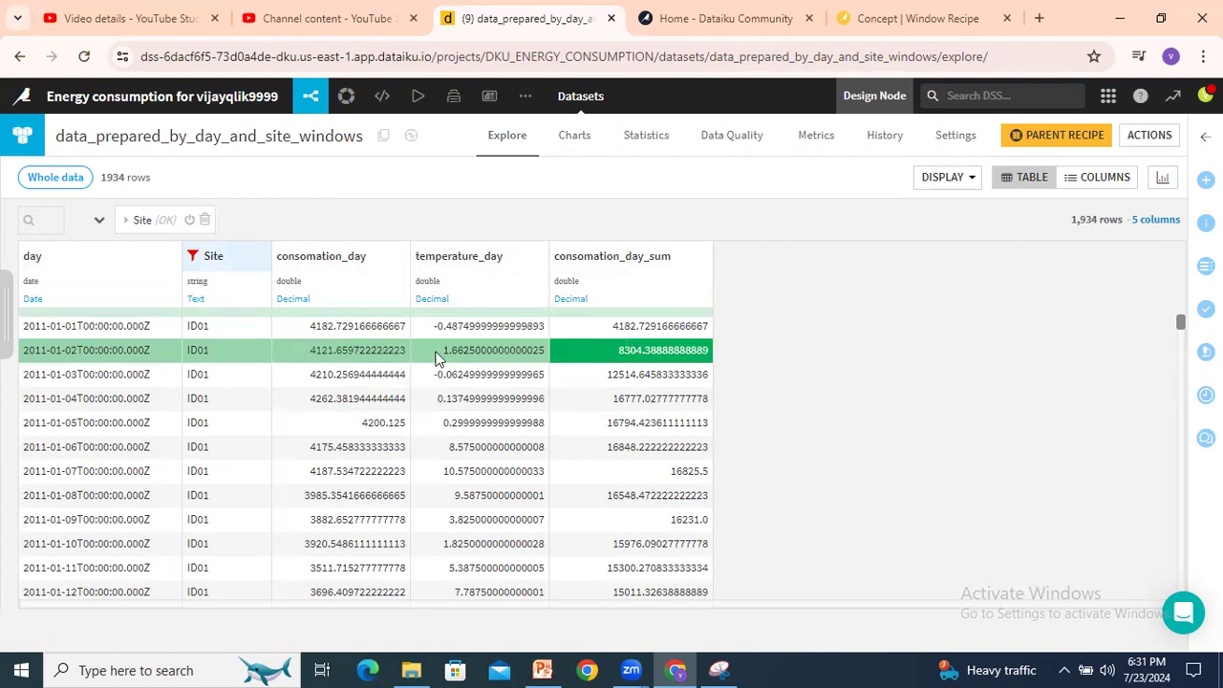
{"action": "left_click", "coordinate": [357, 372]}
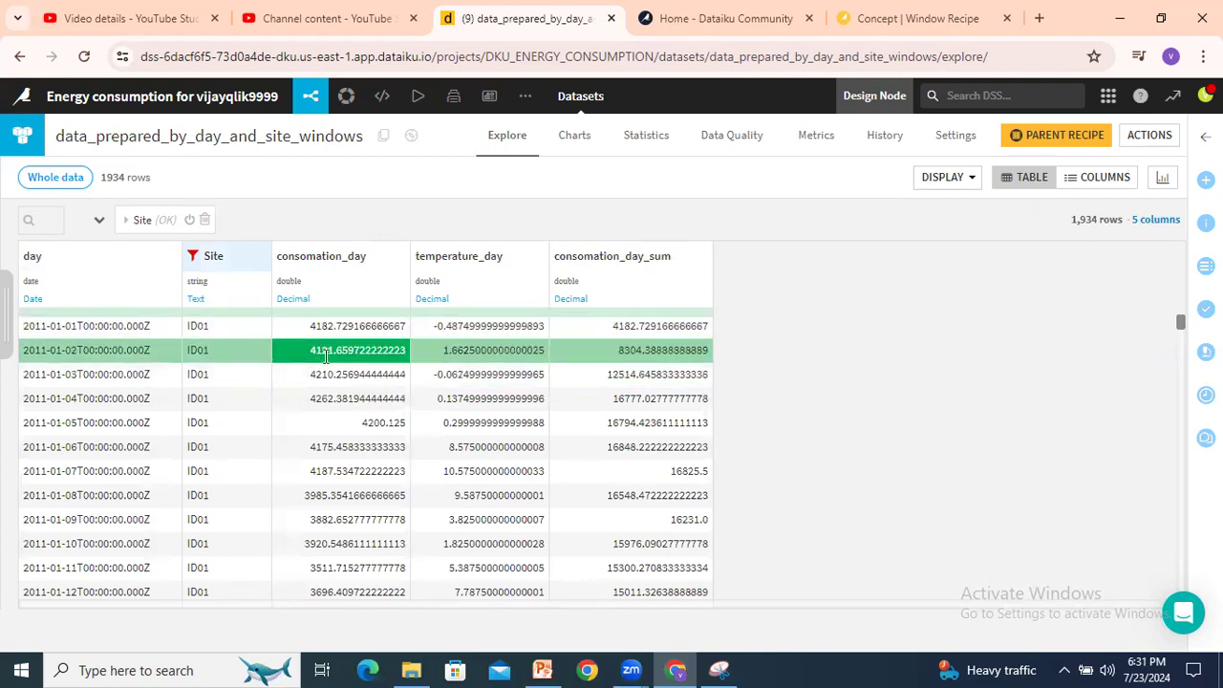
{"action": "left_click", "coordinate": [631, 373]}
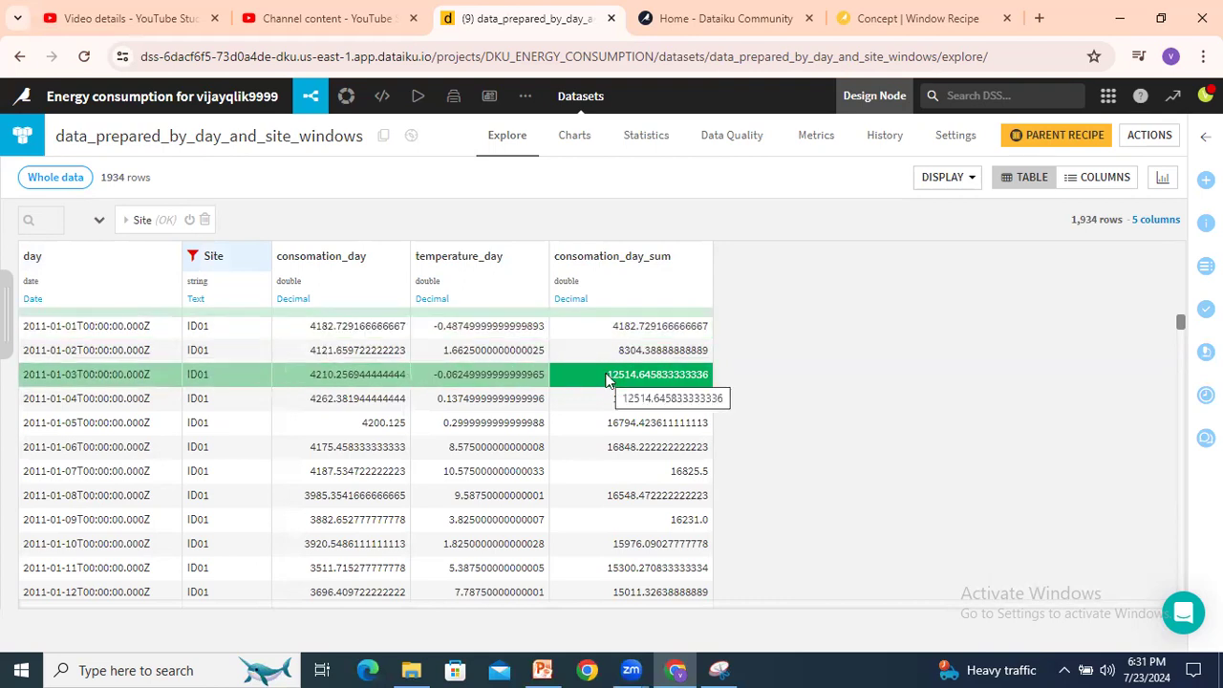
{"action": "left_click", "coordinate": [359, 399]}
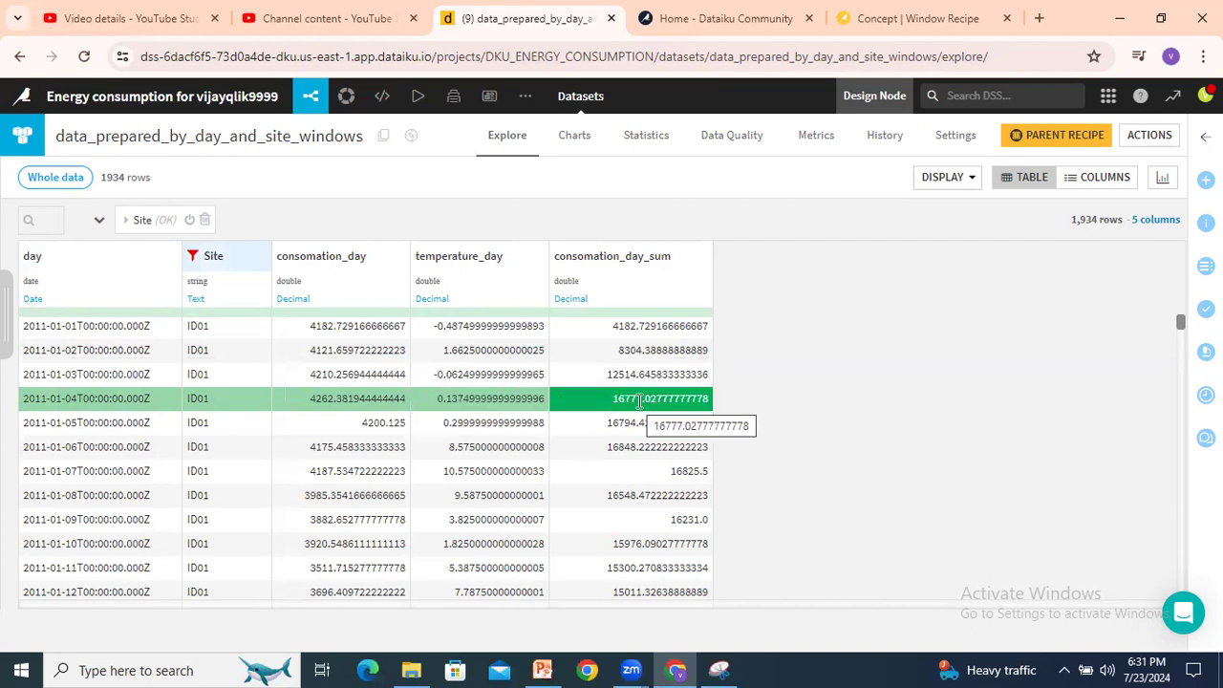
{"action": "left_click", "coordinate": [656, 422]}
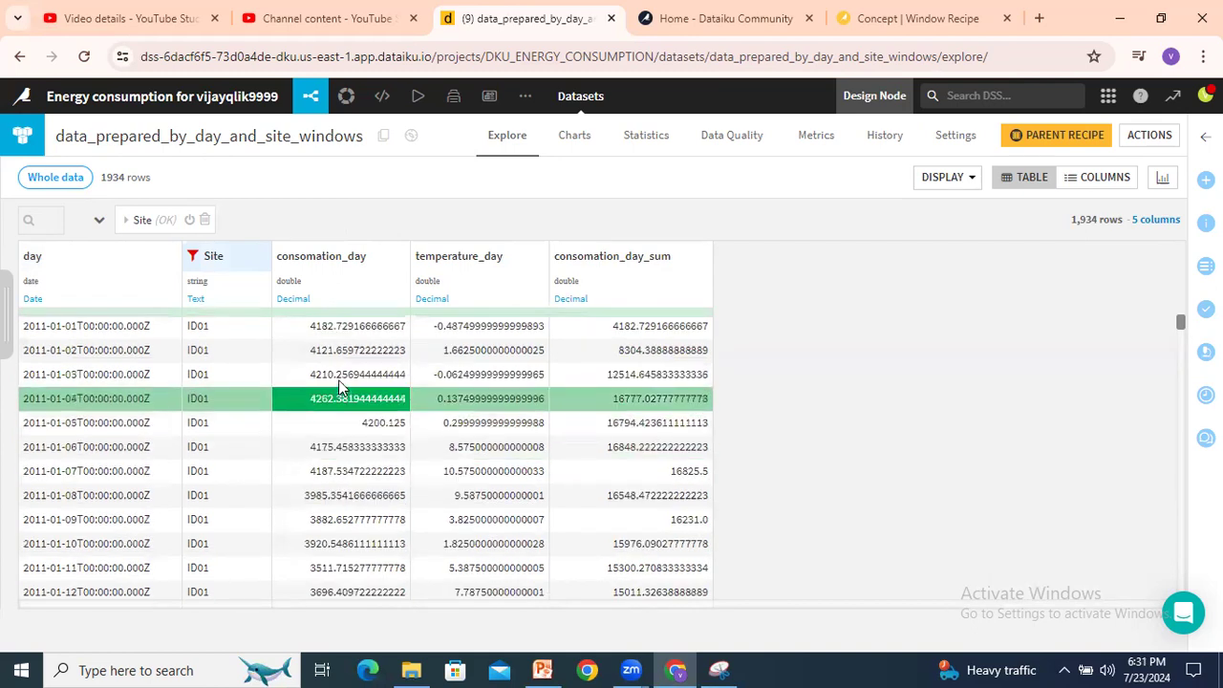
{"action": "left_click", "coordinate": [356, 372]}
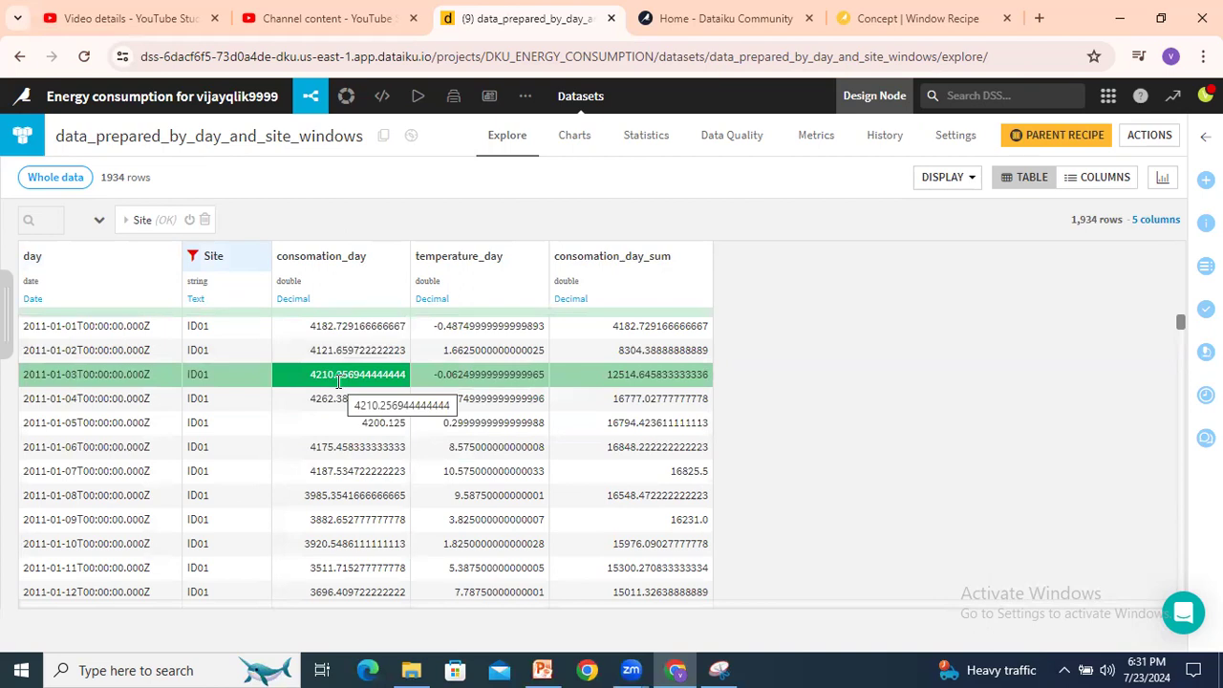
{"action": "left_click", "coordinate": [660, 399]}
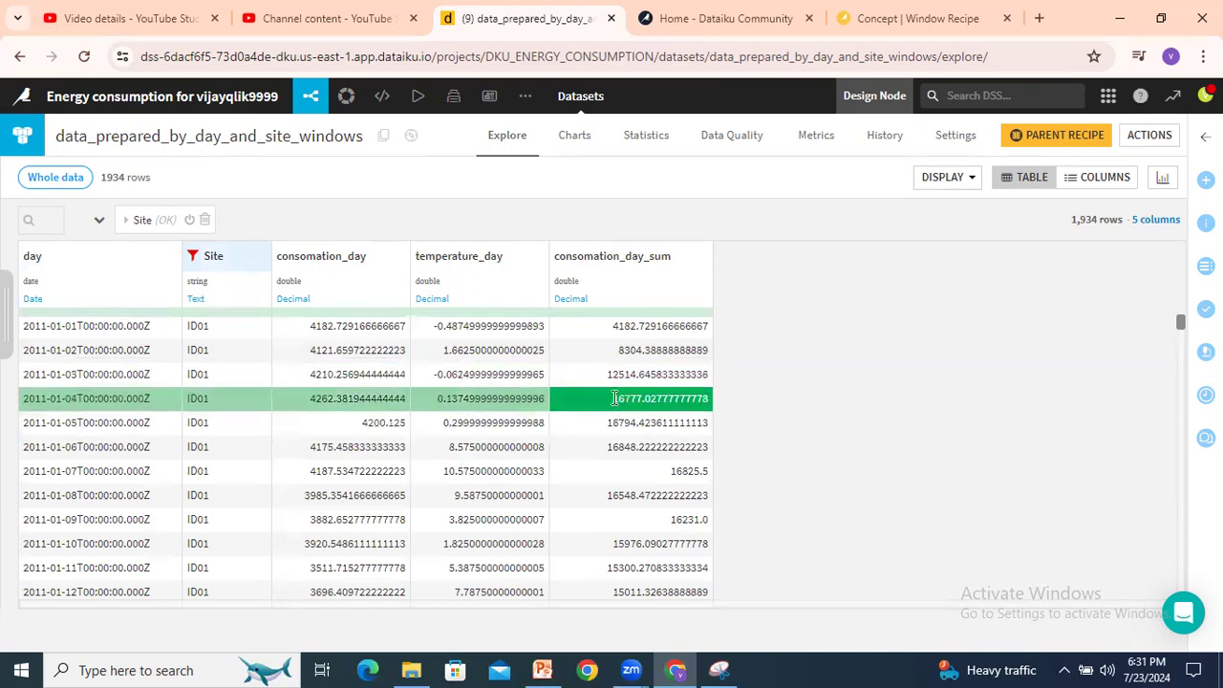
{"action": "double_click", "coordinate": [631, 399]}
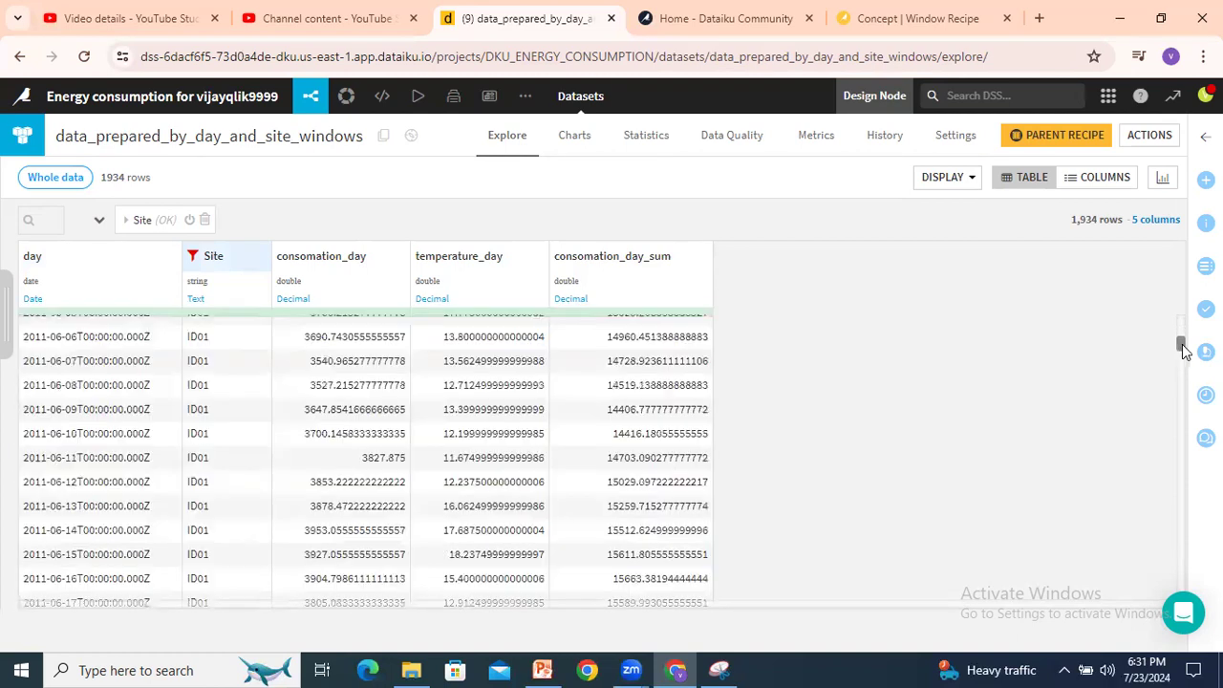
{"action": "scroll", "scroll_direction": "down", "scroll_amount": 3}
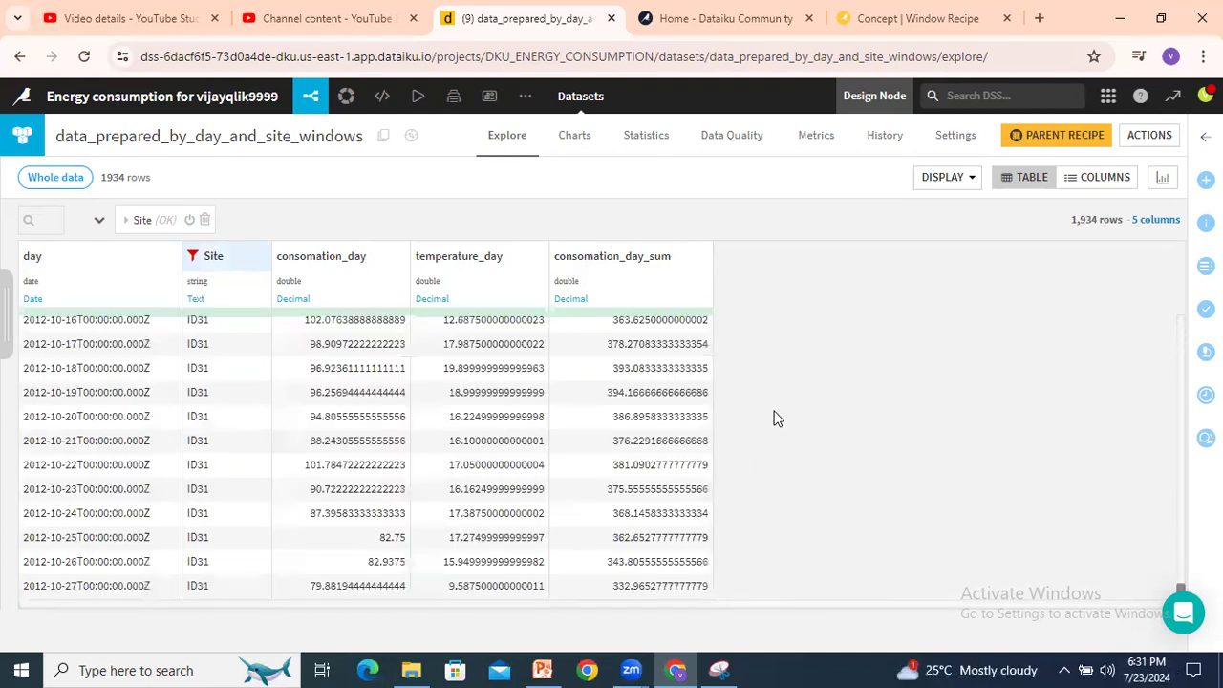
{"action": "left_click", "coordinate": [364, 584]}
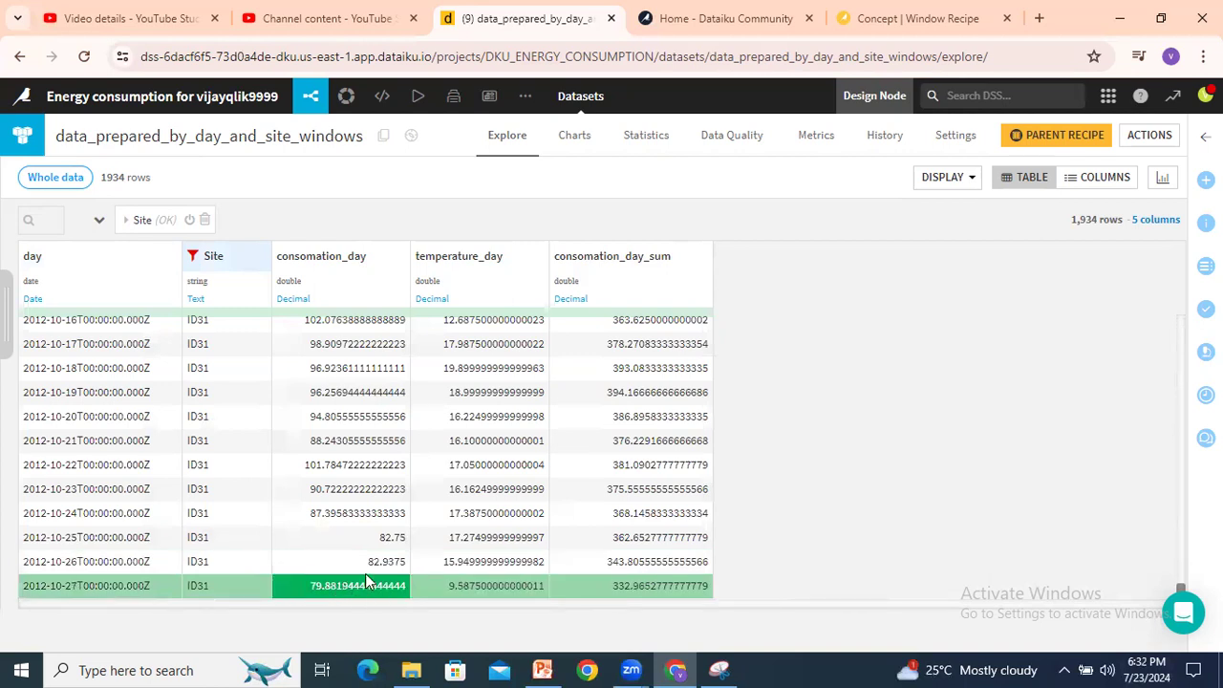
{"action": "left_click", "coordinate": [358, 513]}
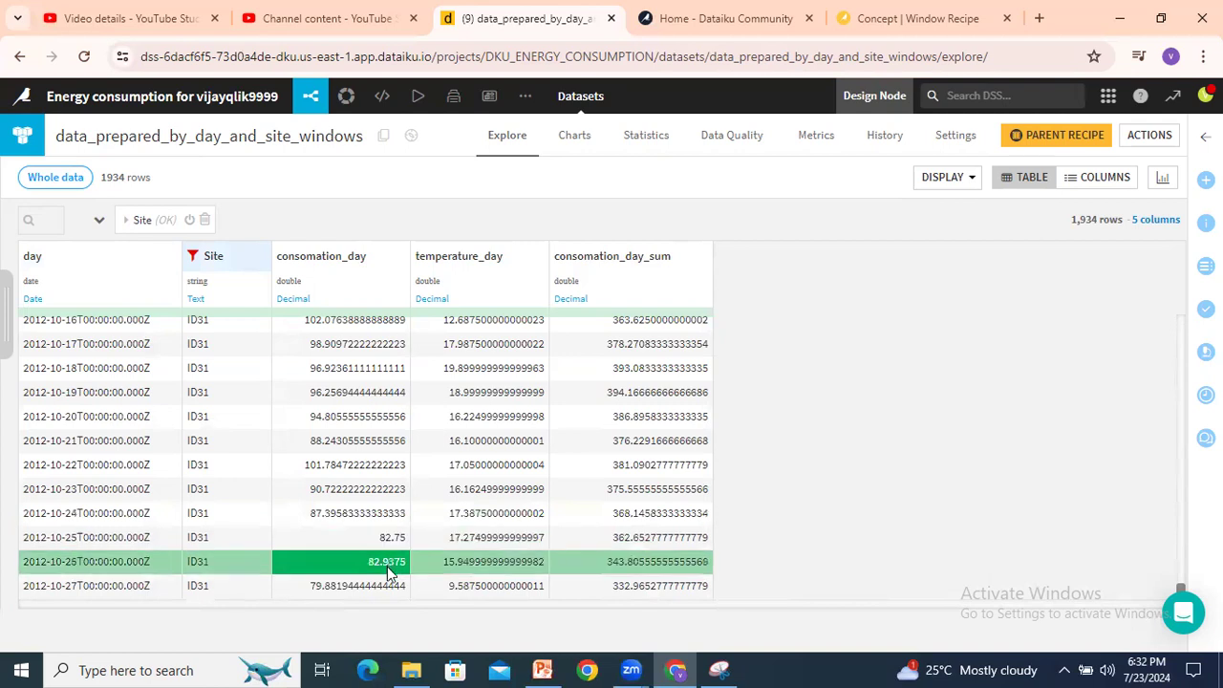
{"action": "left_click", "coordinate": [363, 585]}
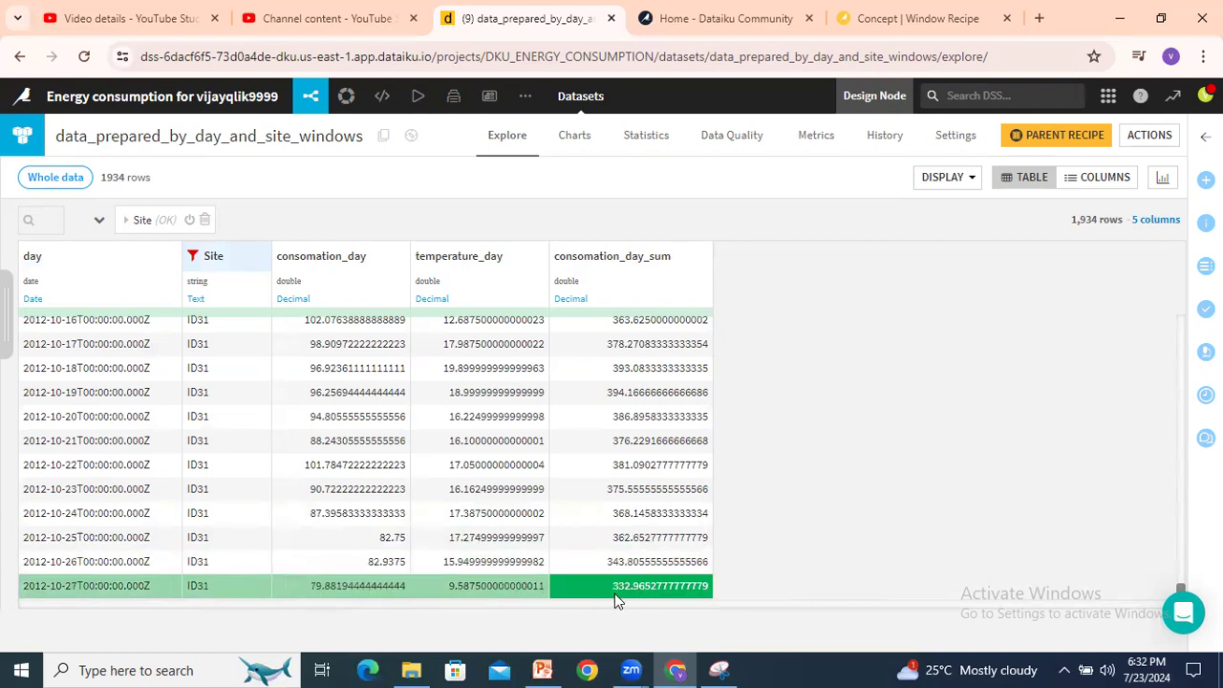
{"action": "double_click", "coordinate": [659, 585]}
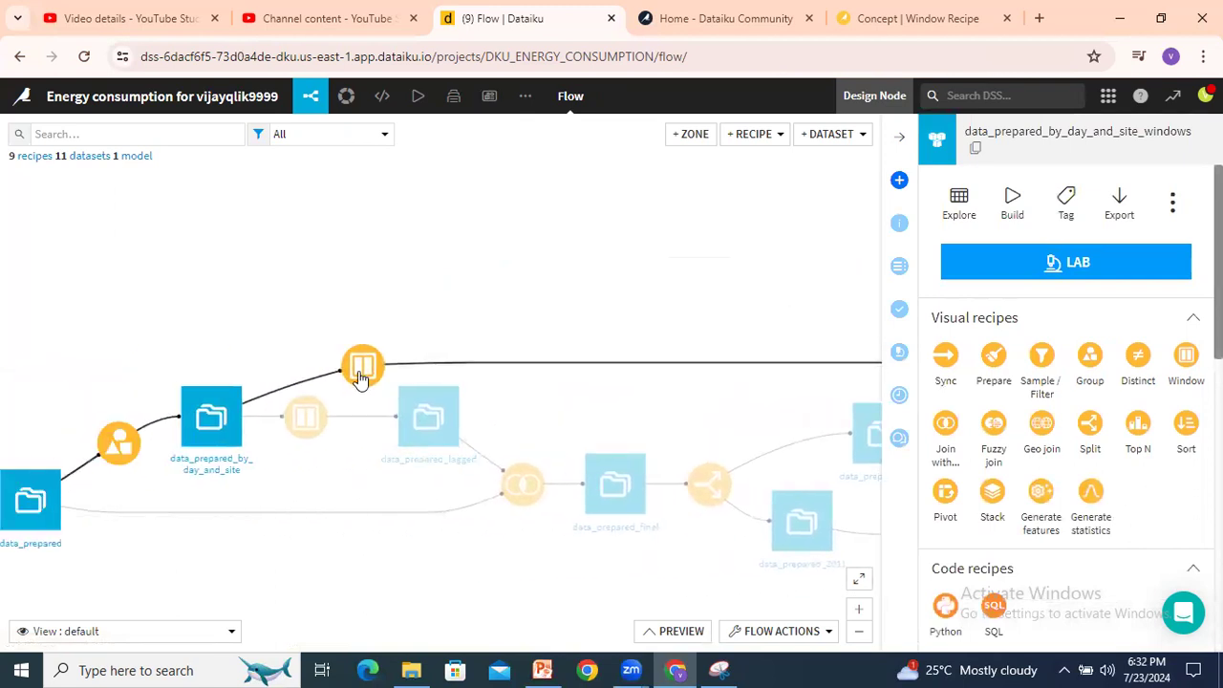
Reopen the window recipe, save its settings and run it to rebuild the output dataset
{"action": "double_click", "coordinate": [363, 367]}
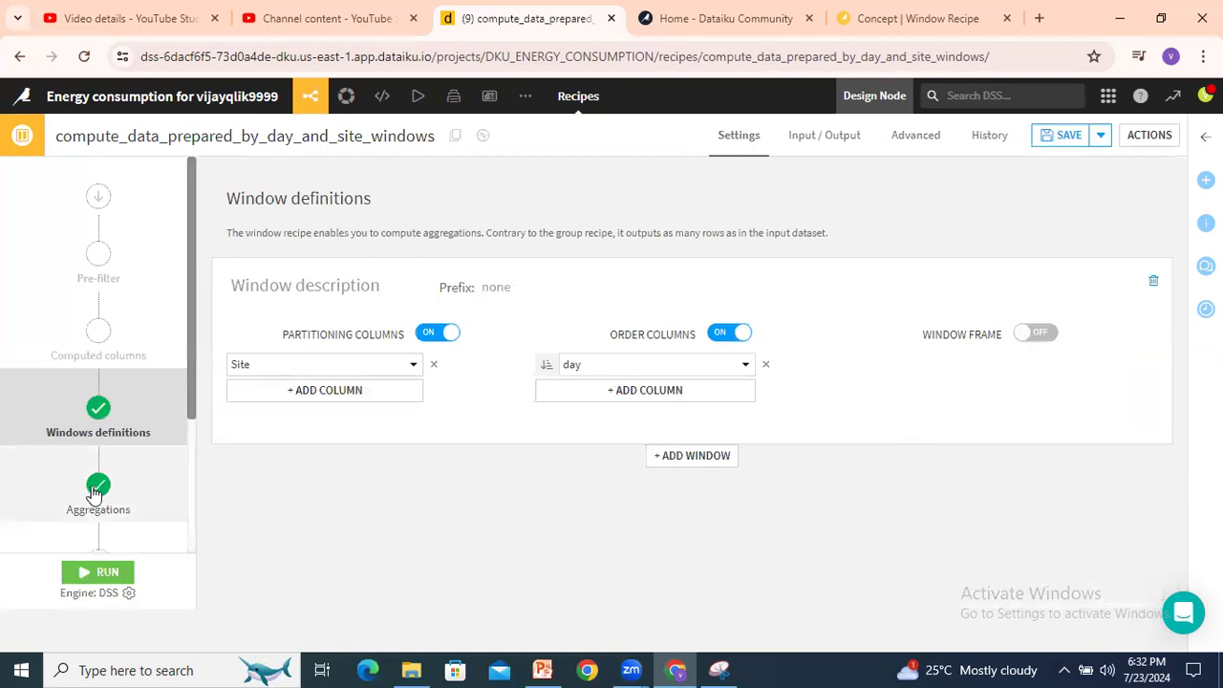
{"action": "left_click", "coordinate": [97, 493]}
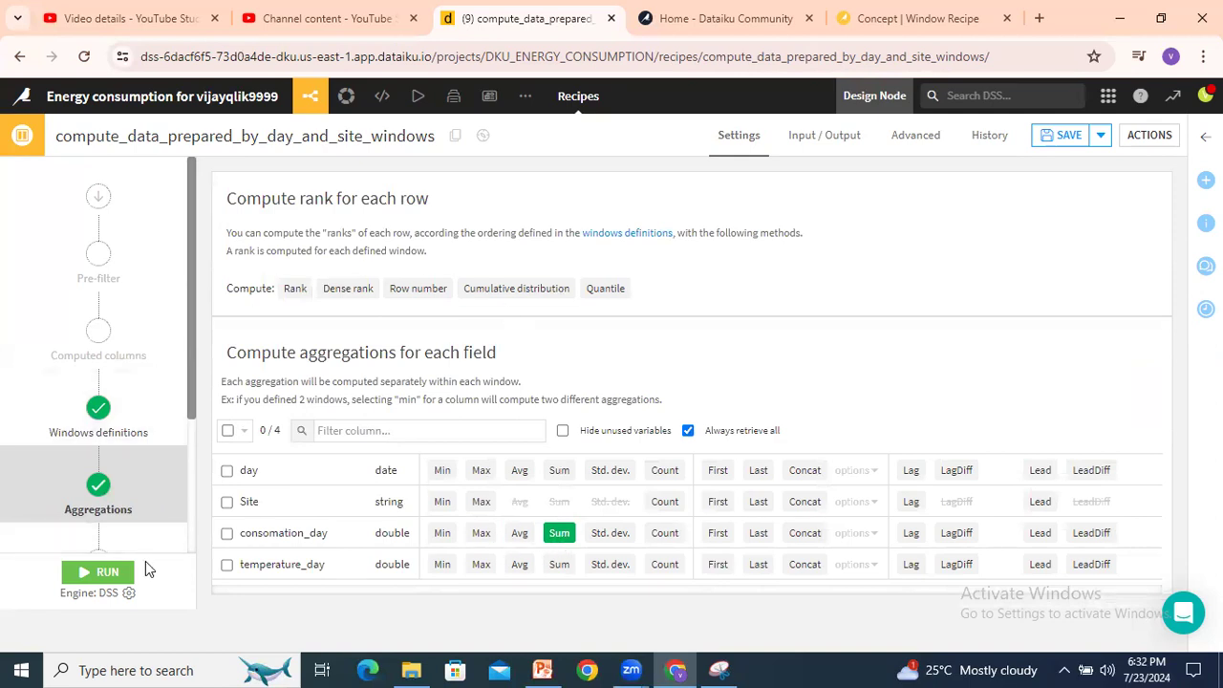
{"action": "left_click", "coordinate": [98, 572]}
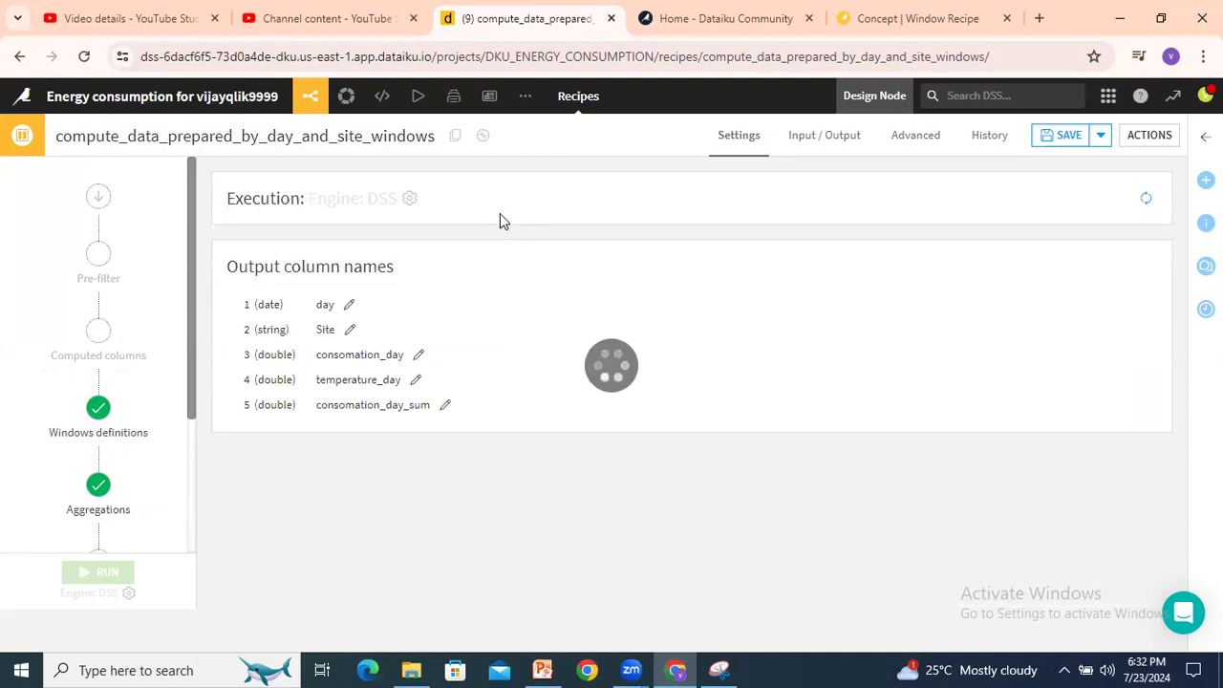
{"action": "left_click", "coordinate": [1068, 134]}
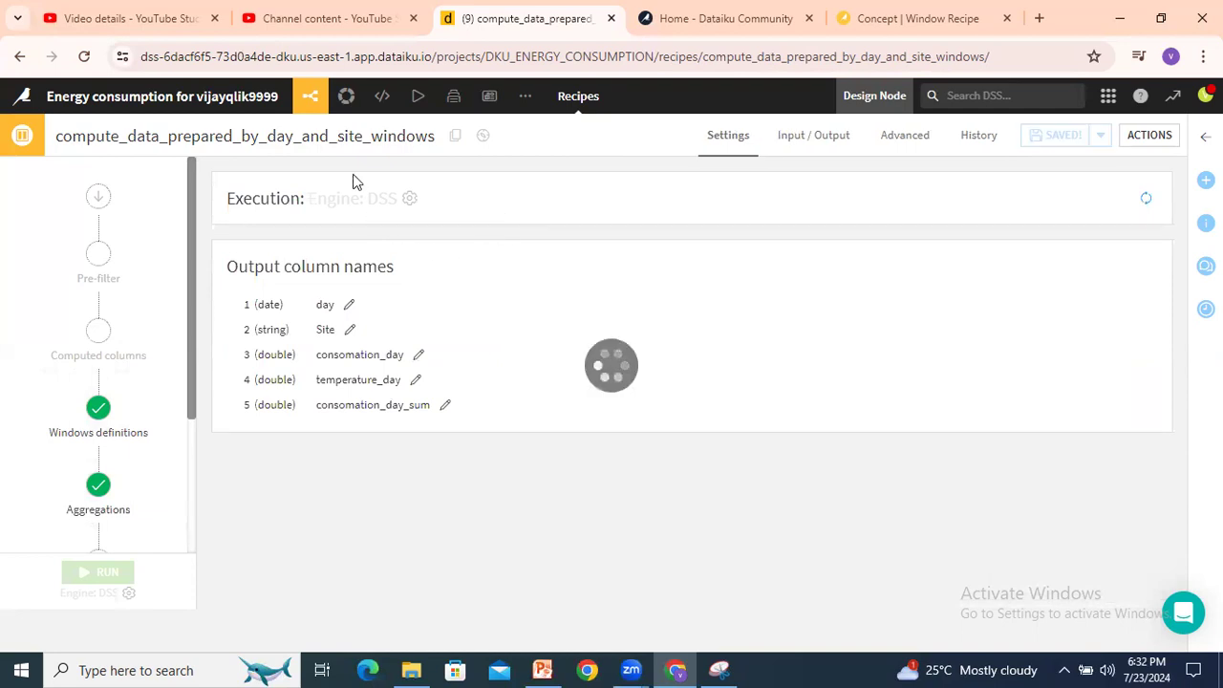
{"action": "left_click", "coordinate": [97, 573]}
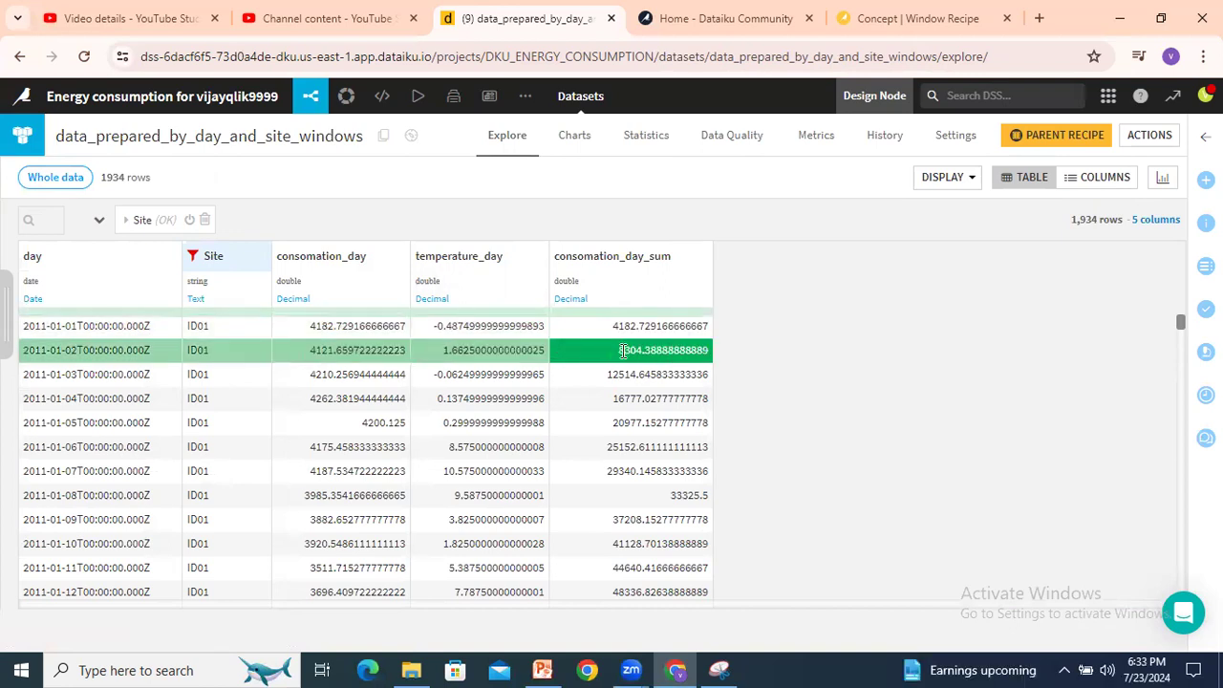
Check the first days' running totals and clear the Site filter on the output dataset
{"action": "left_click", "coordinate": [658, 373]}
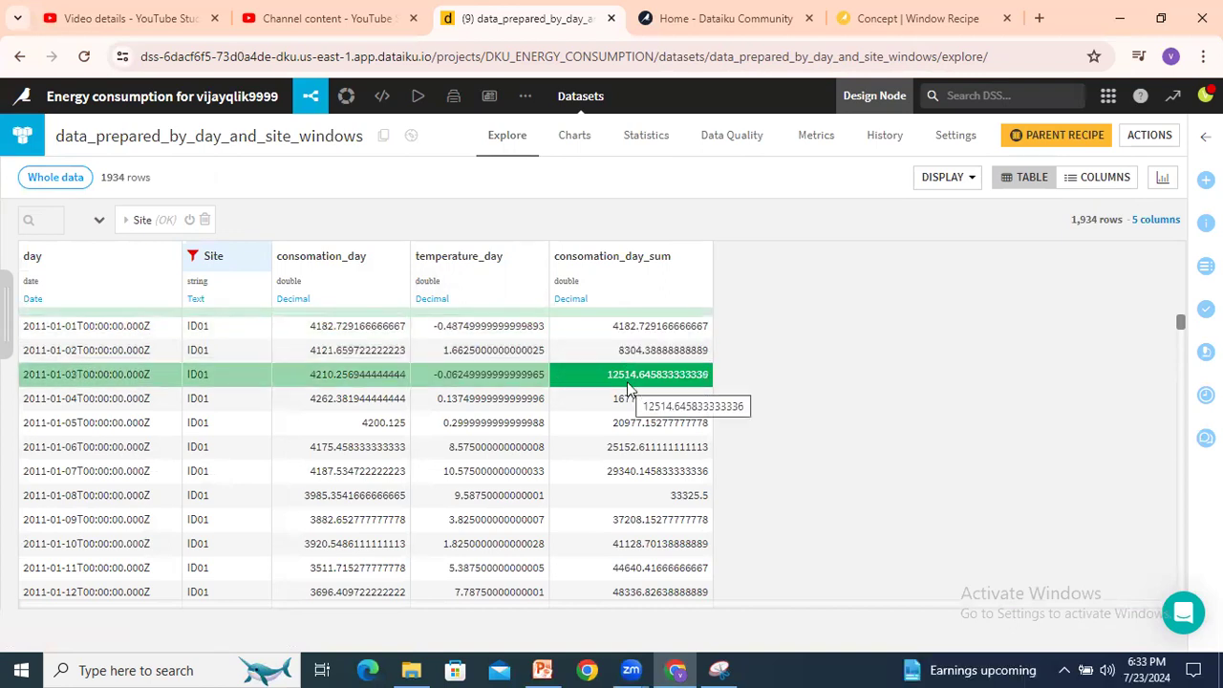
{"action": "left_click", "coordinate": [630, 422]}
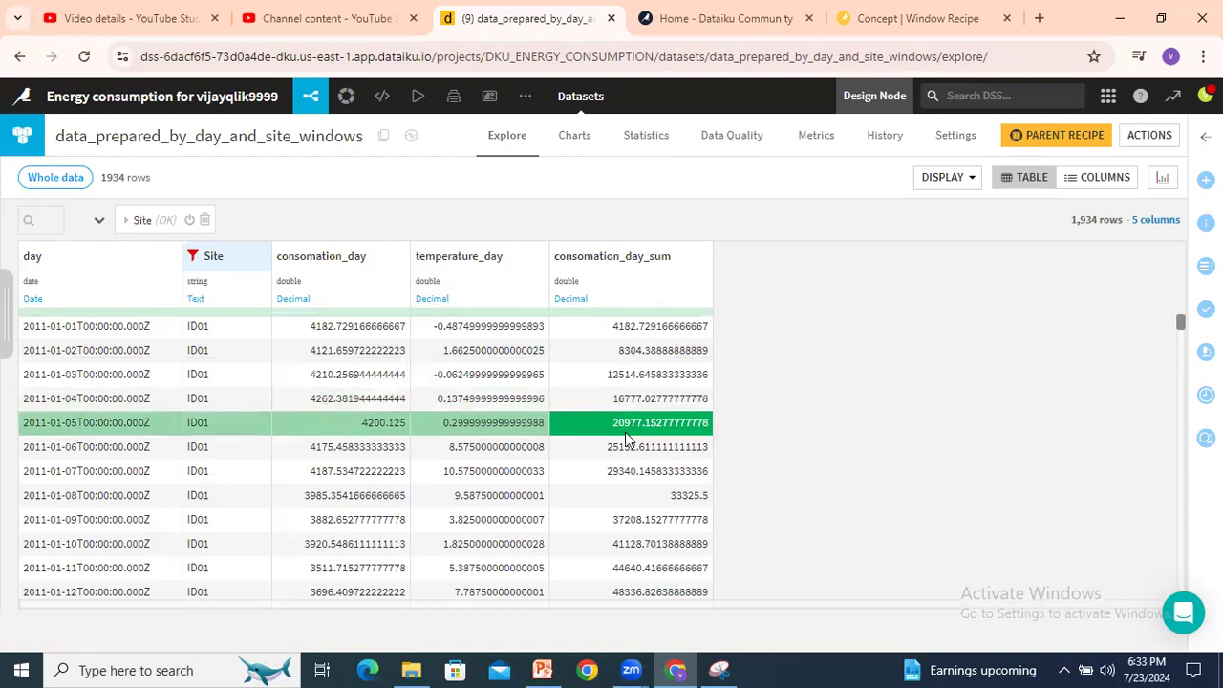
{"action": "scroll", "scroll_direction": "down", "scroll_amount": 3}
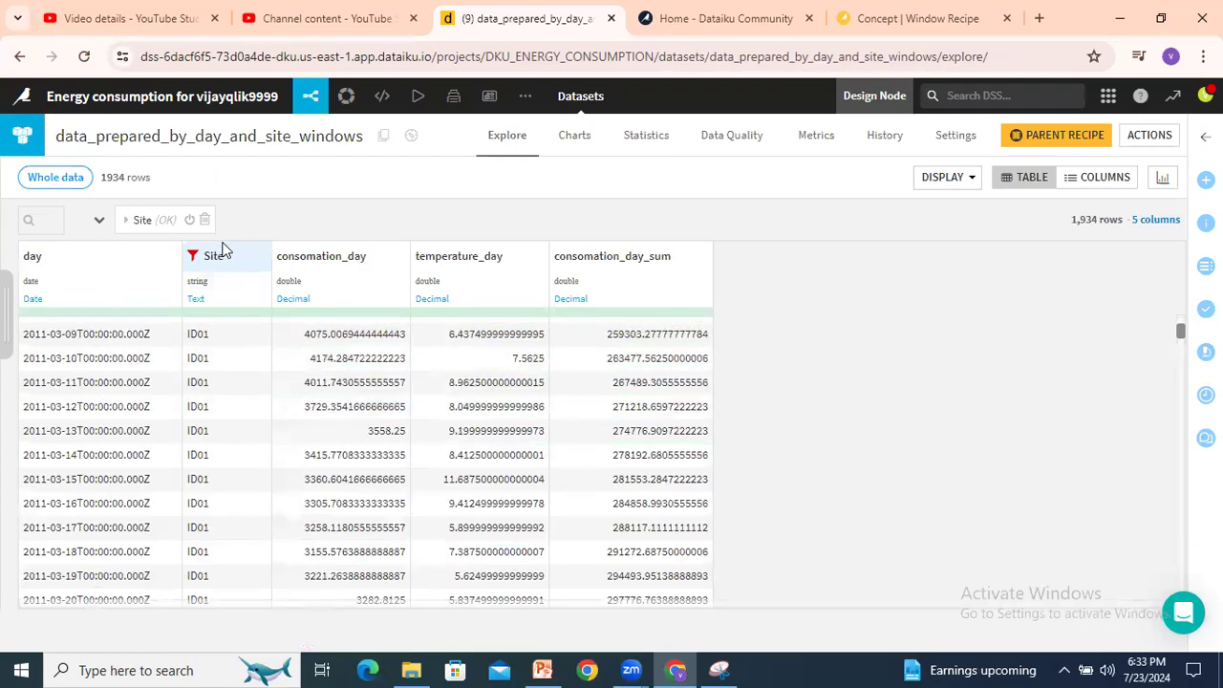
{"action": "left_click", "coordinate": [214, 256]}
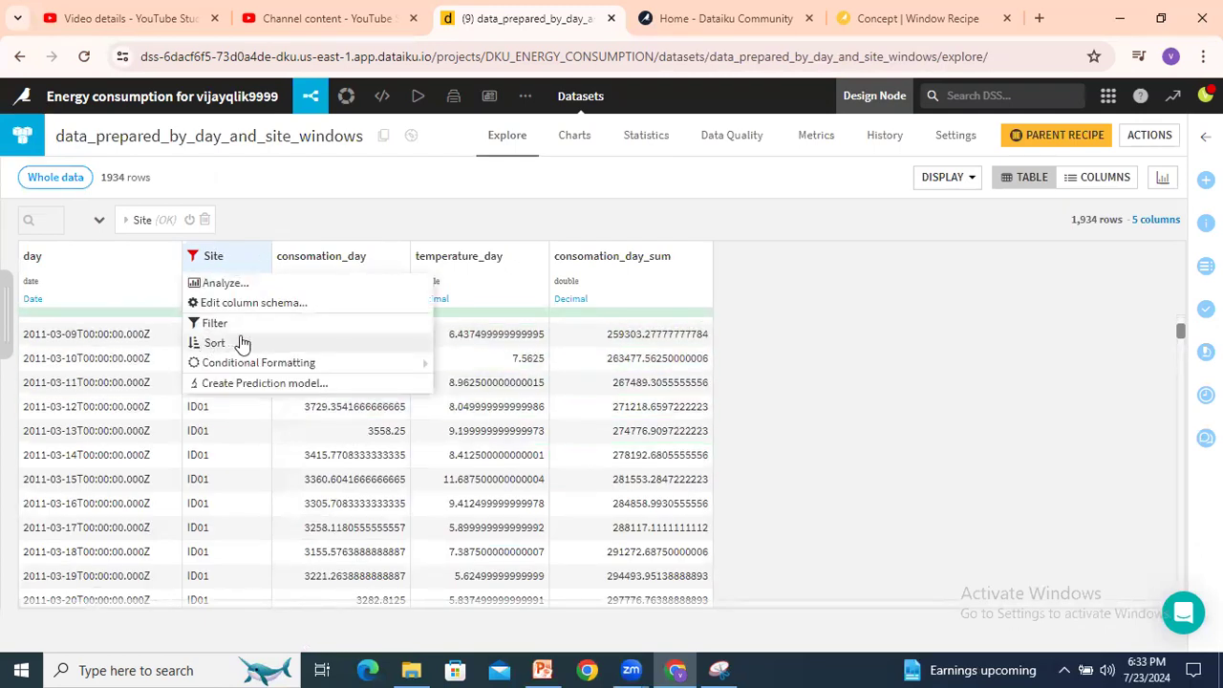
{"action": "left_click", "coordinate": [214, 342]}
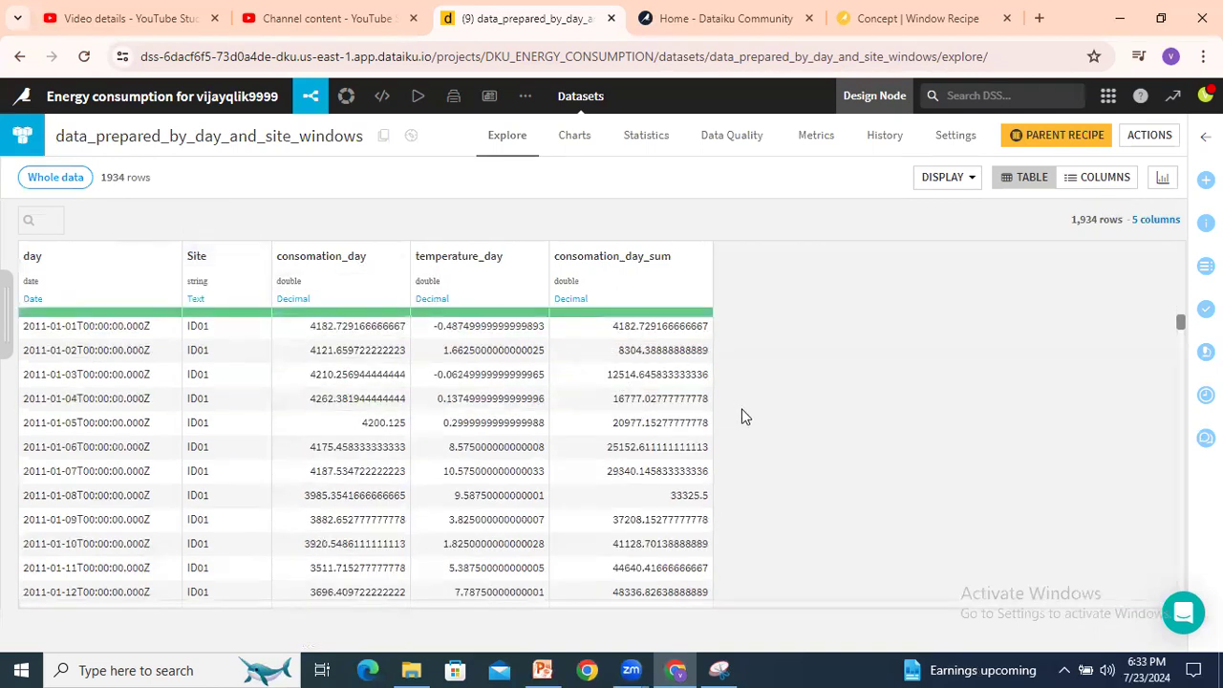
Scroll to where site ID18 begins and verify consomation_day_sum restarts from its first day
{"action": "scroll", "scroll_direction": "down", "scroll_amount": 3}
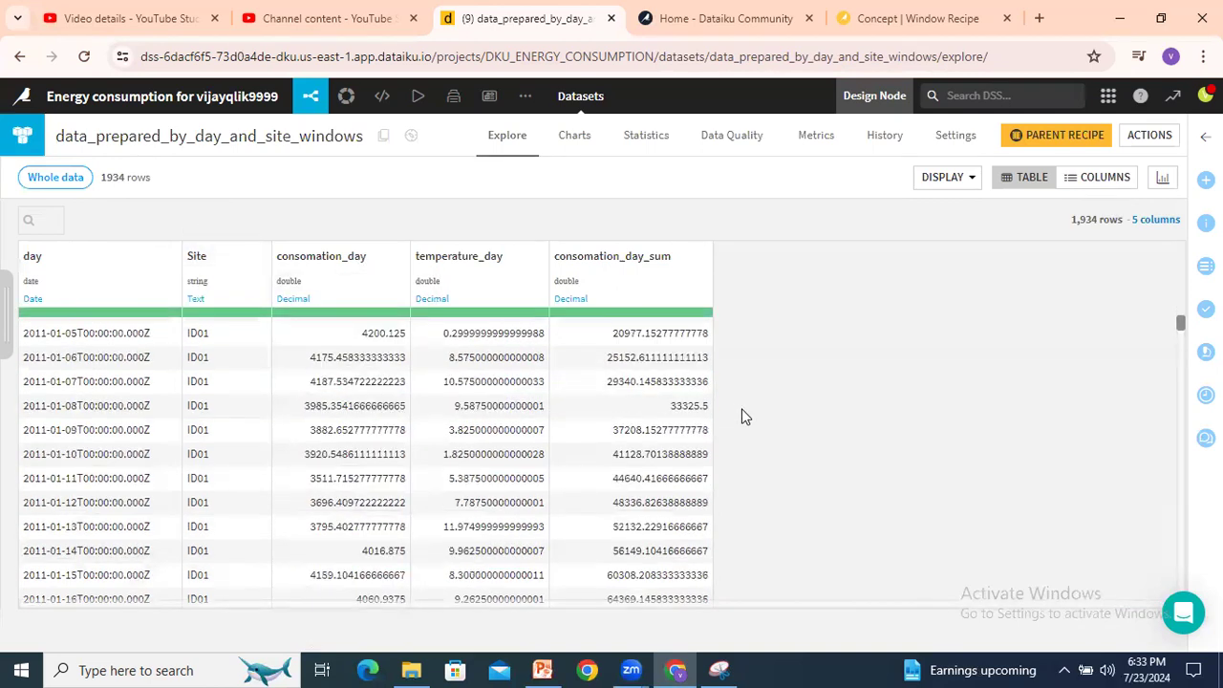
{"action": "scroll", "scroll_direction": "down", "scroll_amount": 3}
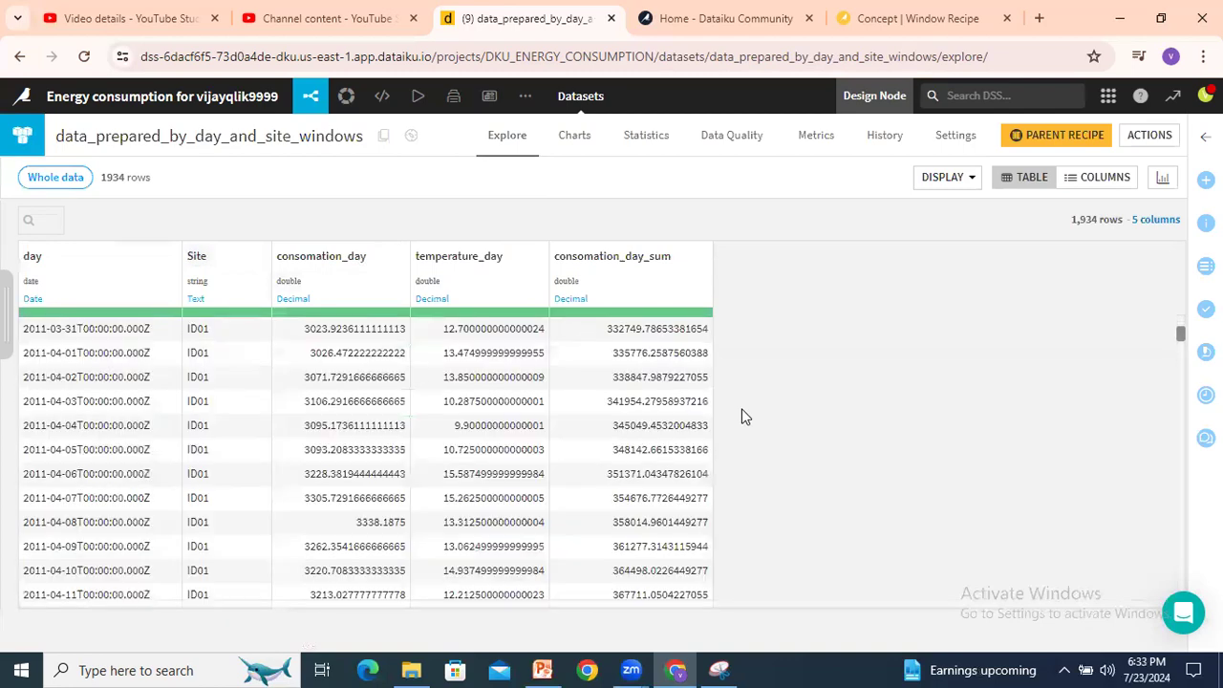
{"action": "scroll", "scroll_direction": "down", "scroll_amount": 3}
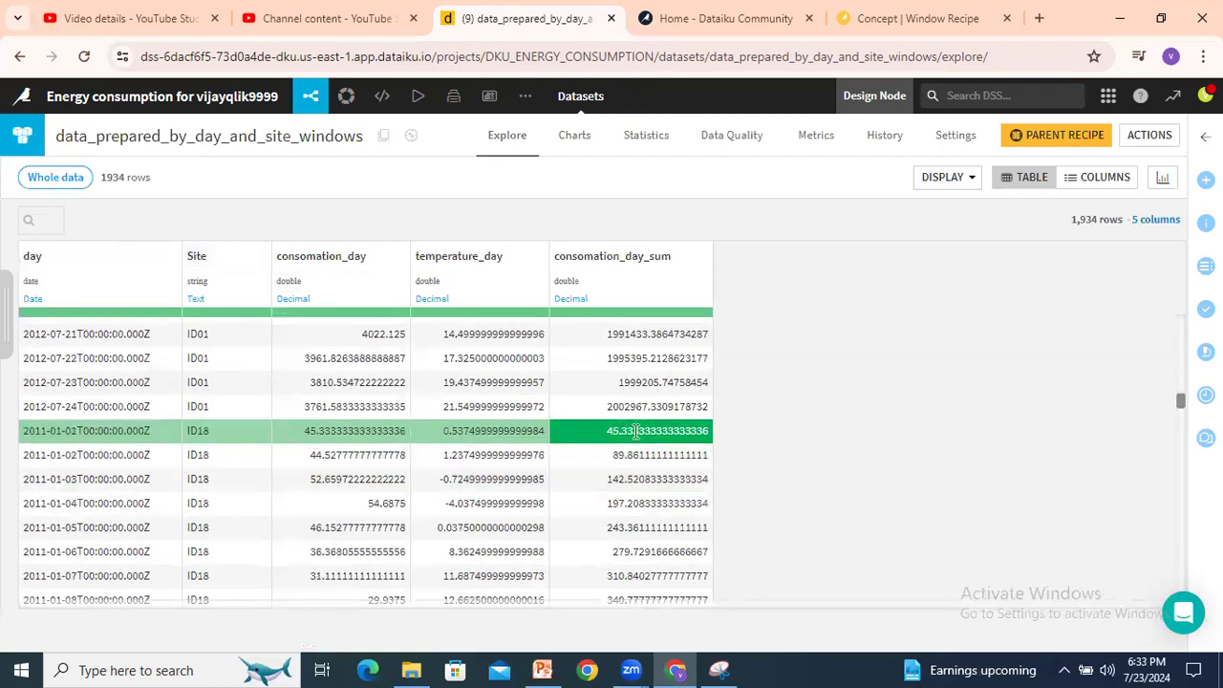
{"action": "left_click", "coordinate": [353, 430]}
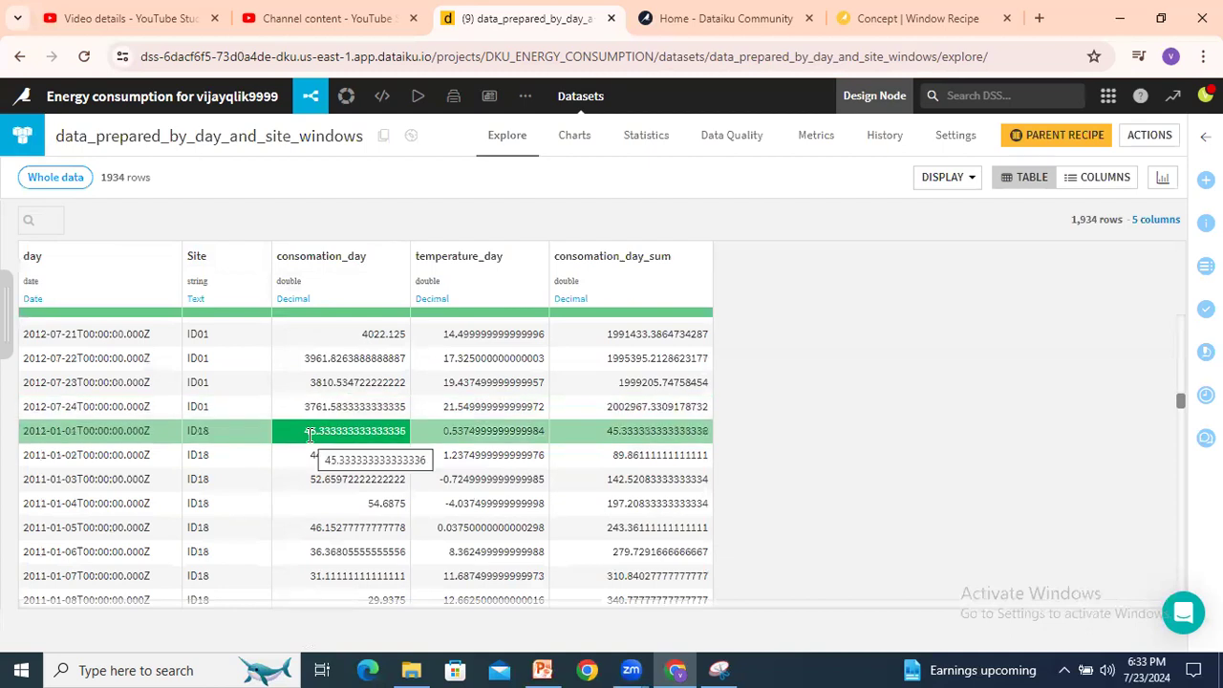
{"action": "left_click", "coordinate": [358, 478]}
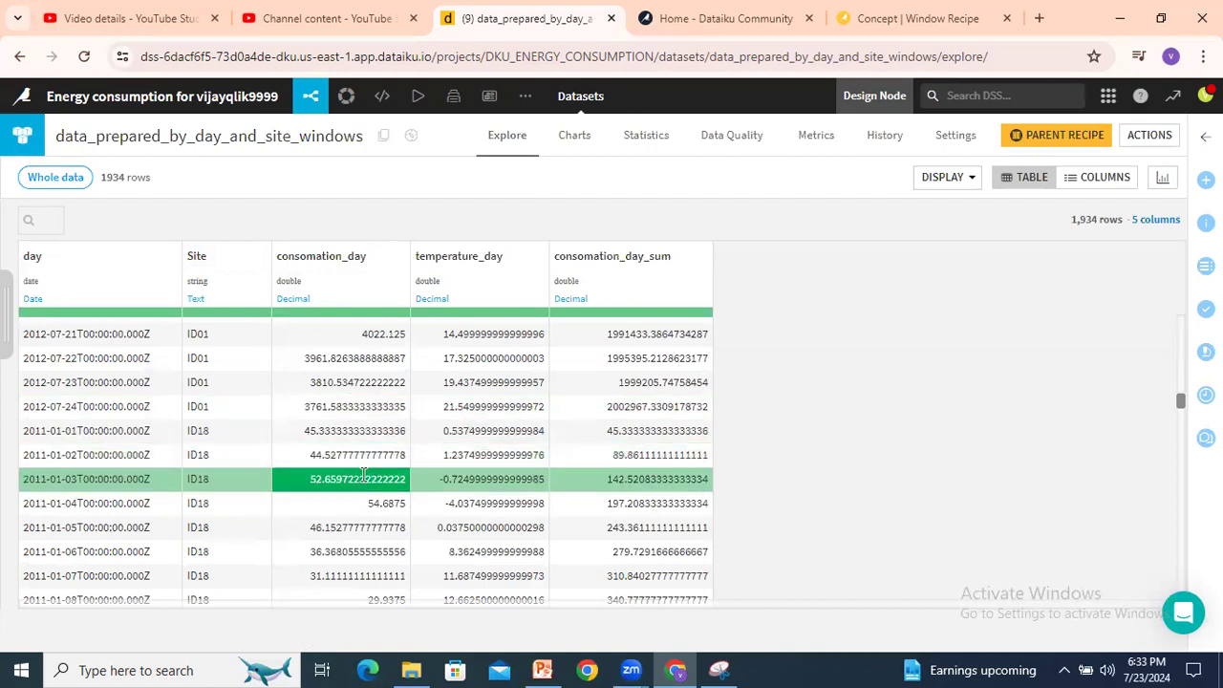
{"action": "left_click", "coordinate": [357, 527]}
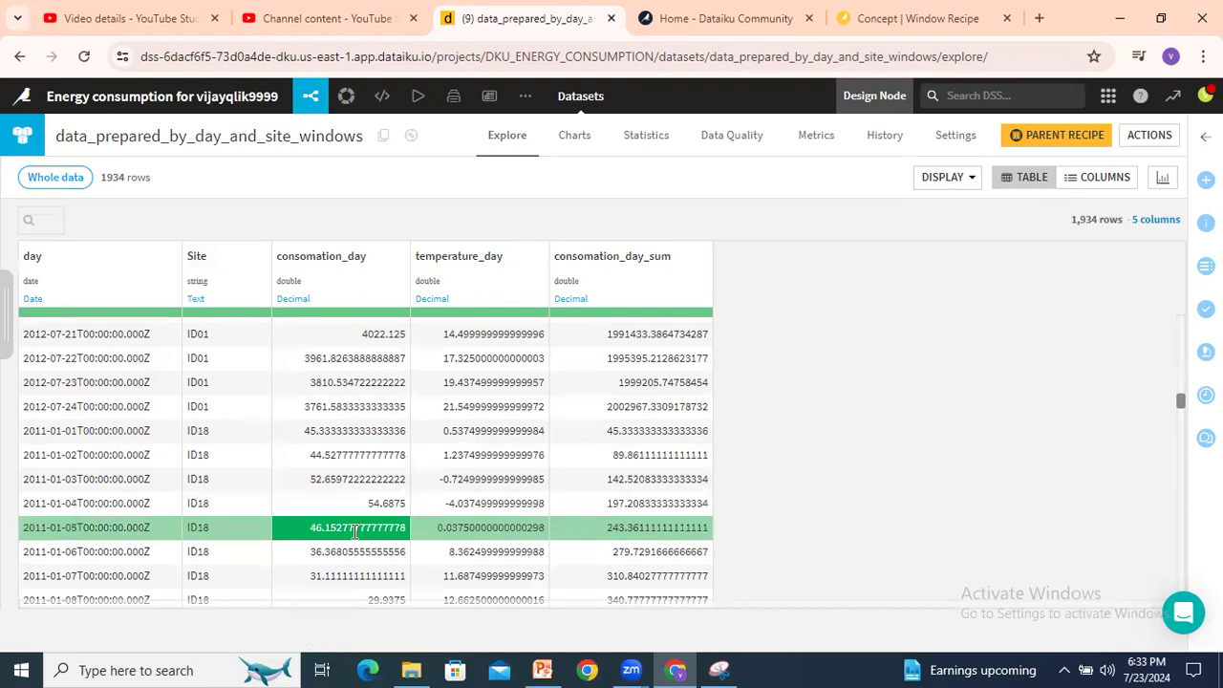
{"action": "left_click", "coordinate": [657, 527]}
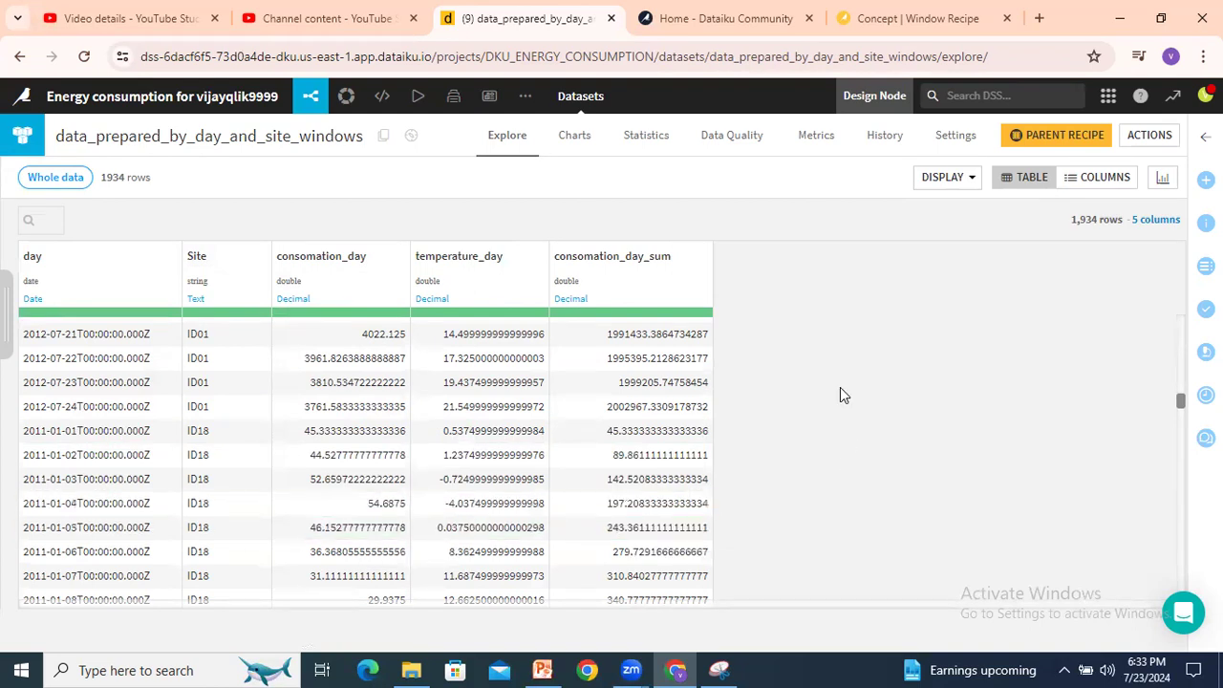
{"action": "mouse_move", "coordinate": [833, 394]}
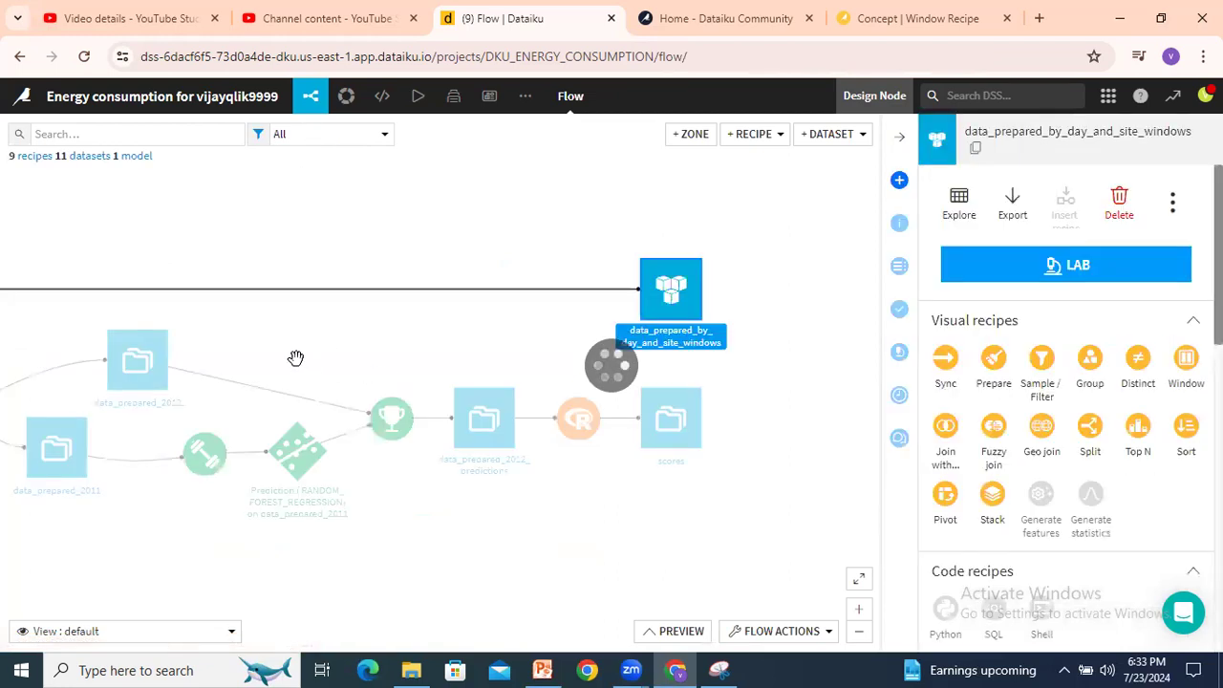
Open the window recipe from the Flow and show its Sum aggregation on consomation_day
{"action": "left_click", "coordinate": [199, 367]}
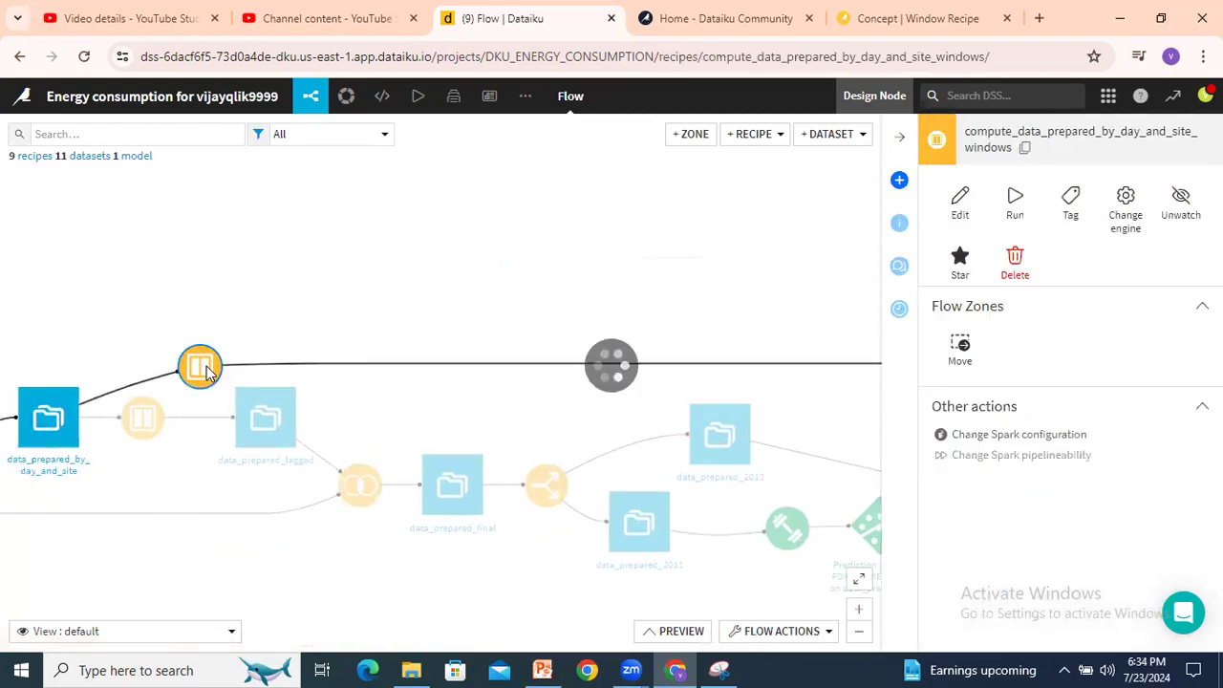
{"action": "double_click", "coordinate": [198, 367]}
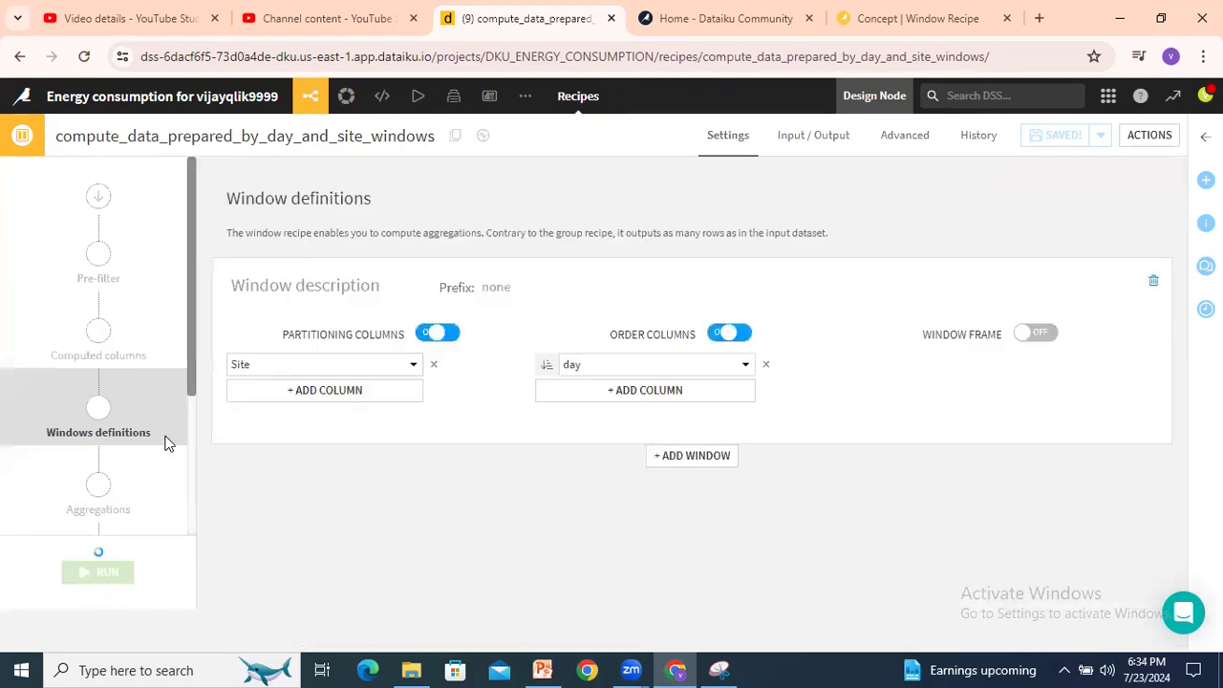
{"action": "left_click", "coordinate": [98, 485]}
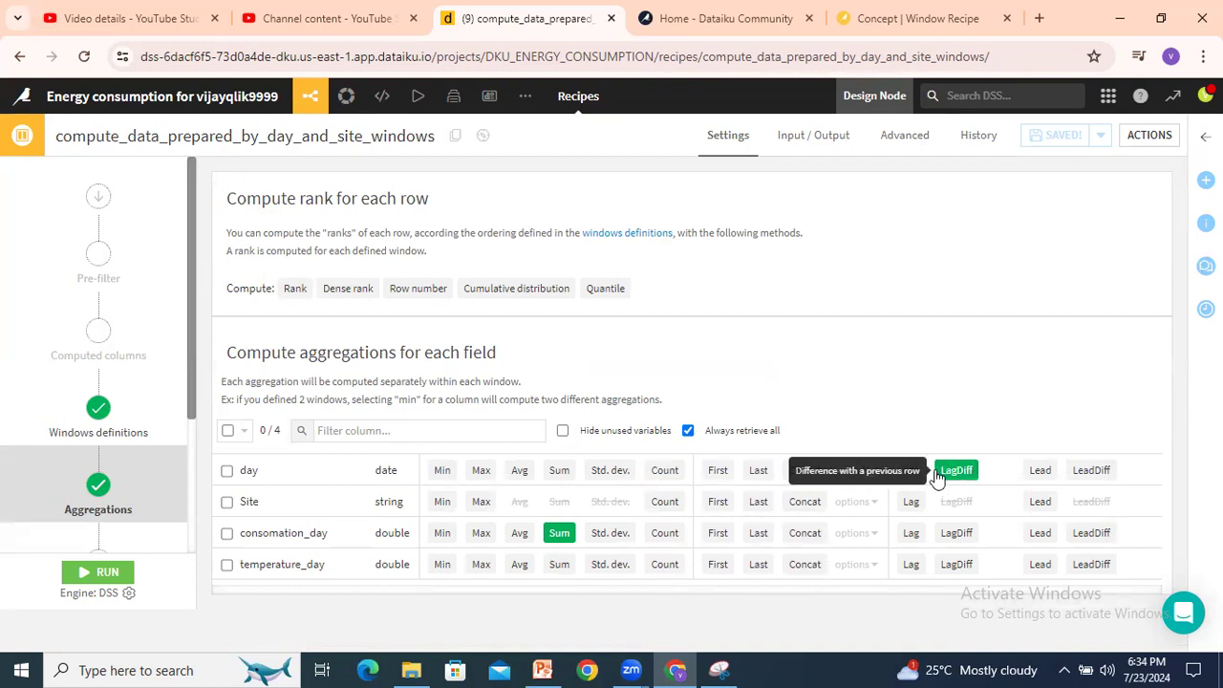
{"action": "mouse_move", "coordinate": [1028, 493]}
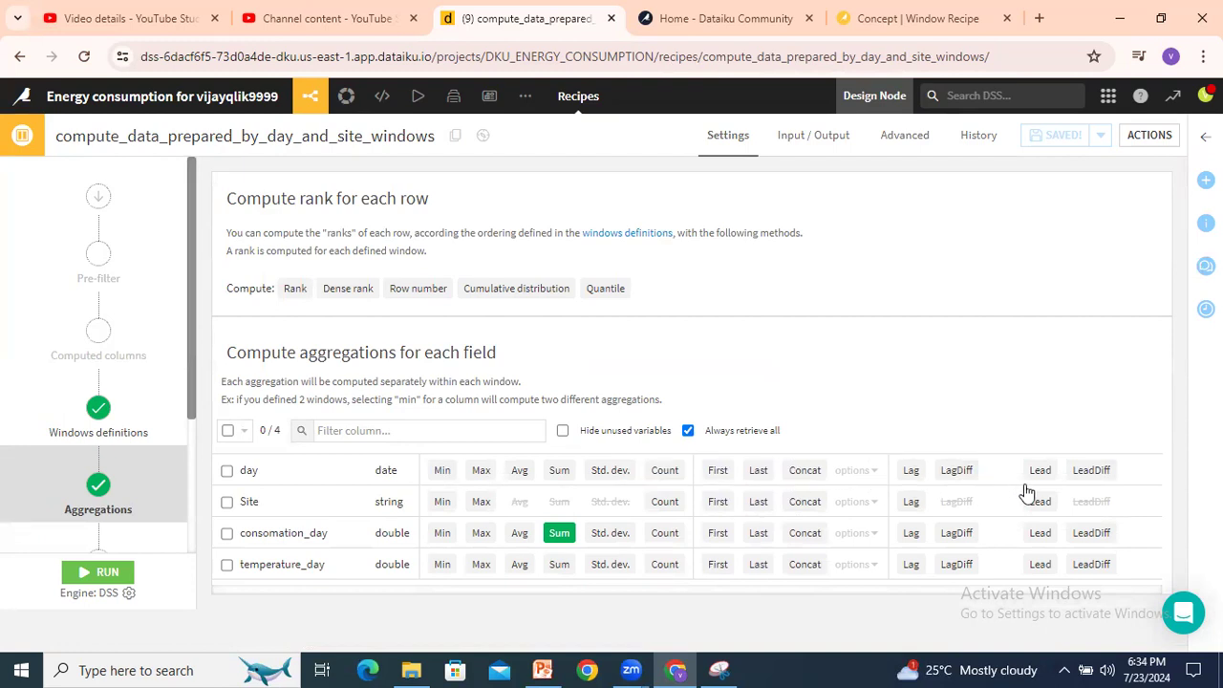
{"action": "mouse_move", "coordinate": [1128, 497]}
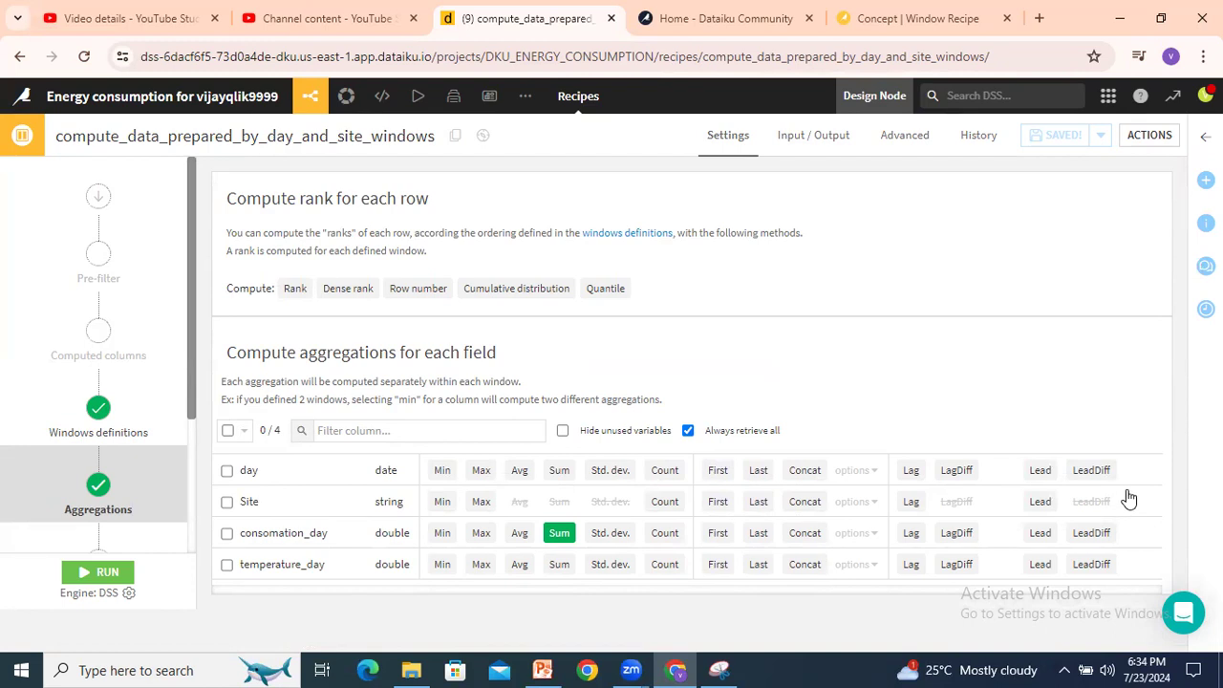
{"action": "mouse_move", "coordinate": [907, 428]}
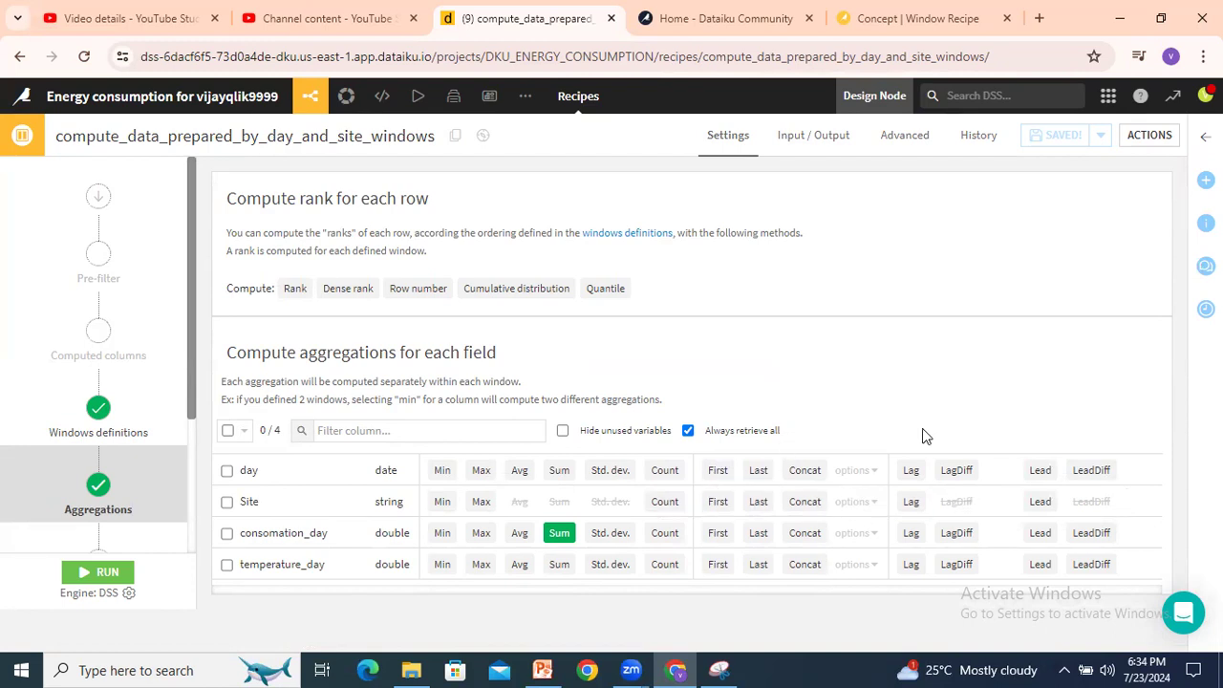
{"action": "mouse_move", "coordinate": [898, 413]}
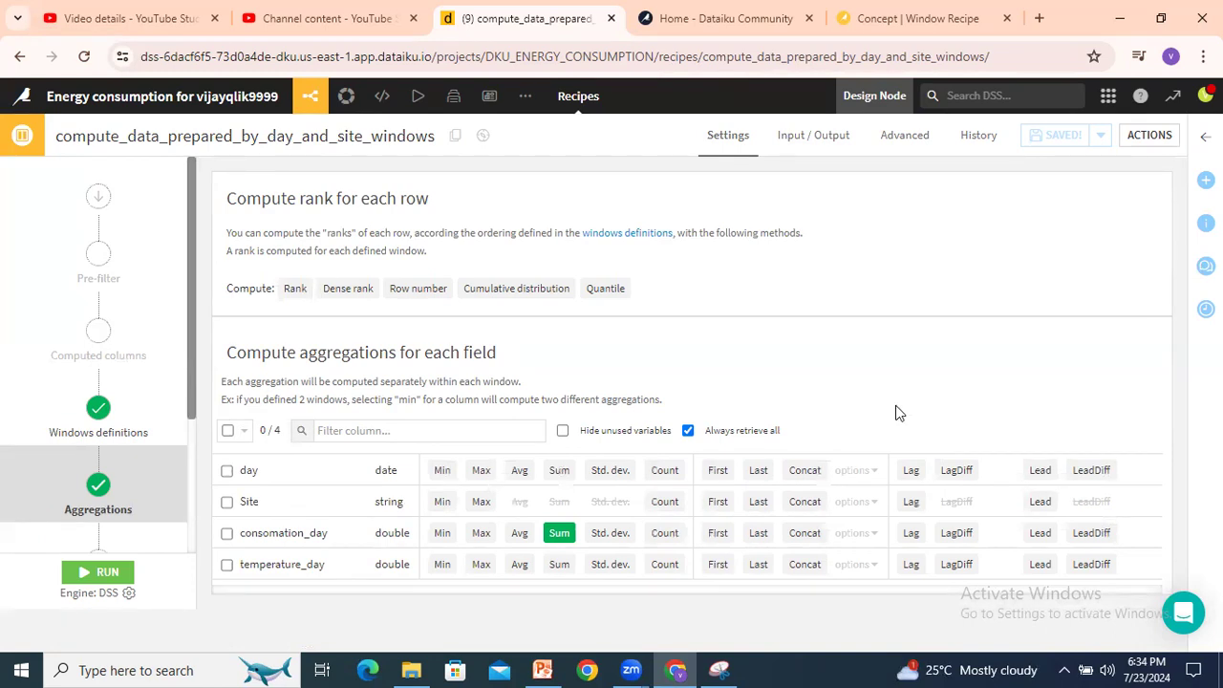
{"action": "mouse_move", "coordinate": [779, 405]}
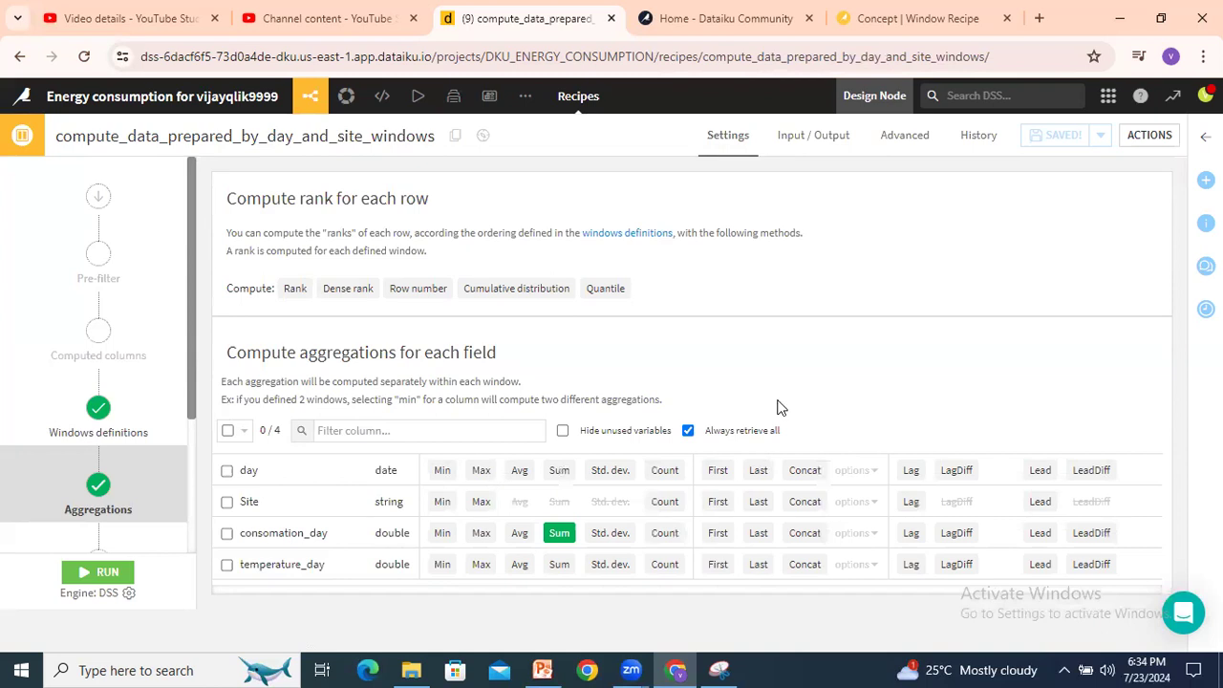
{"action": "mouse_move", "coordinate": [782, 404]}
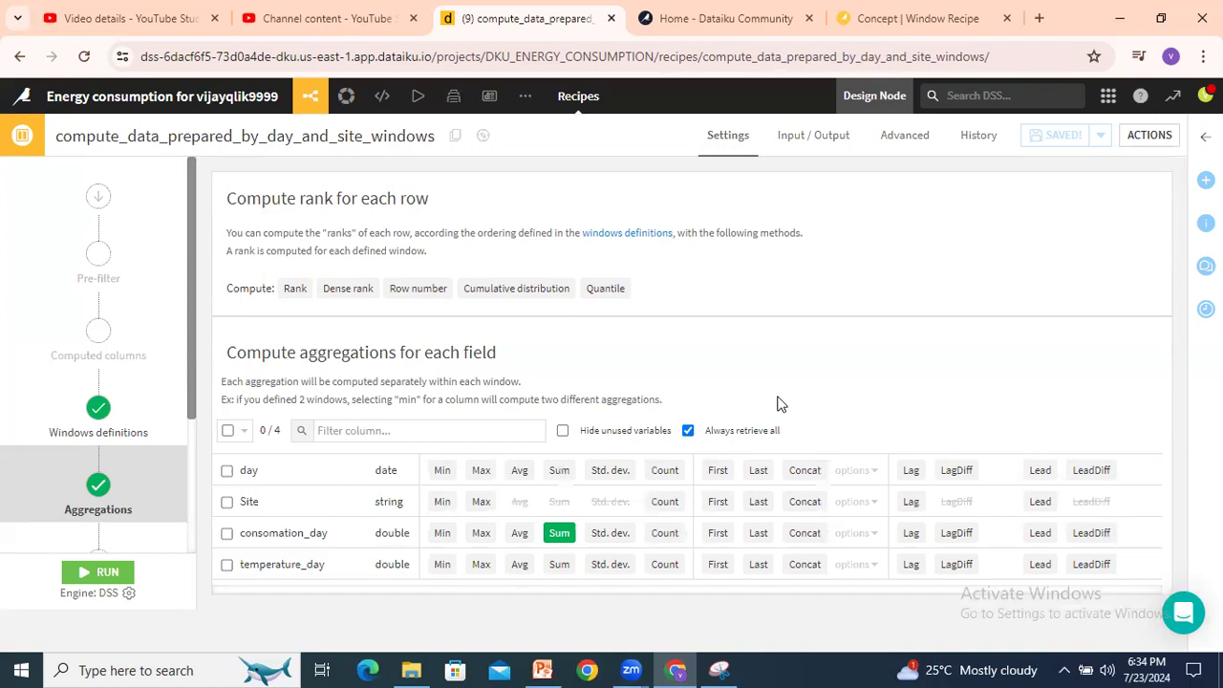
{"action": "mouse_move", "coordinate": [799, 411]}
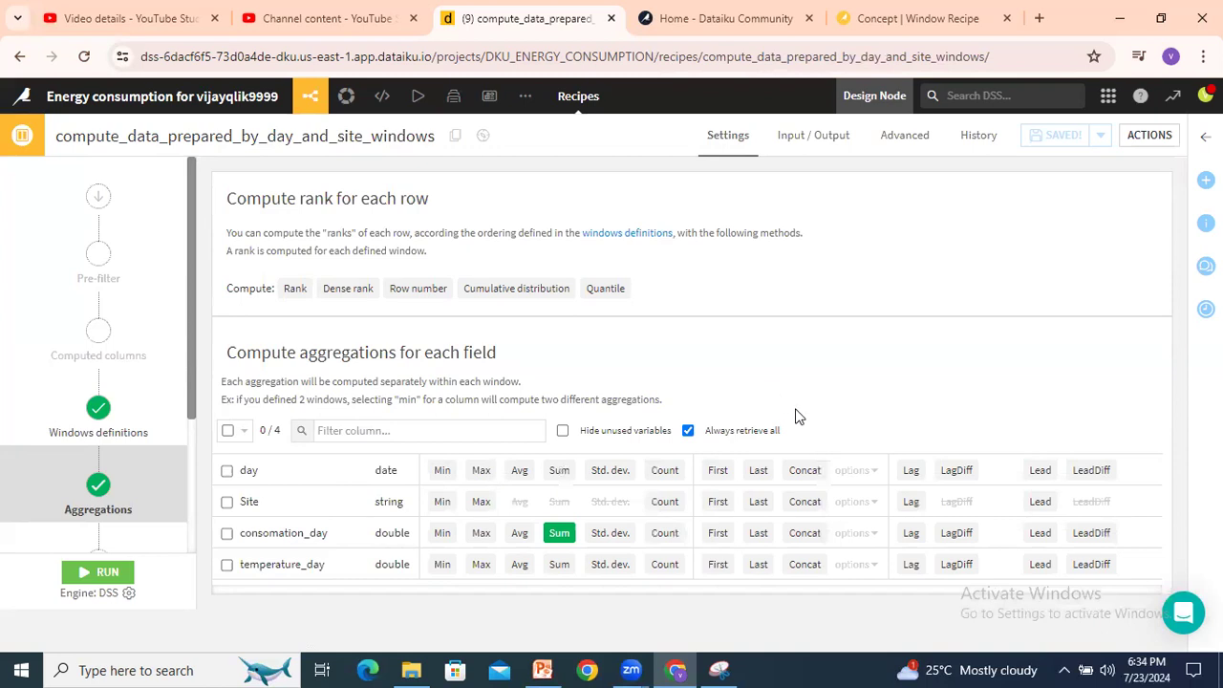